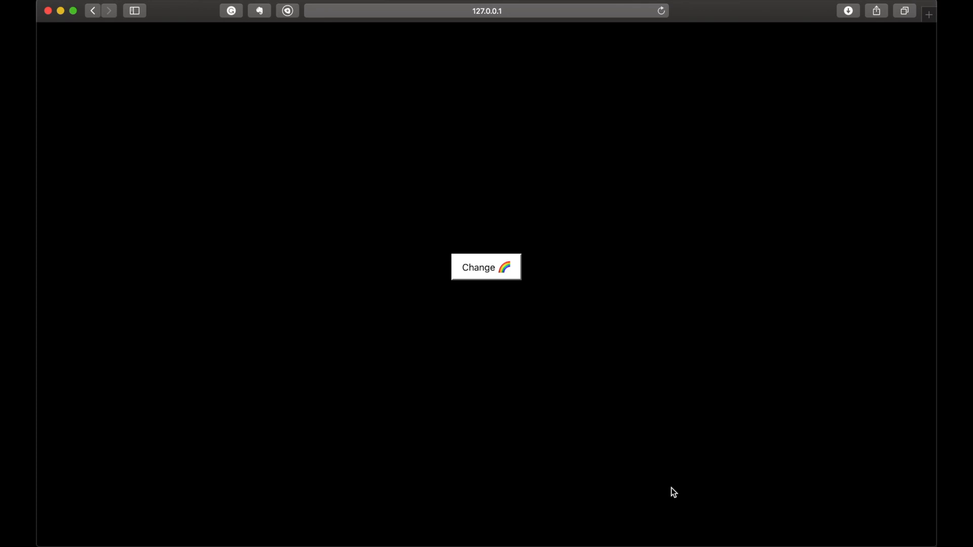
- Press Change nine times in Safari, ending on a dark maroon background
click(485, 267)
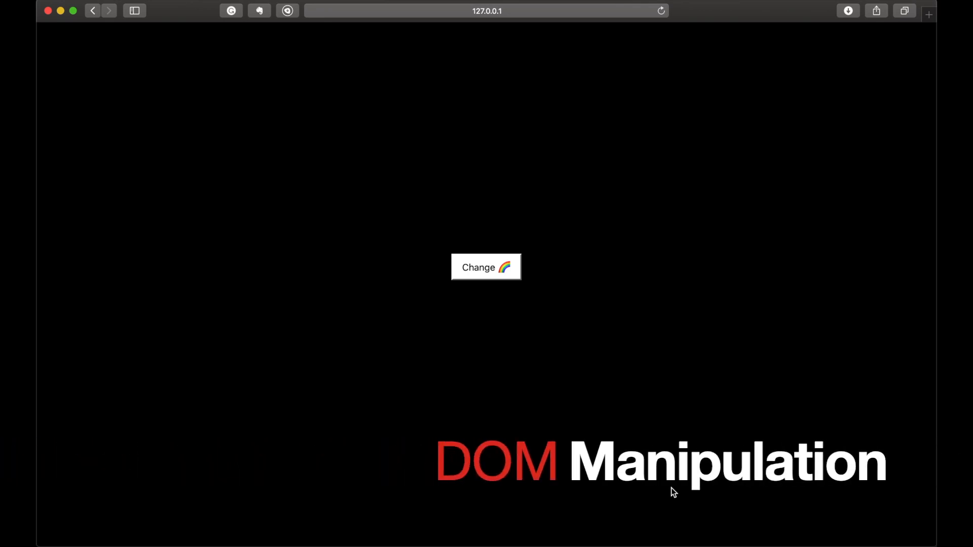
click(485, 267)
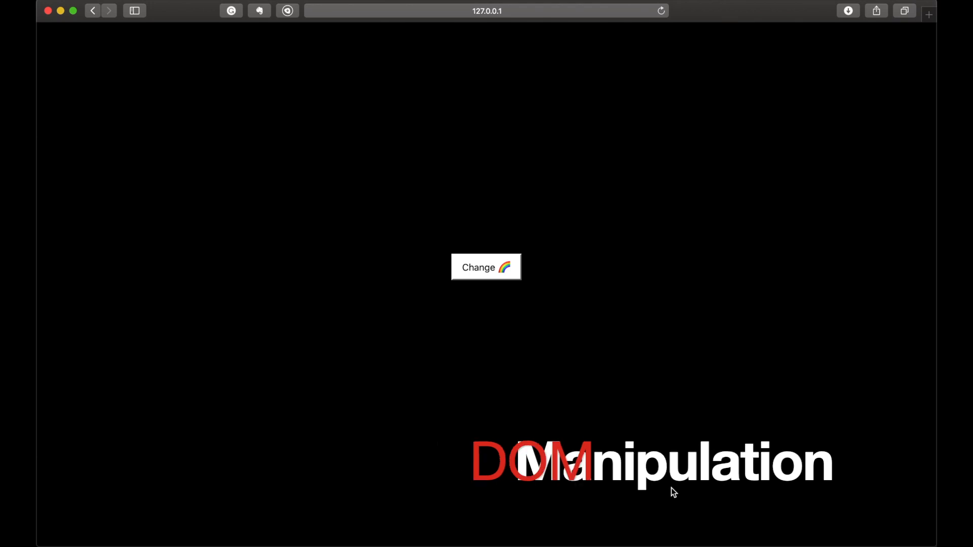
click(485, 268)
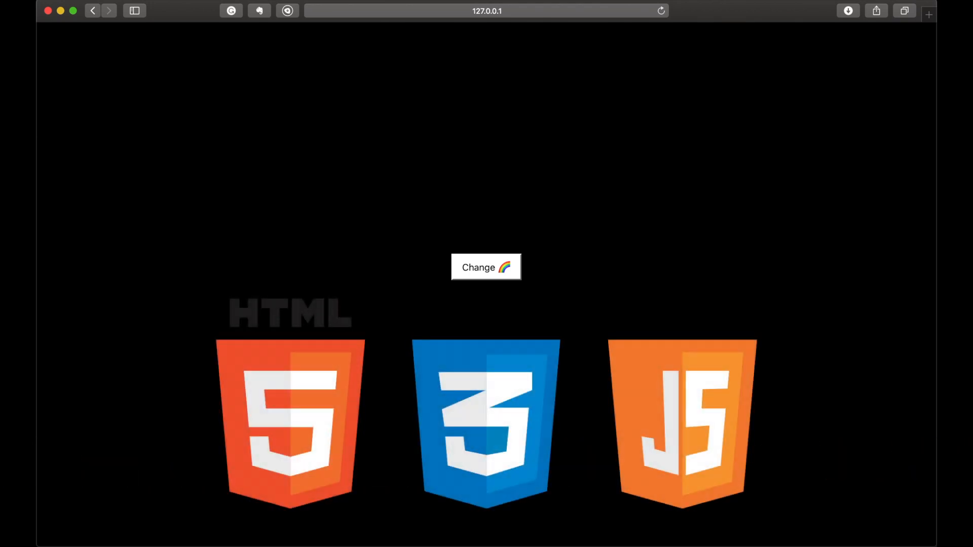
click(485, 267)
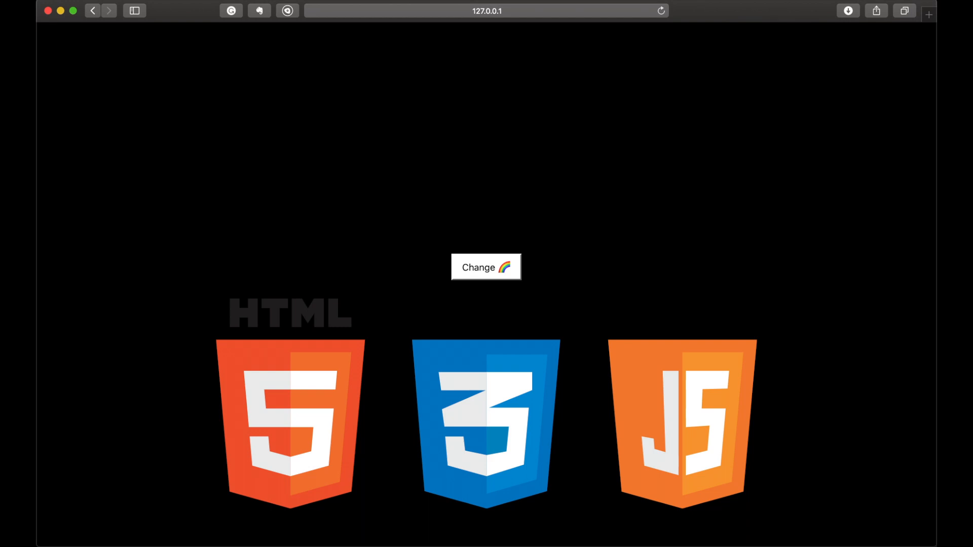
click(486, 267)
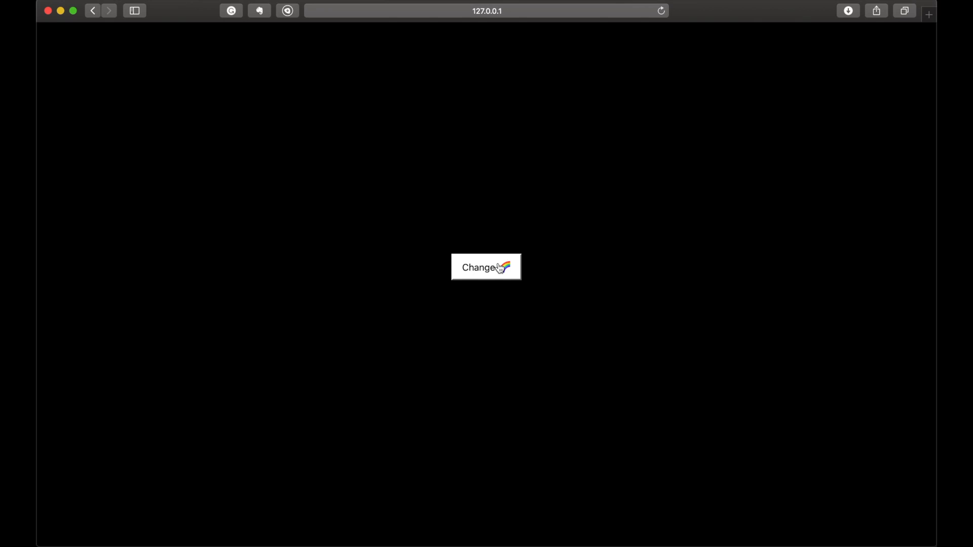
click(486, 267)
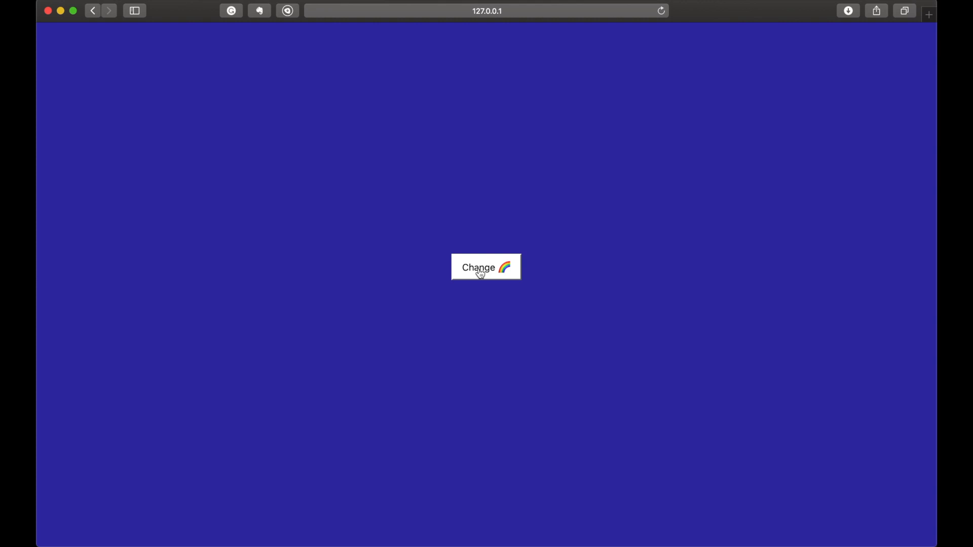
click(486, 267)
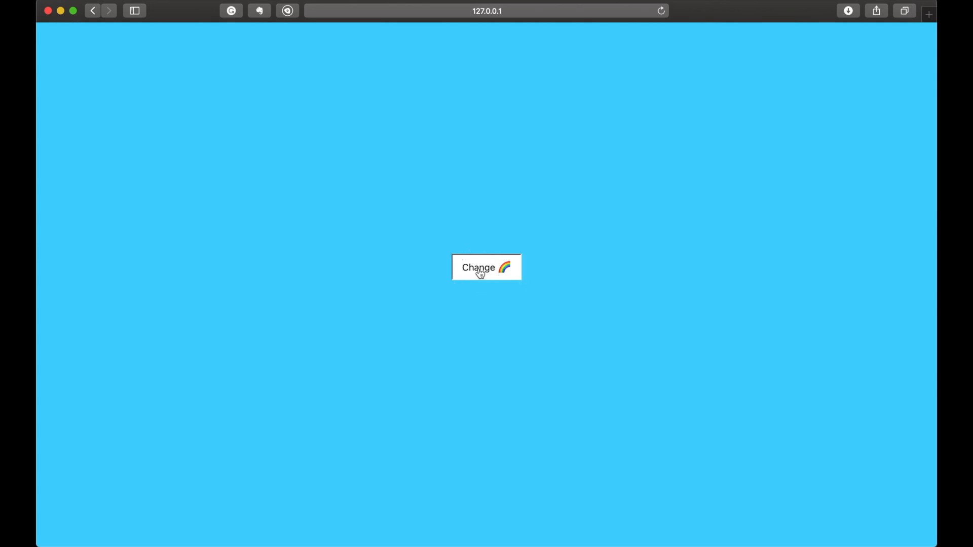
click(486, 267)
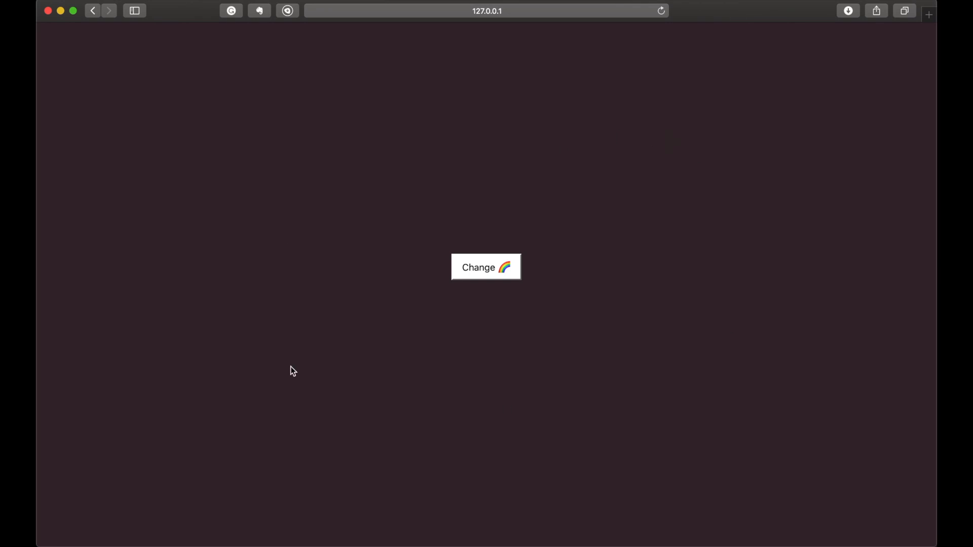
mouse_move(776, 361)
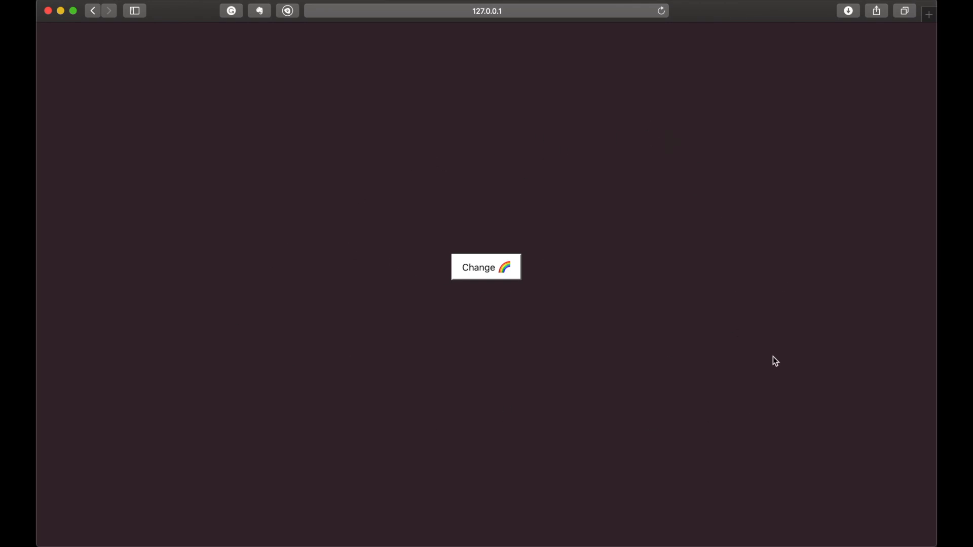
mouse_move(345, 227)
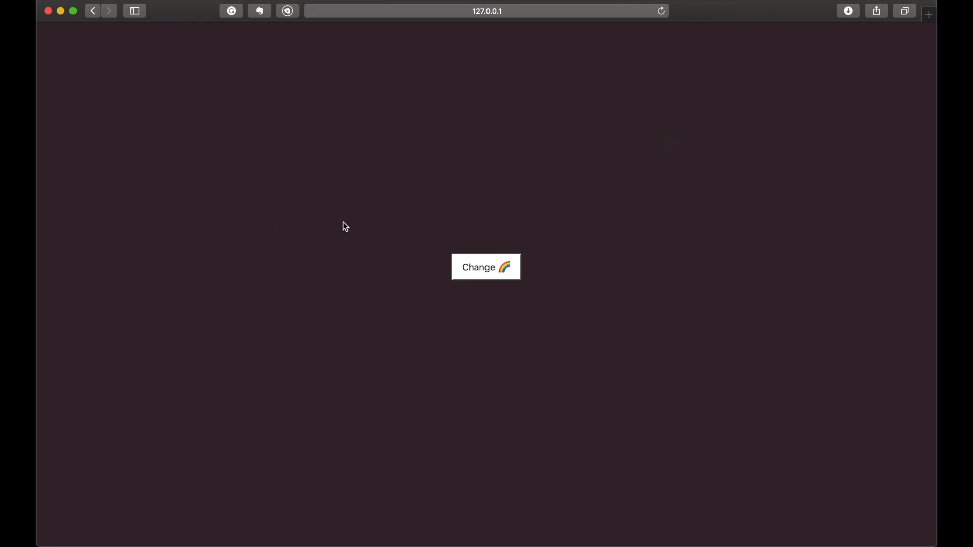
click(486, 267)
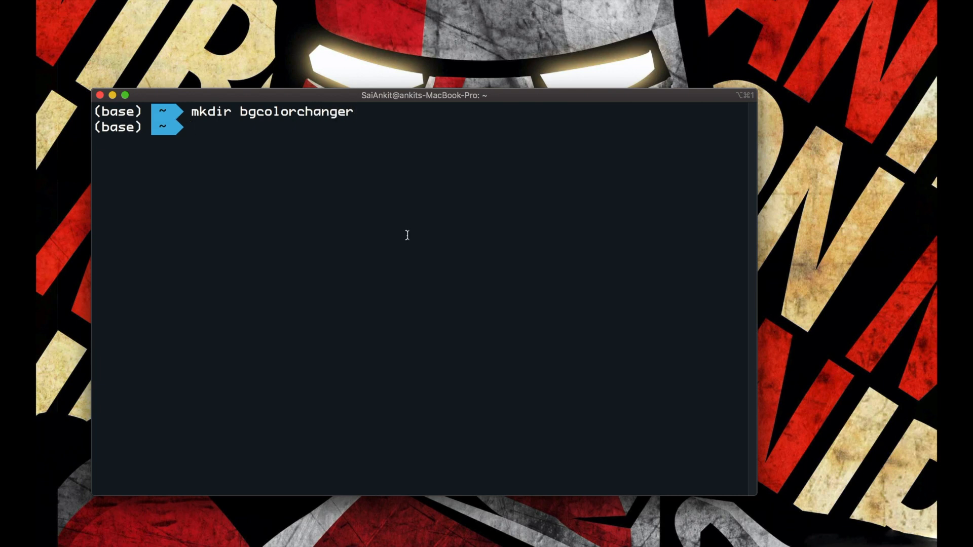
- Go to Desktop, make and enter bgcolorchanger, and touch index.html
text(cd Desktop)
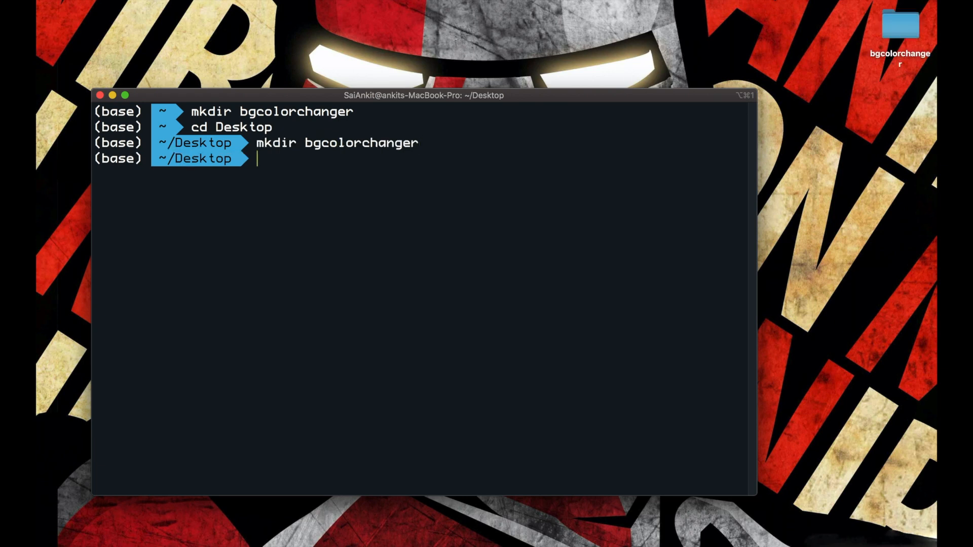
mouse_move(898, 29)
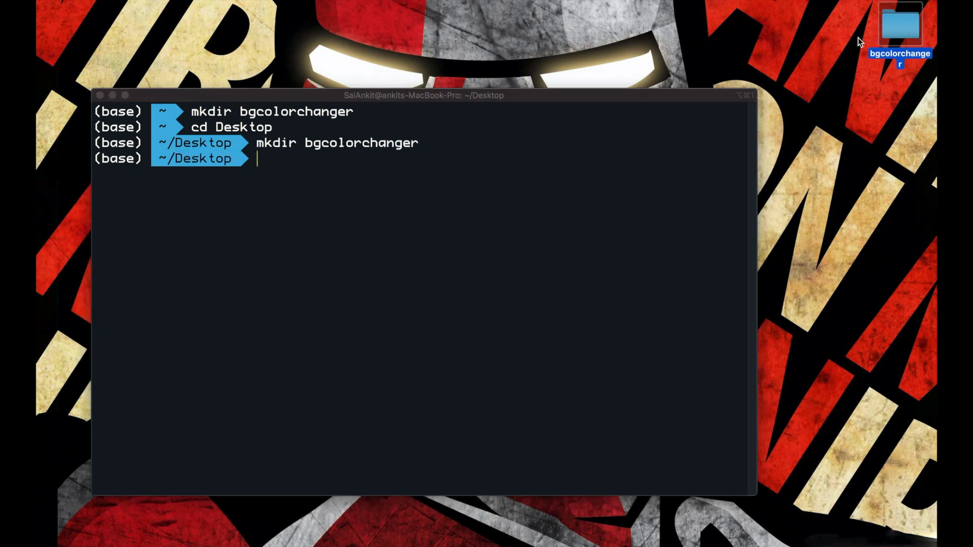
text(cd bgcolorchanger)
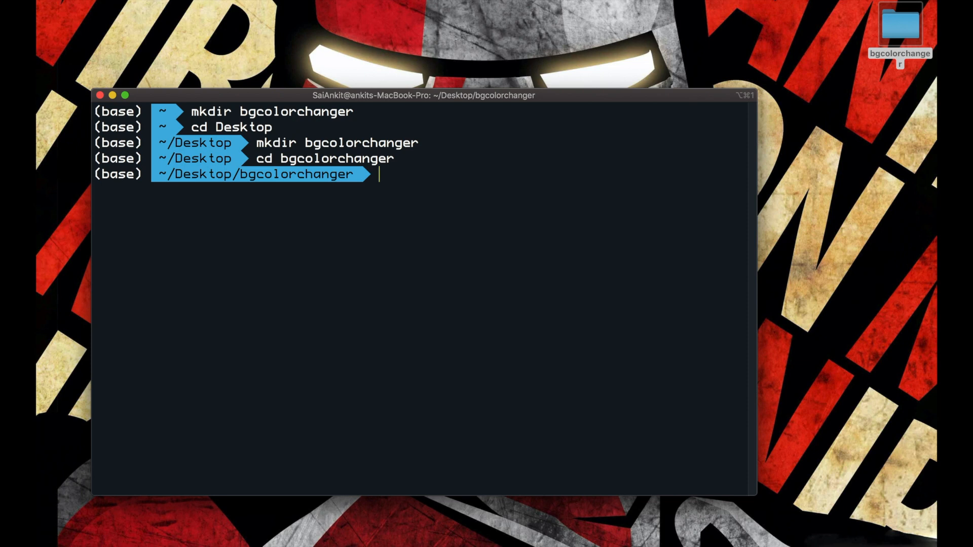
text(touch u)
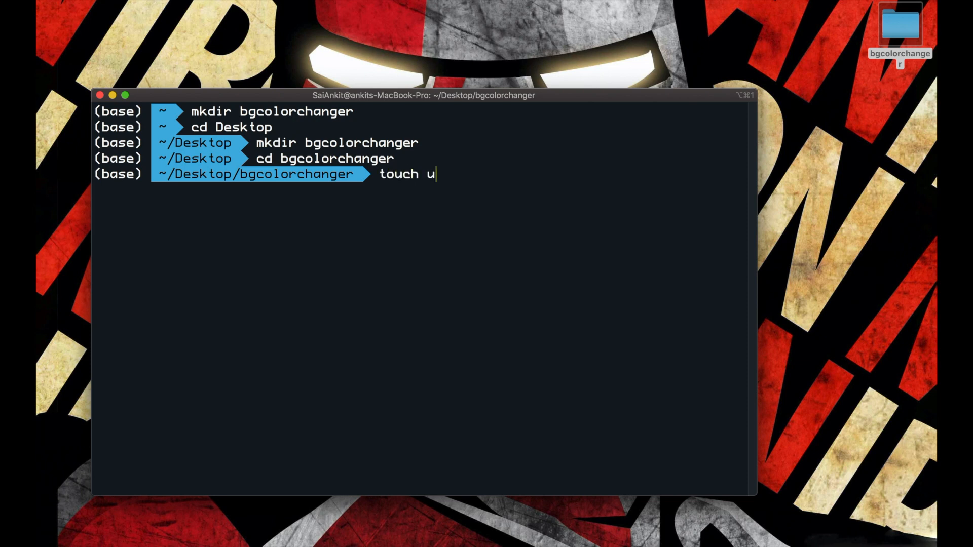
text(ndex.htm)
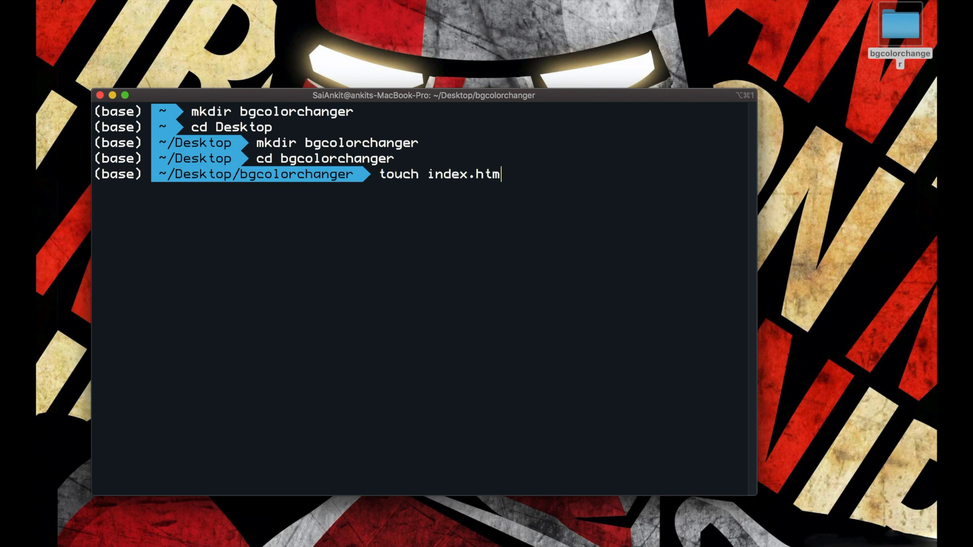
key(enter)
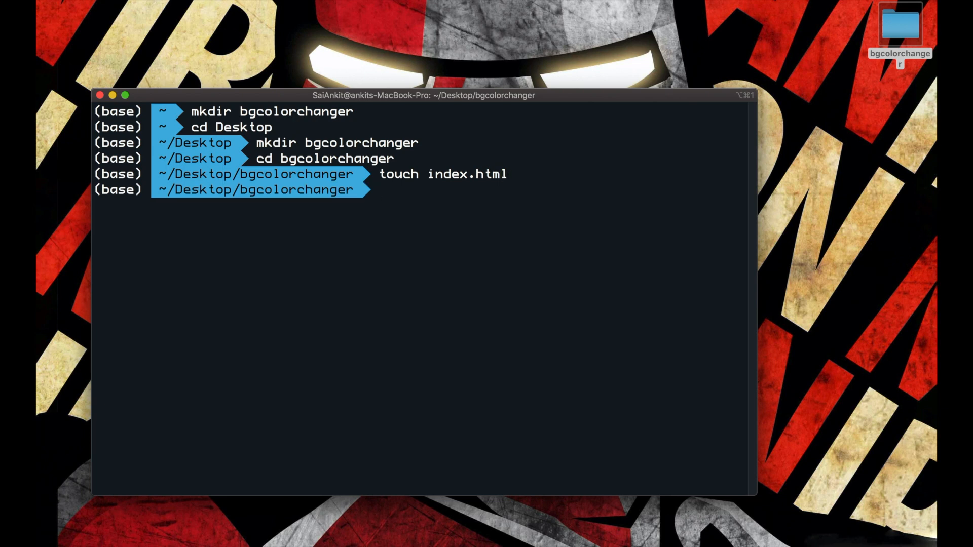
- Create style.css and script.js in the folder with touch
text(touch style.css)
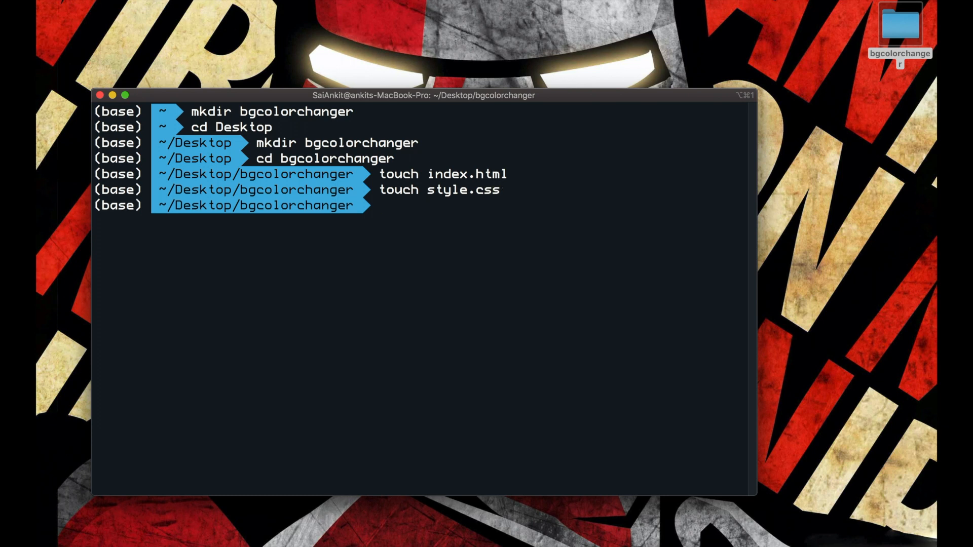
text(touch script.js)
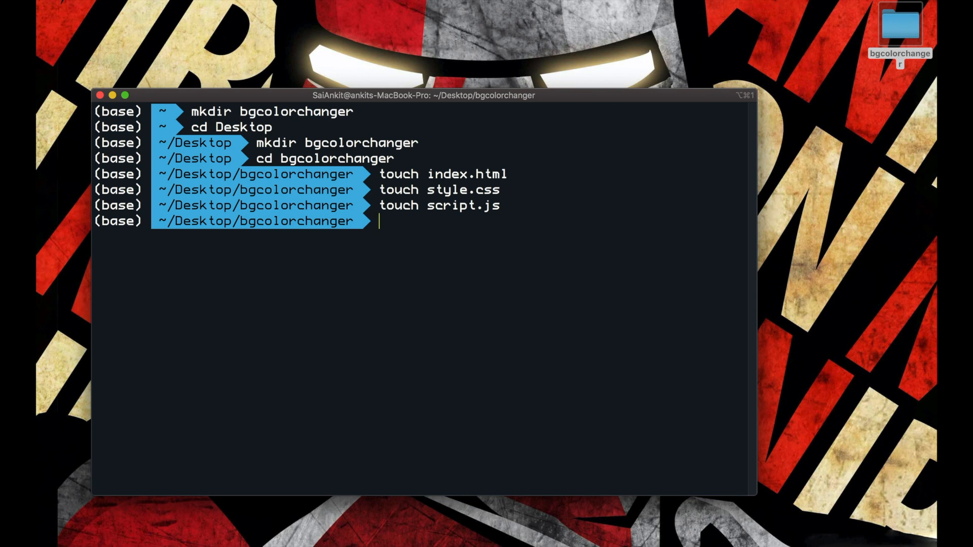
text(c)
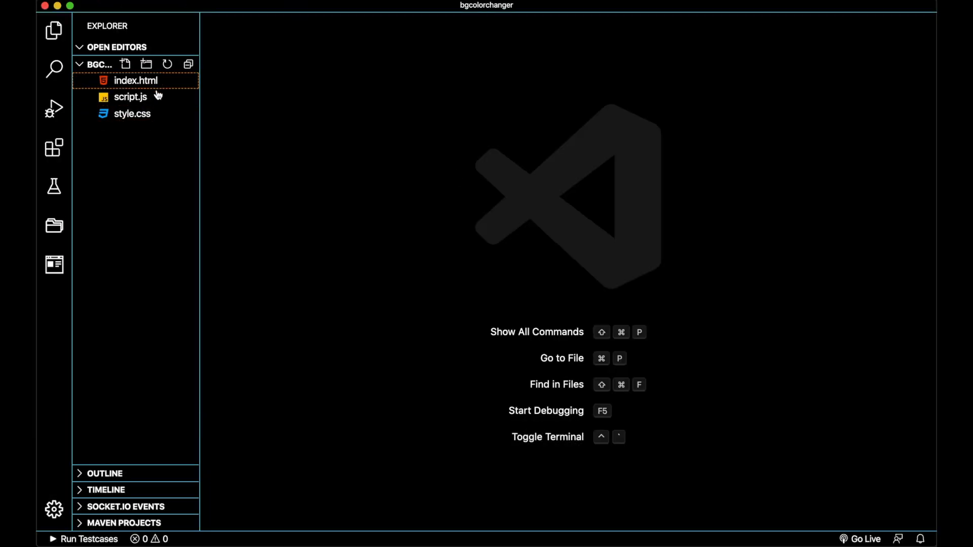
- Open the bgcolorchanger folder to list index.html, script.js and style.css
click(131, 97)
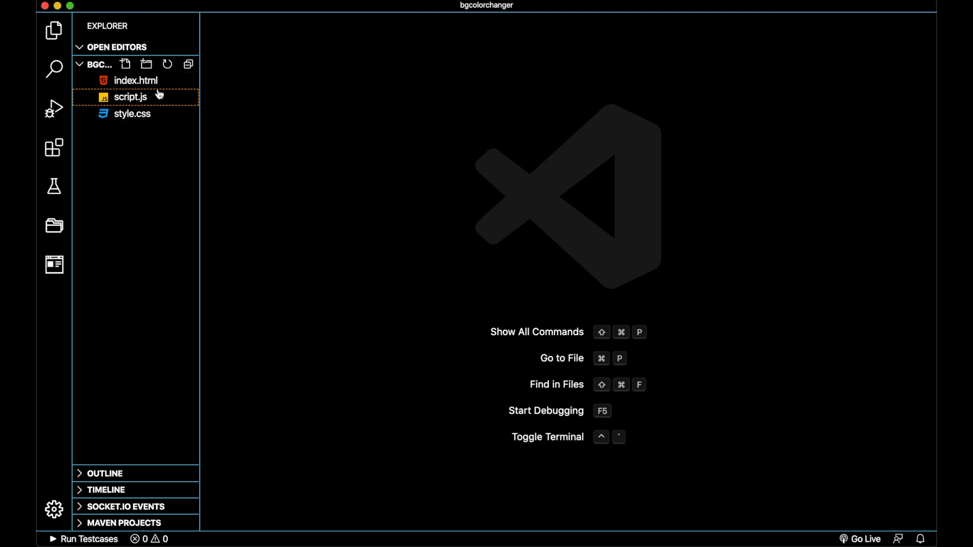
mouse_move(158, 98)
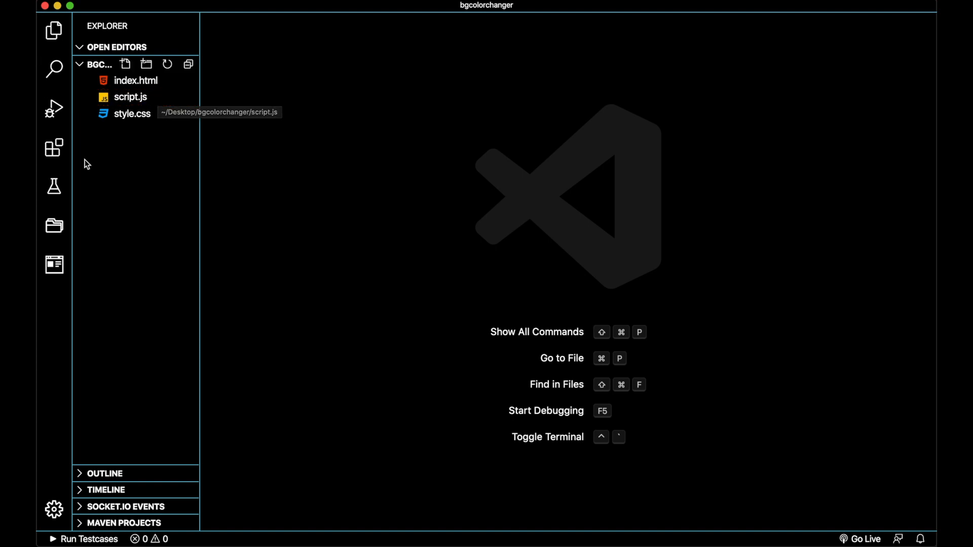
- Search extensions for 'live server', verify it's enabled, then open index.html
click(54, 147)
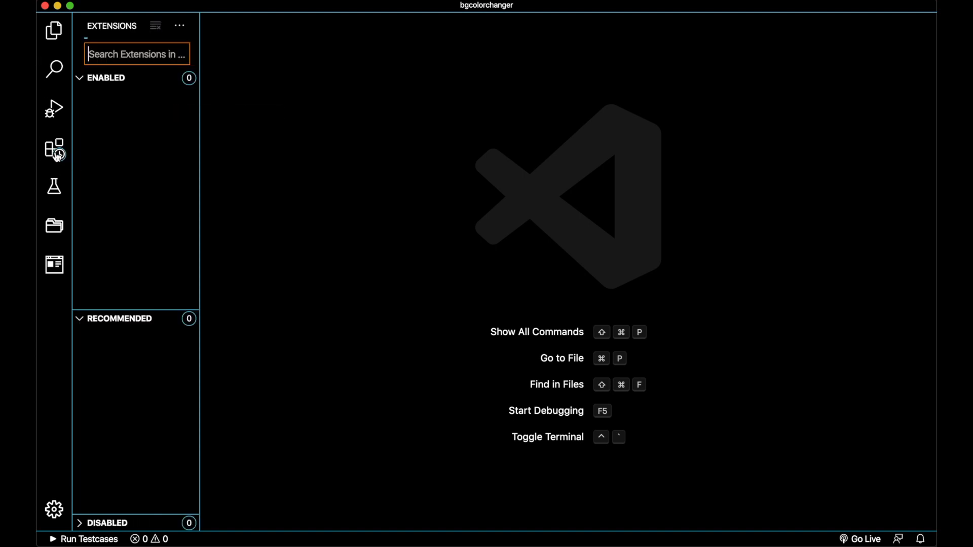
text(live server)
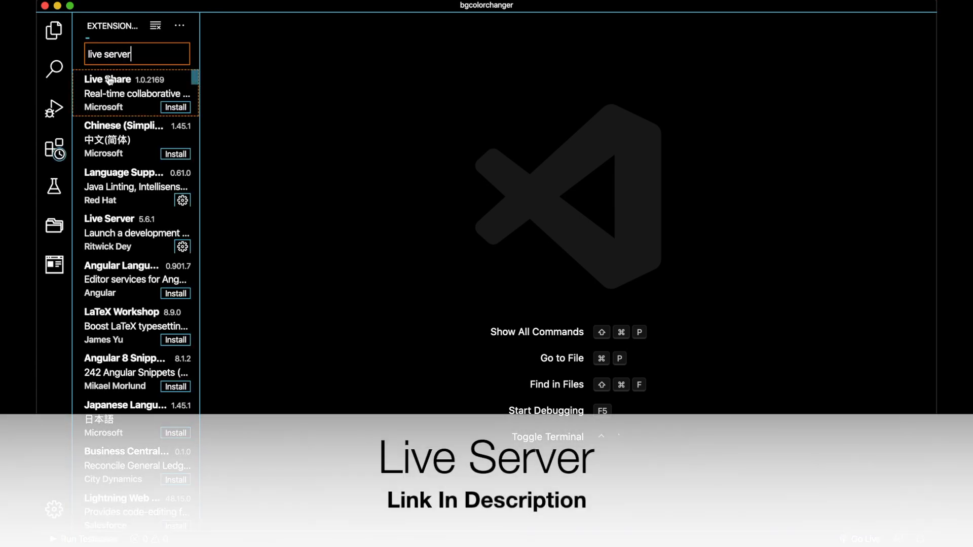
click(108, 218)
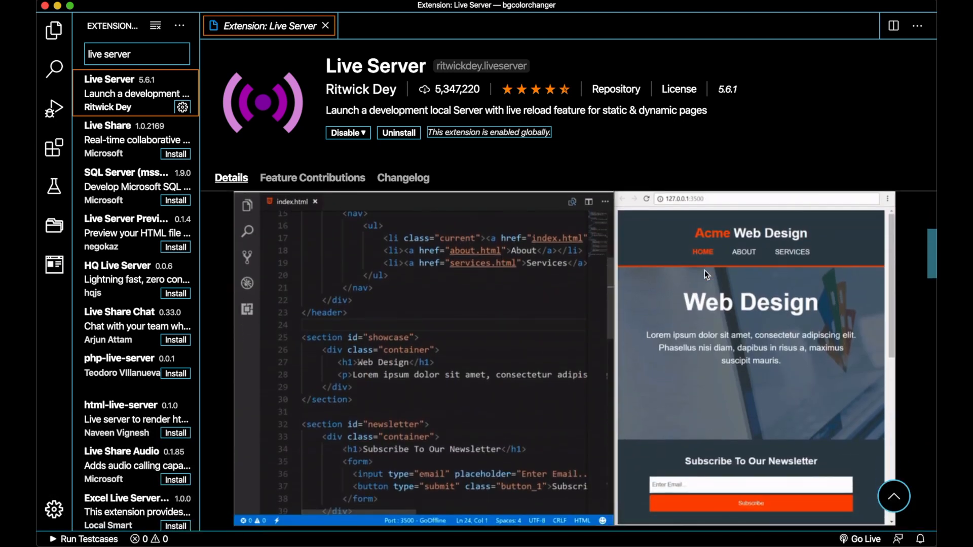
text(I Am Live)
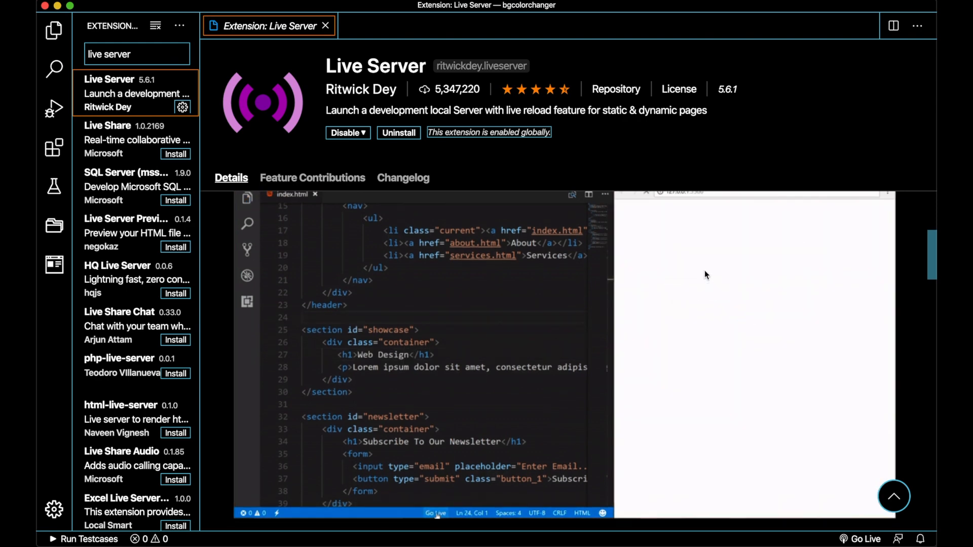
click(436, 513)
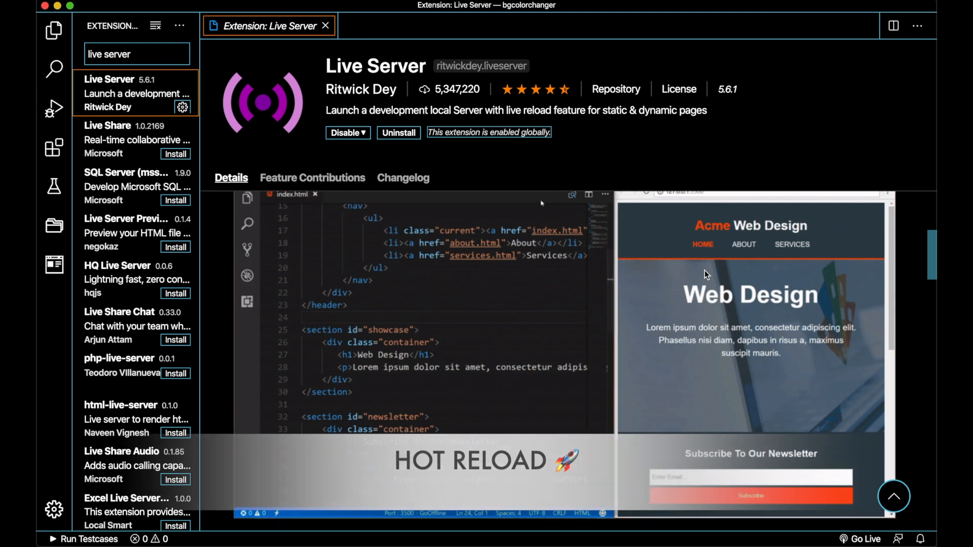
click(54, 30)
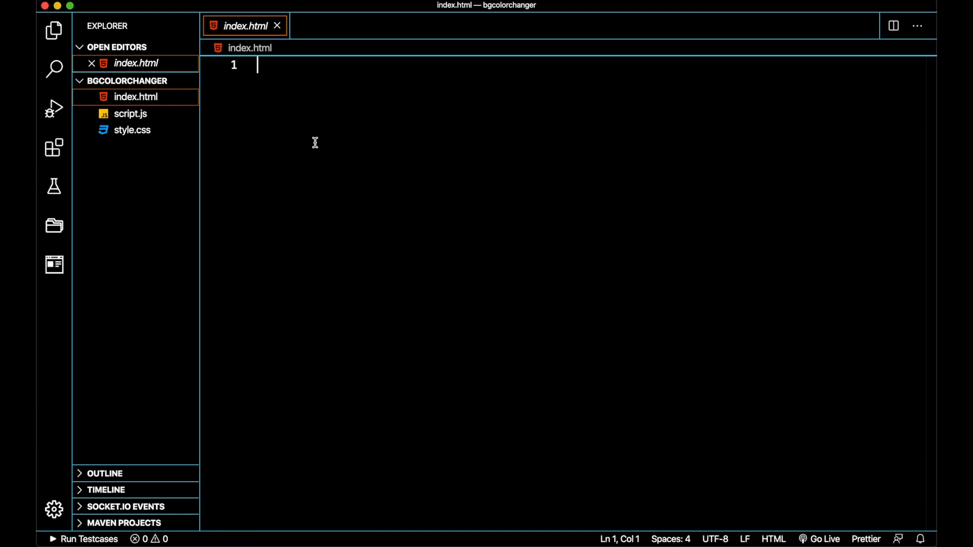
- Expand the ! Emmet boilerplate and retitle the page 'Bg Color Changer'
text(!)
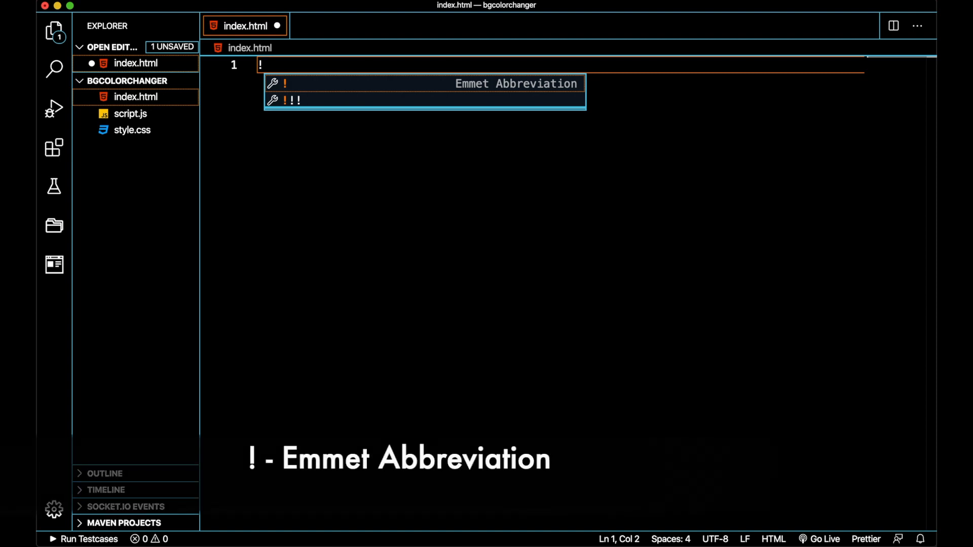
key(Tab)
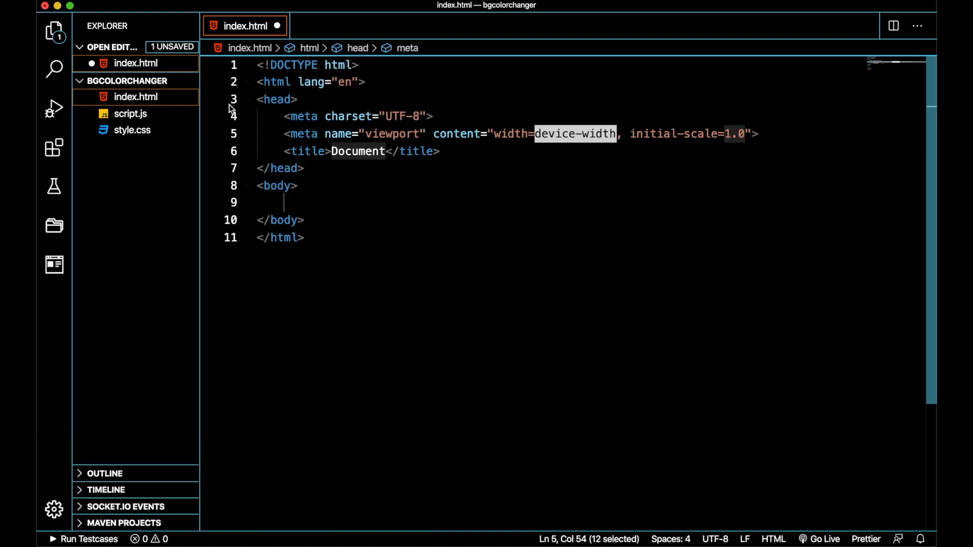
double_click(357, 151)
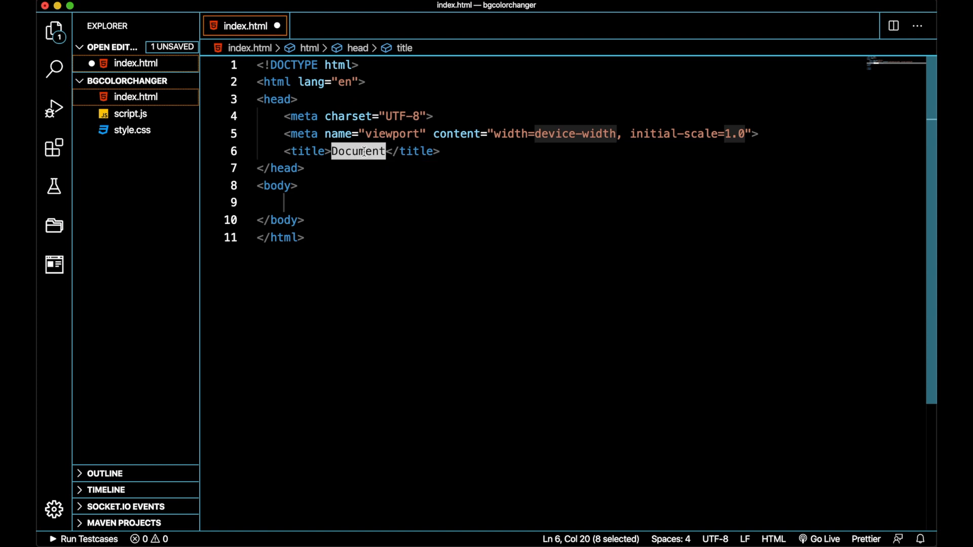
text(B)
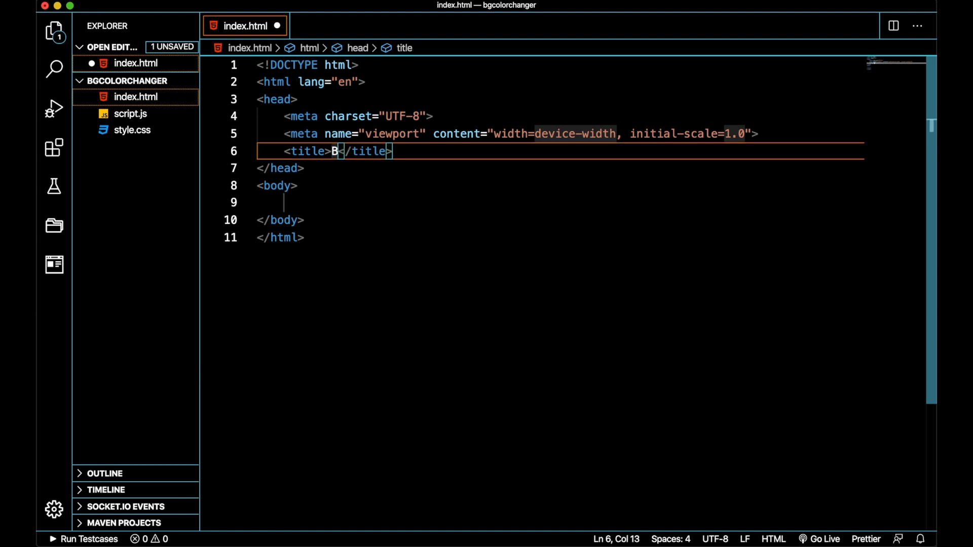
text(g Color Changer)
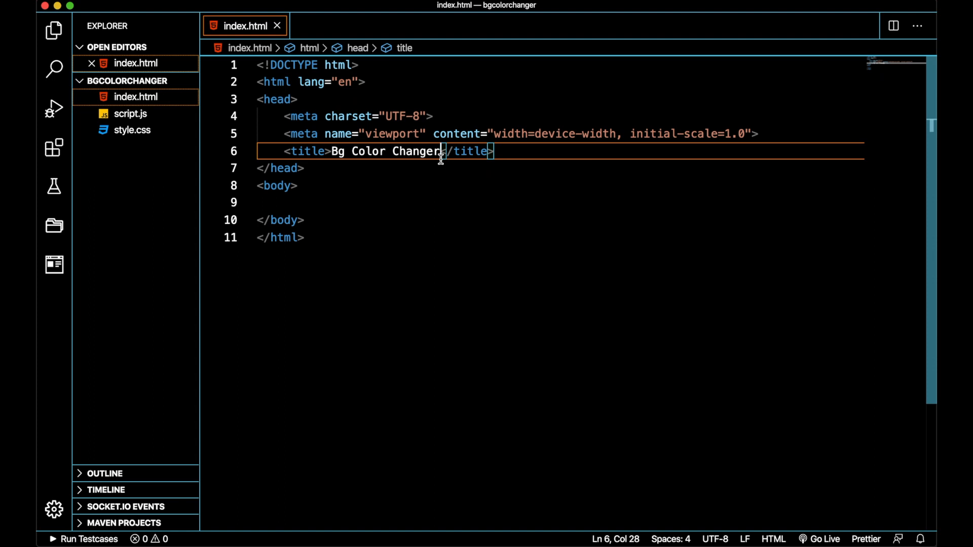
- Add a link tag to ./style.css with rel stylesheet and type text/css
text(<link>)
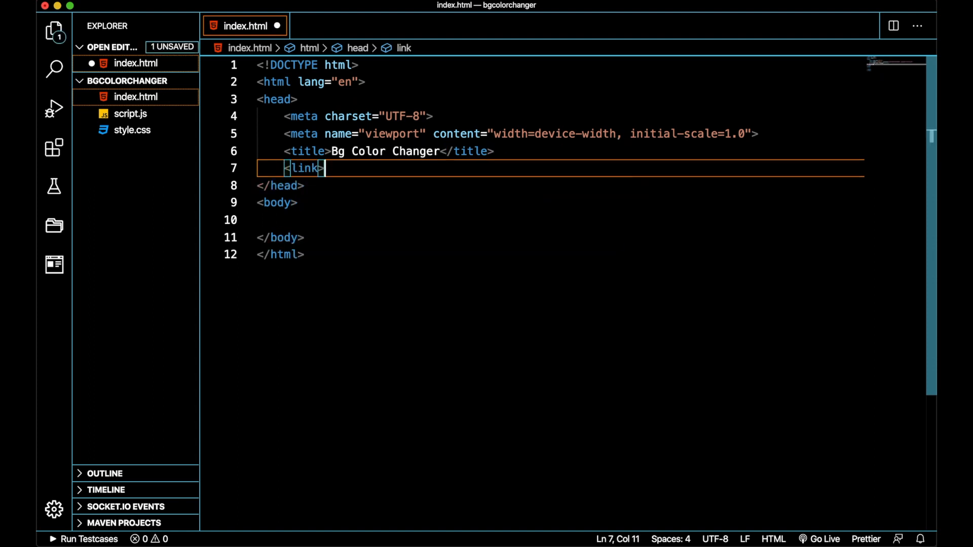
text(href="")
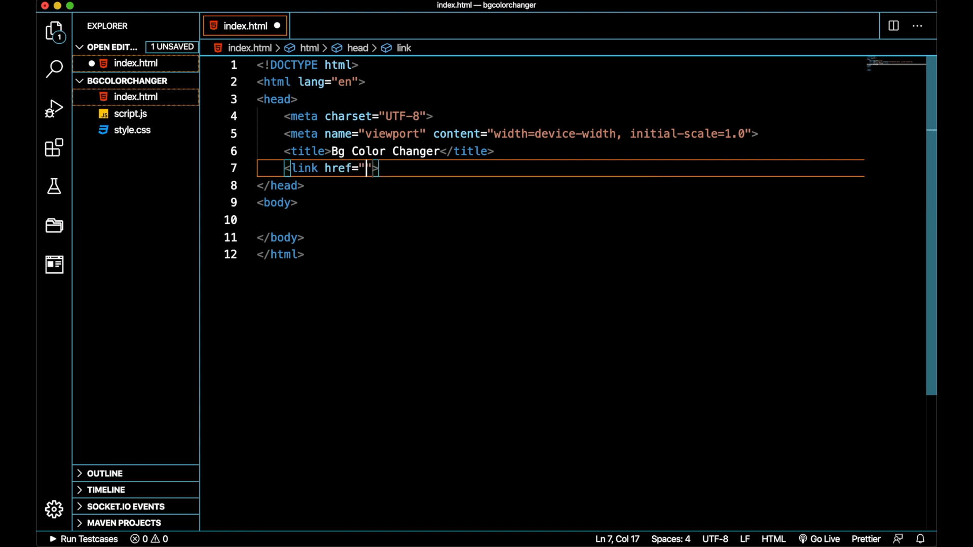
text(./)
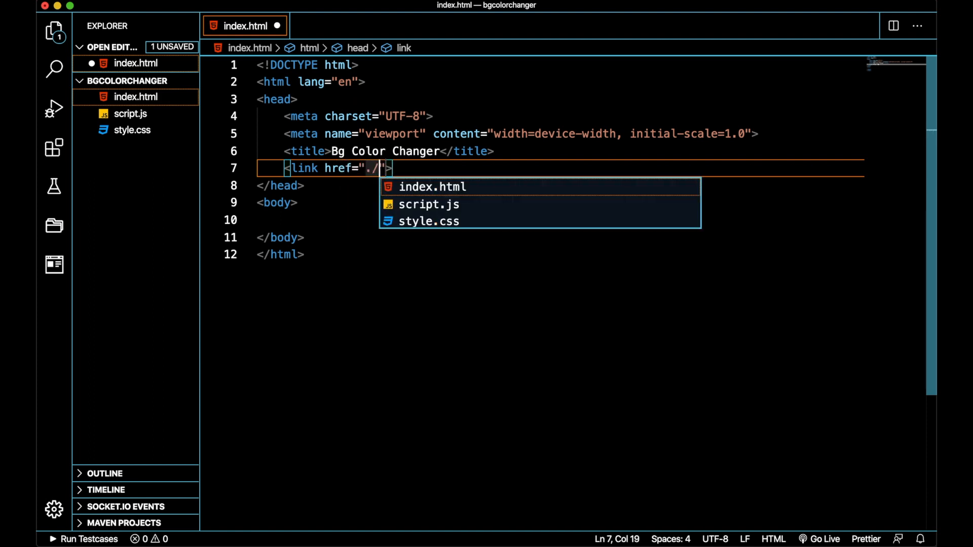
text(style.css)
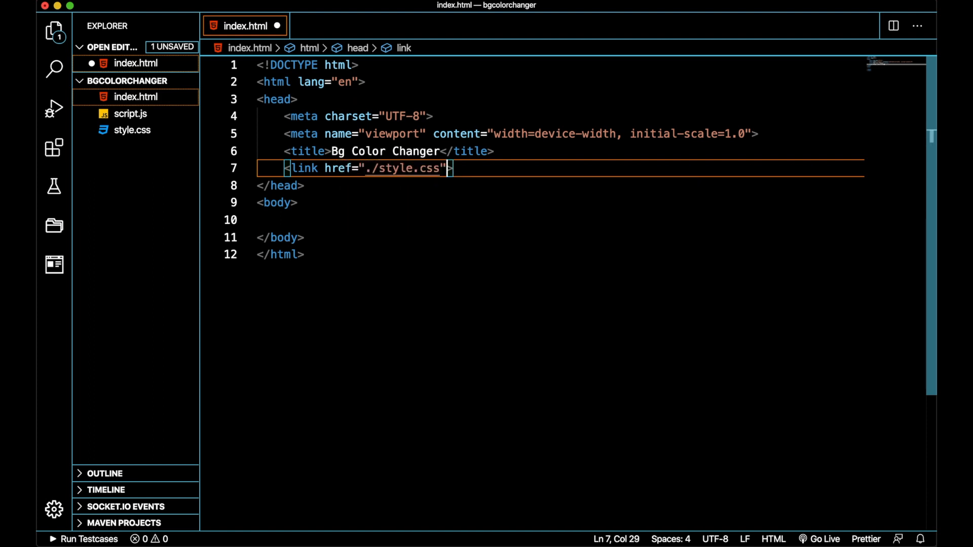
text(rel="stylesheet" type)
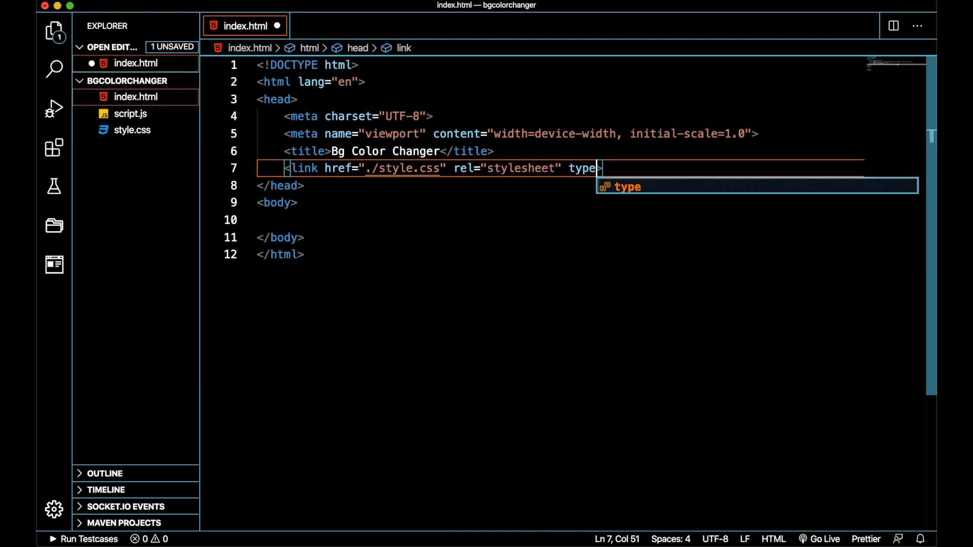
text(="text/css")
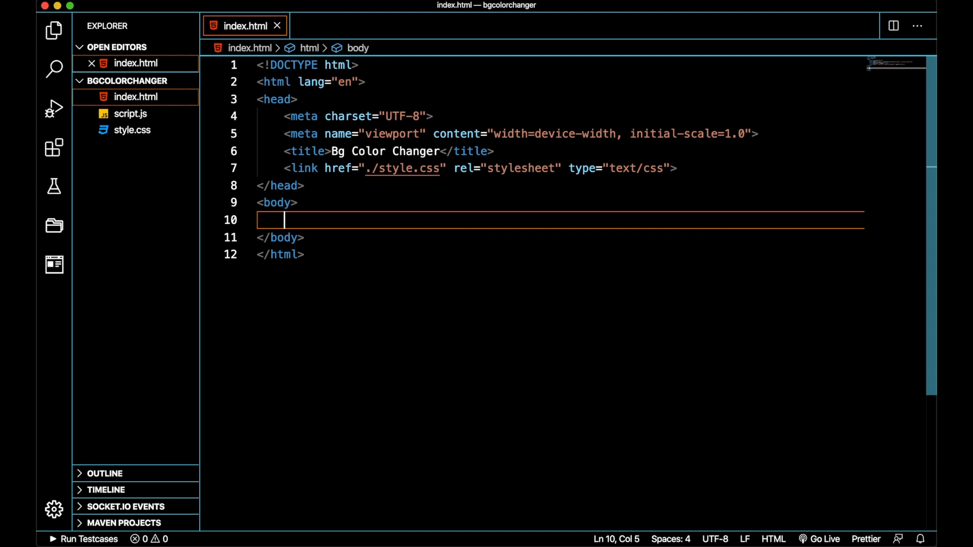
- Type a button labelled 'Change 🌈' with id 'change-btn' in the body
text(<button></button>)
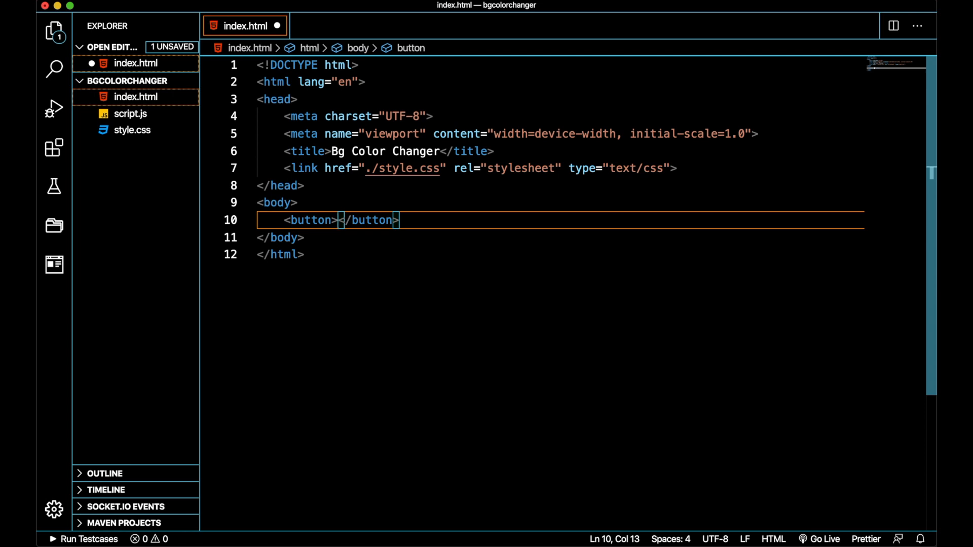
text(Change :)
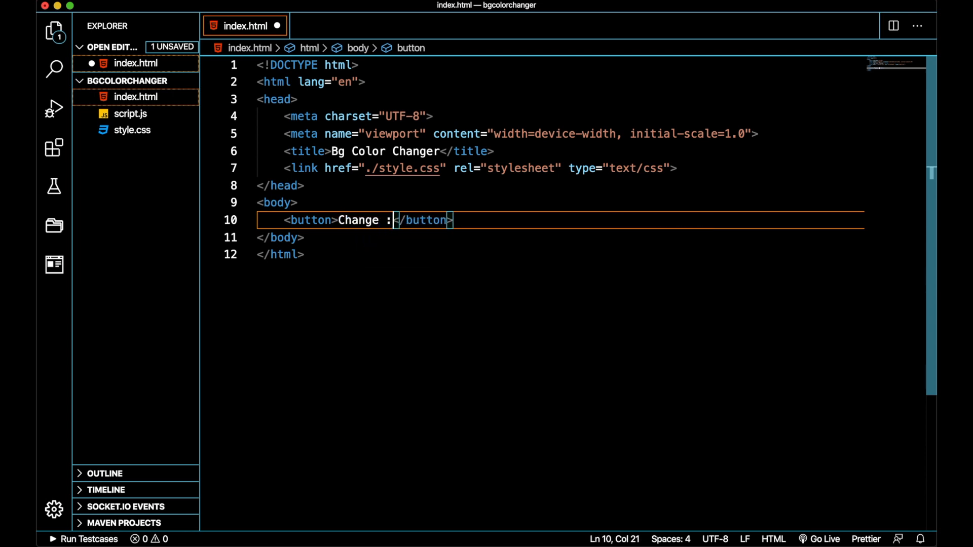
text(rain)
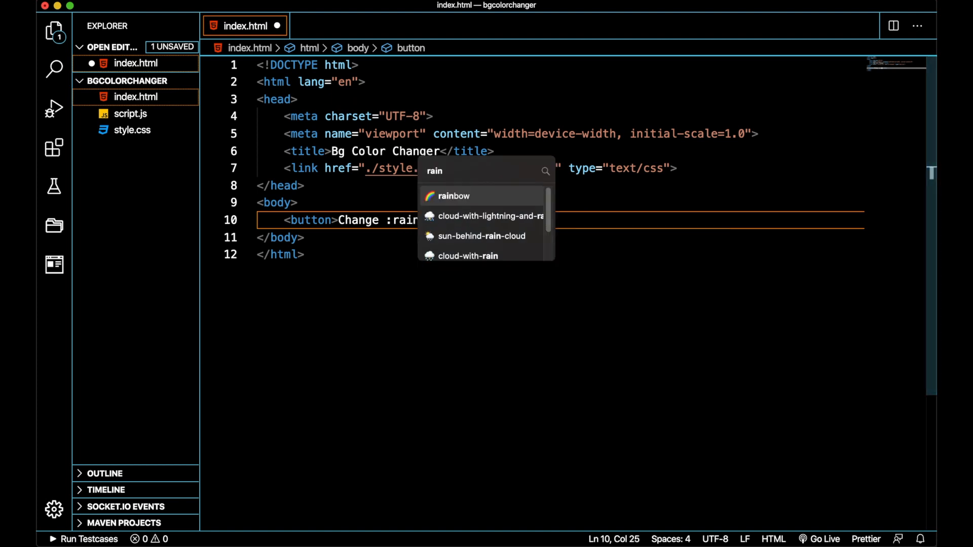
click(454, 196)
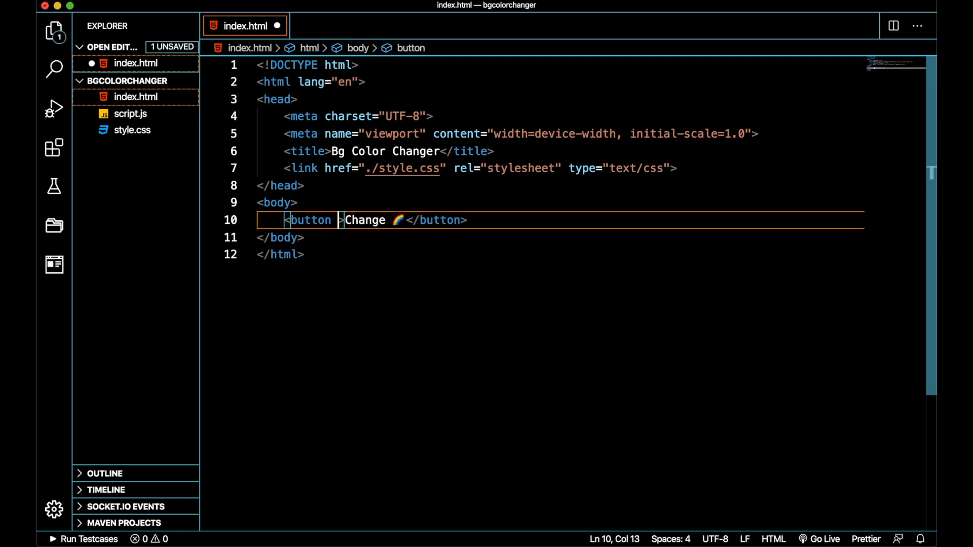
text(id = '')
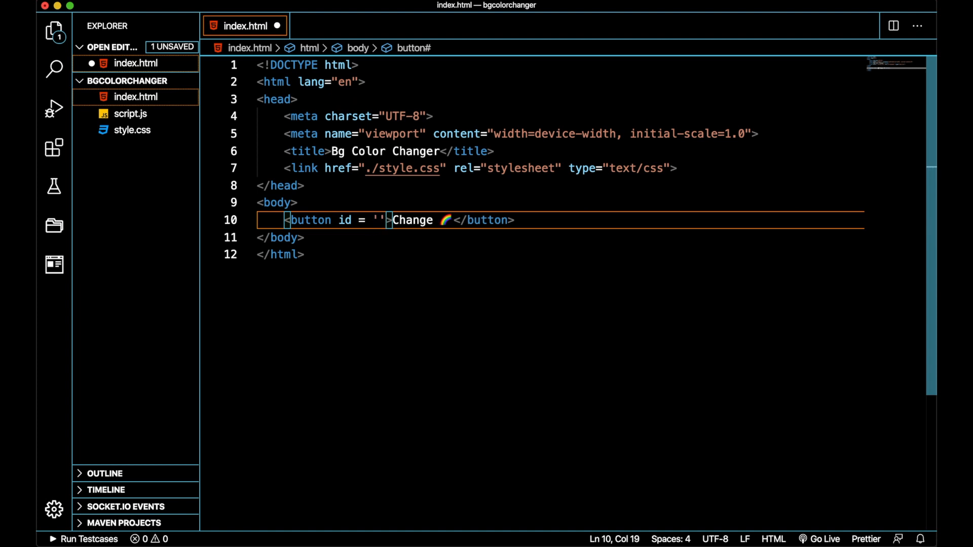
text(change-)
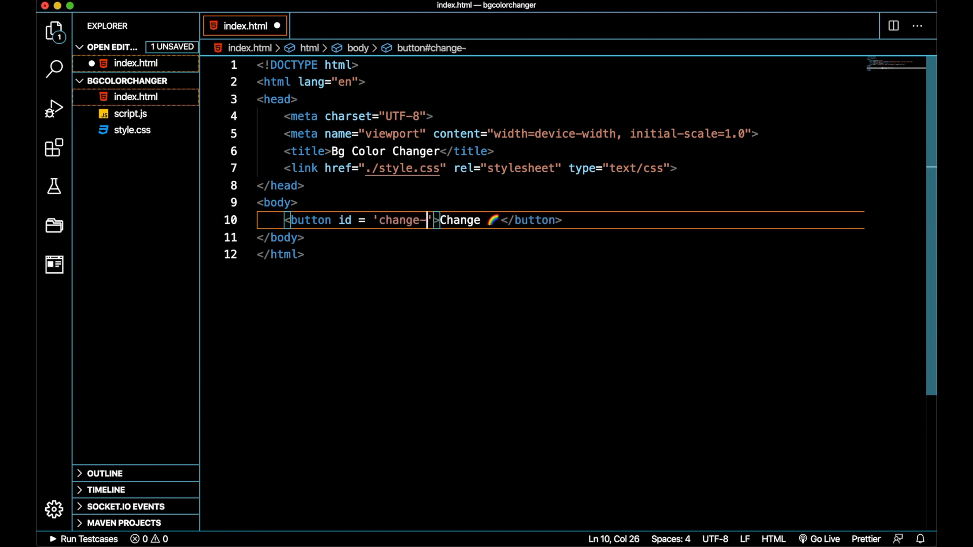
text(btn)
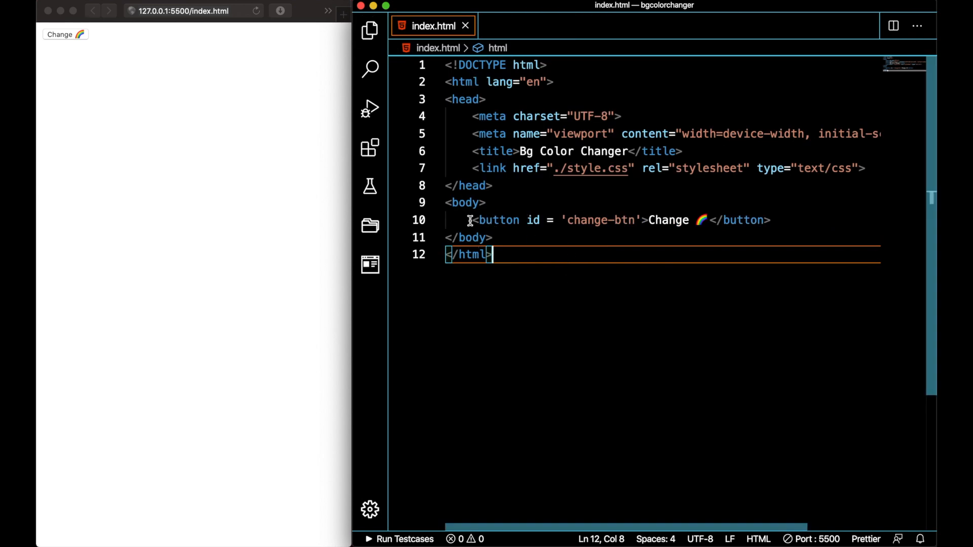
- Delete and re-paste the button line, then save to watch Live Server reload
triple_click(617, 219)
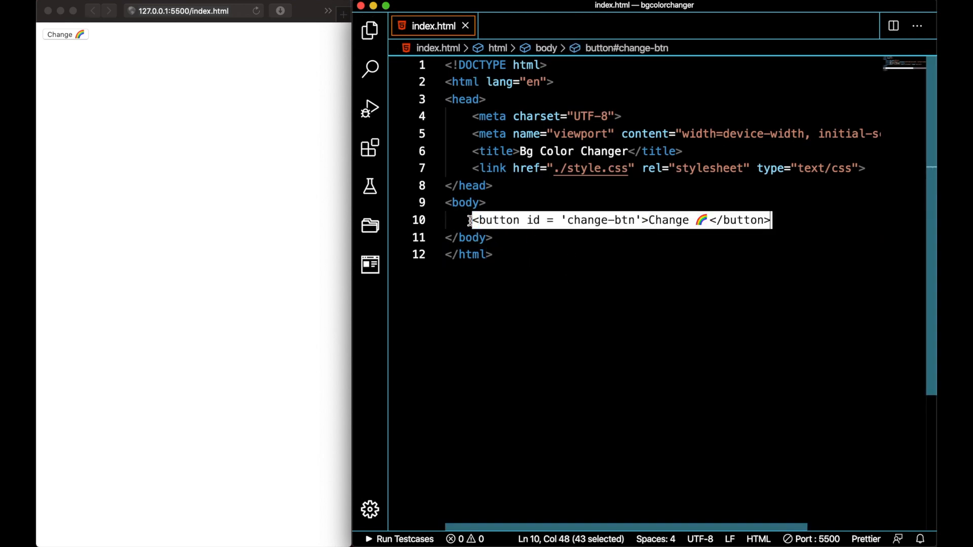
key(Delete)
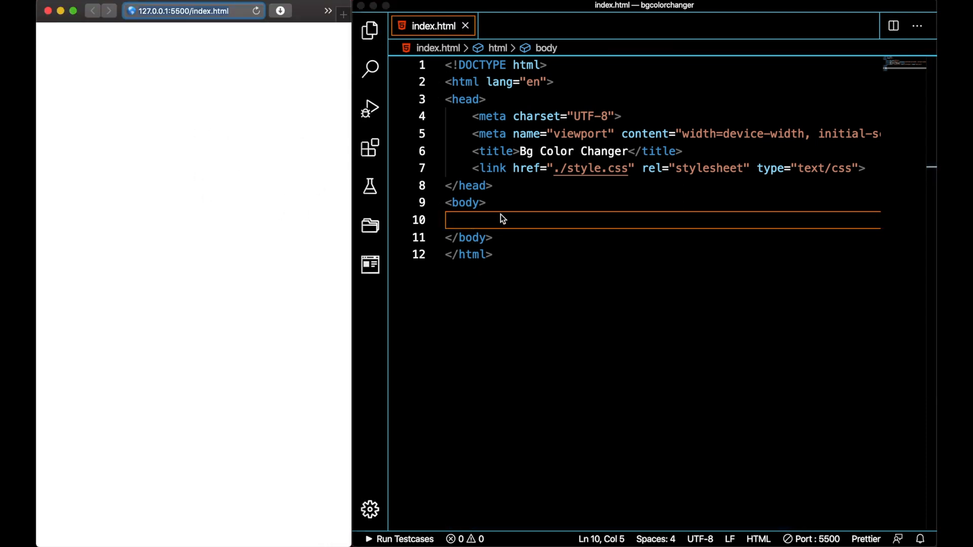
mouse_move(789, 271)
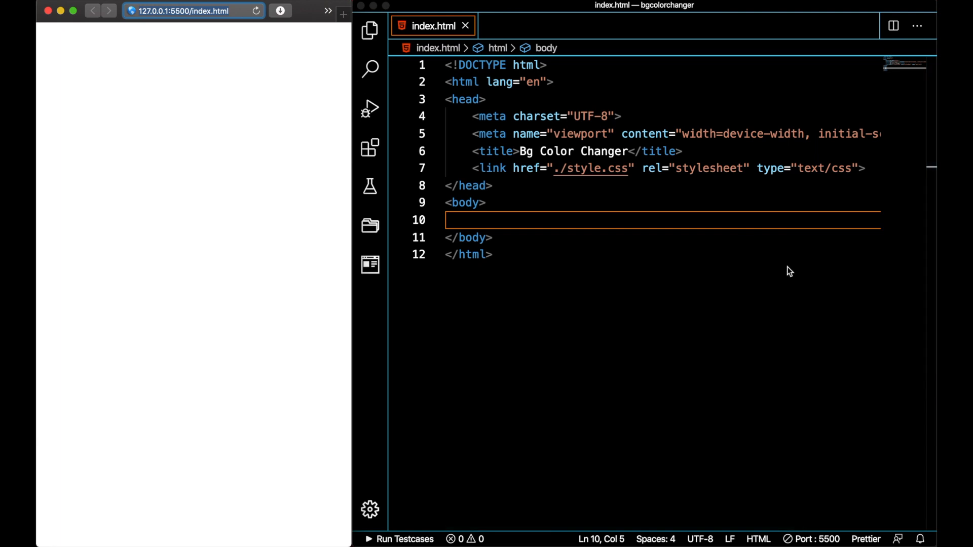
text(<button id = 'change-btn'>Change 🌈</button>)
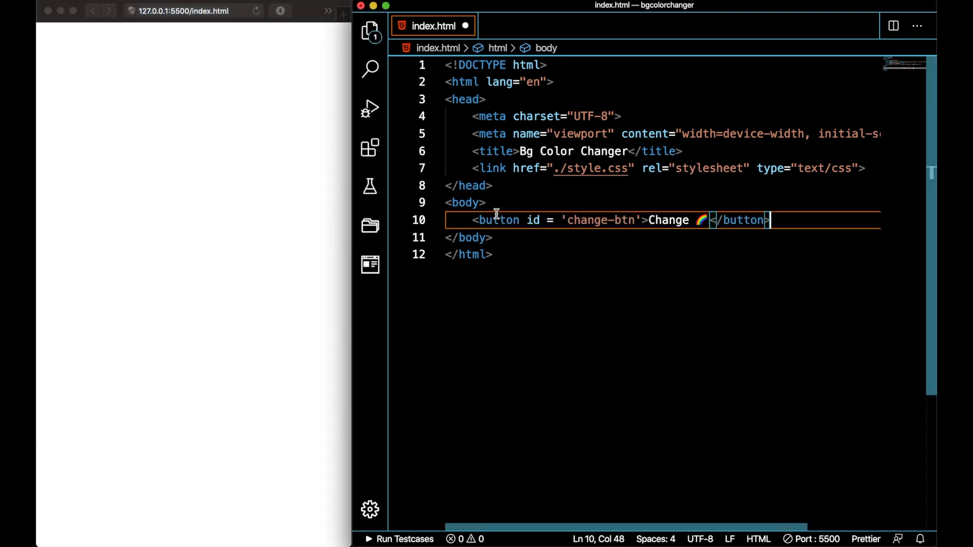
key(cmd+s)
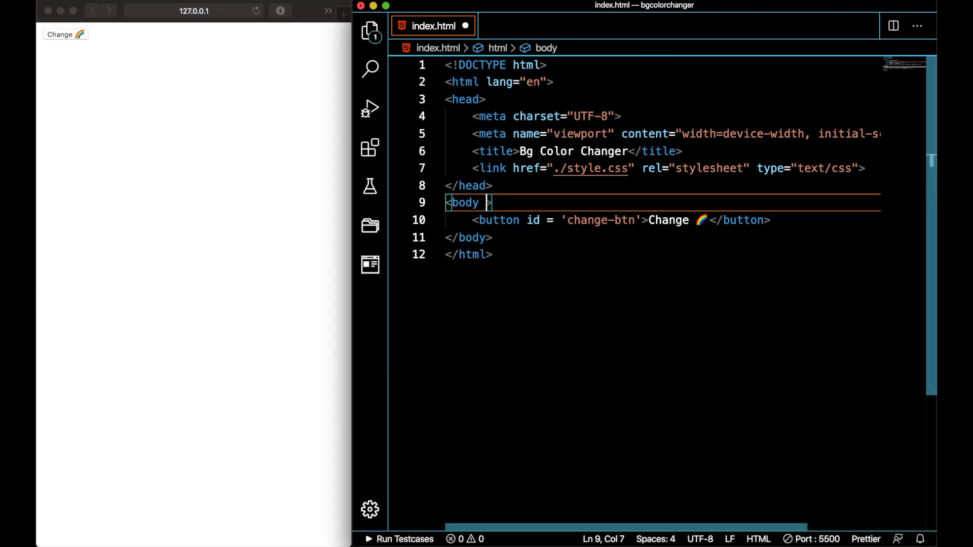
- Add id='container' to the body and a script tag loading ./script.js
text(id='container)
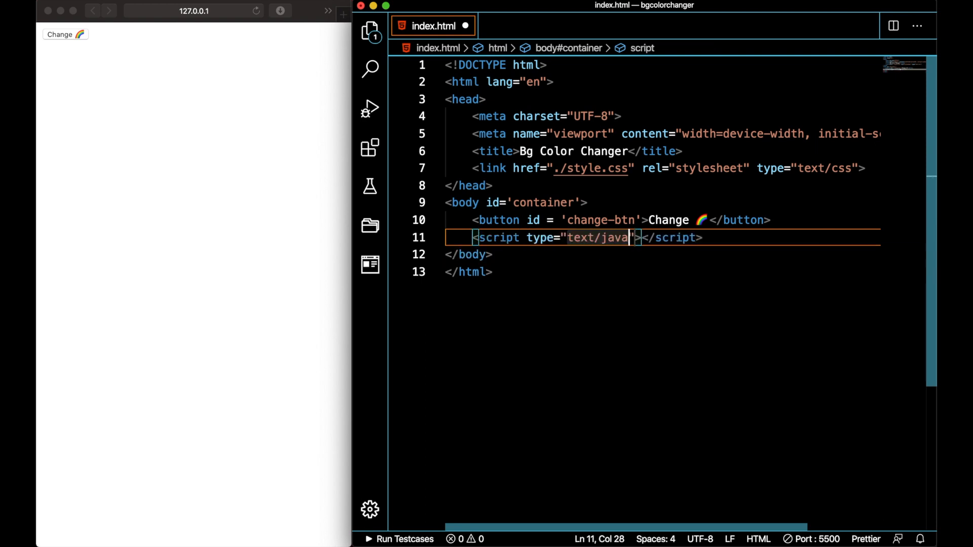
text(script" src="./)
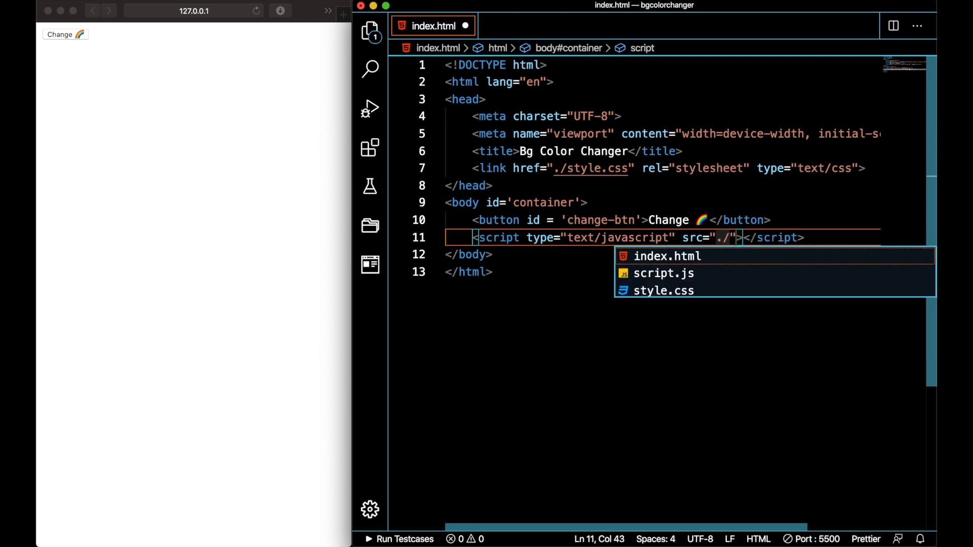
click(663, 273)
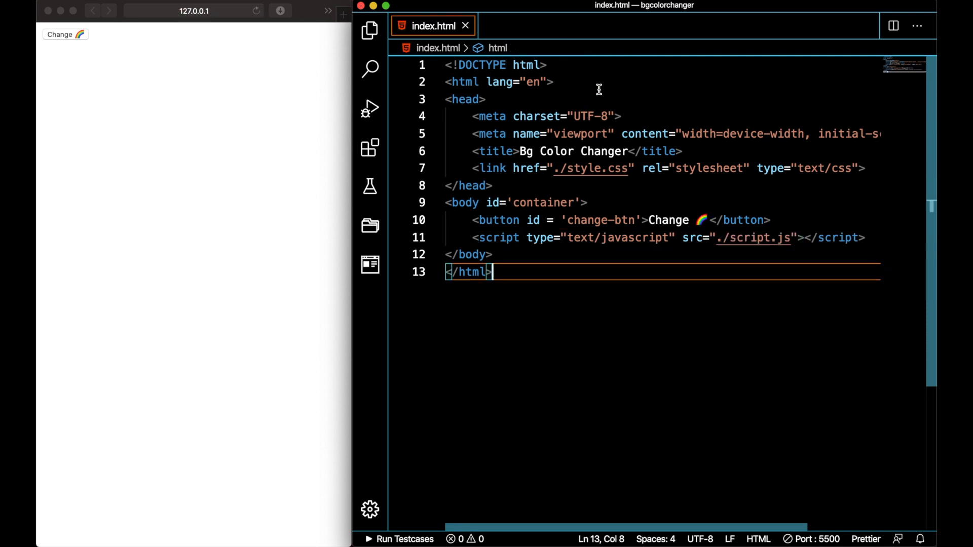
click(369, 30)
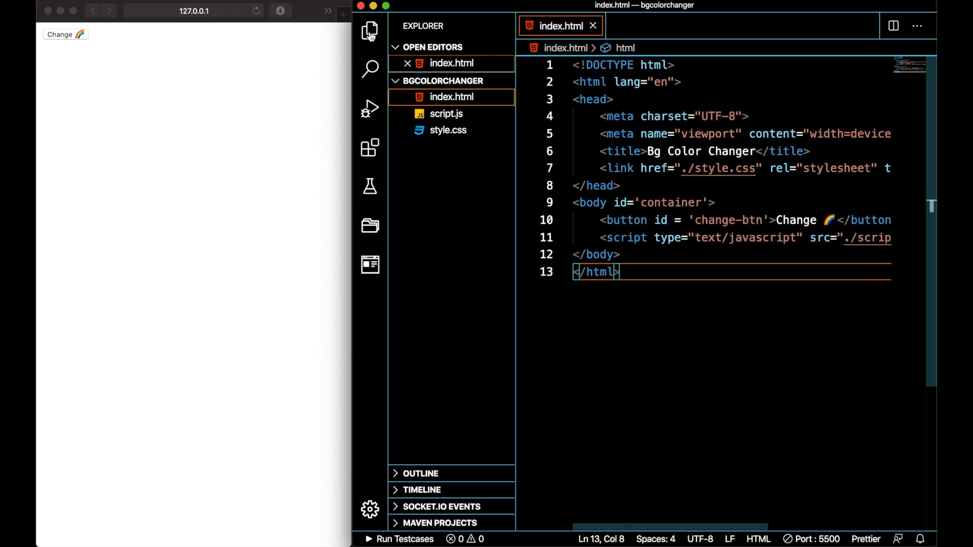
mouse_move(317, 285)
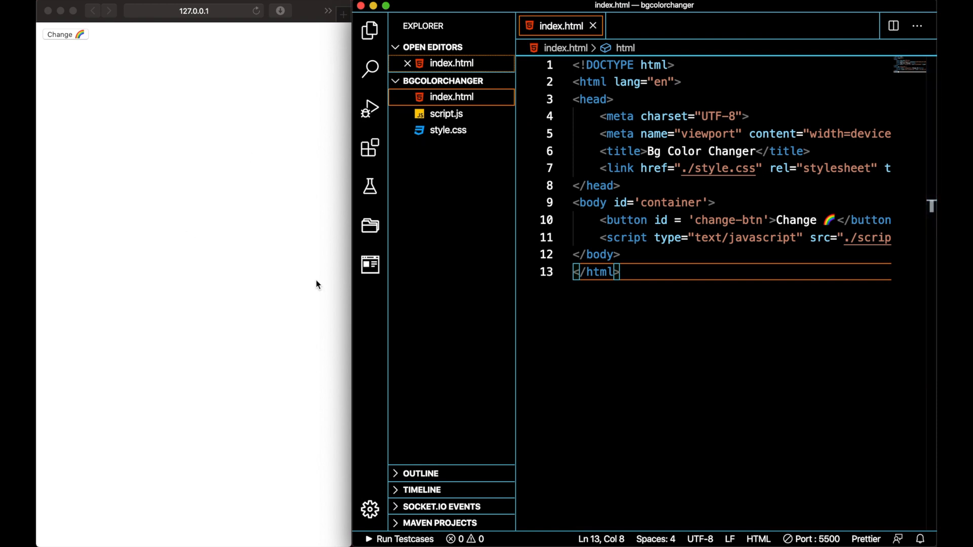
- Start a #change-btn rule in style.css, copying the id from index.html
click(447, 147)
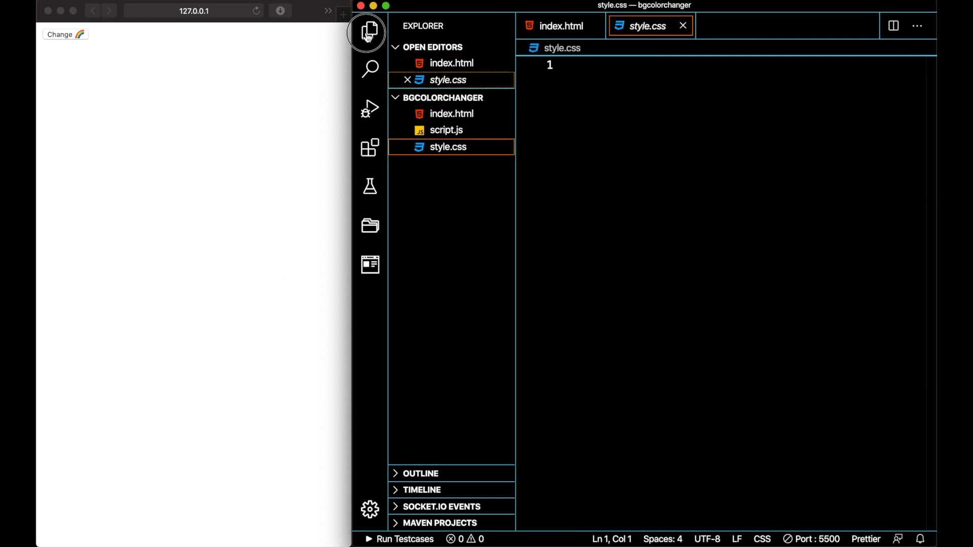
click(366, 33)
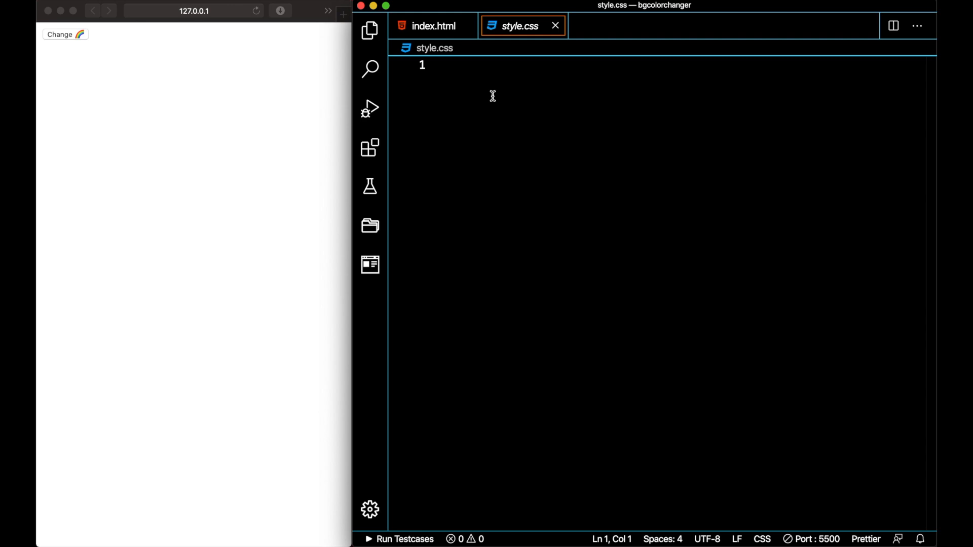
text(#btn)
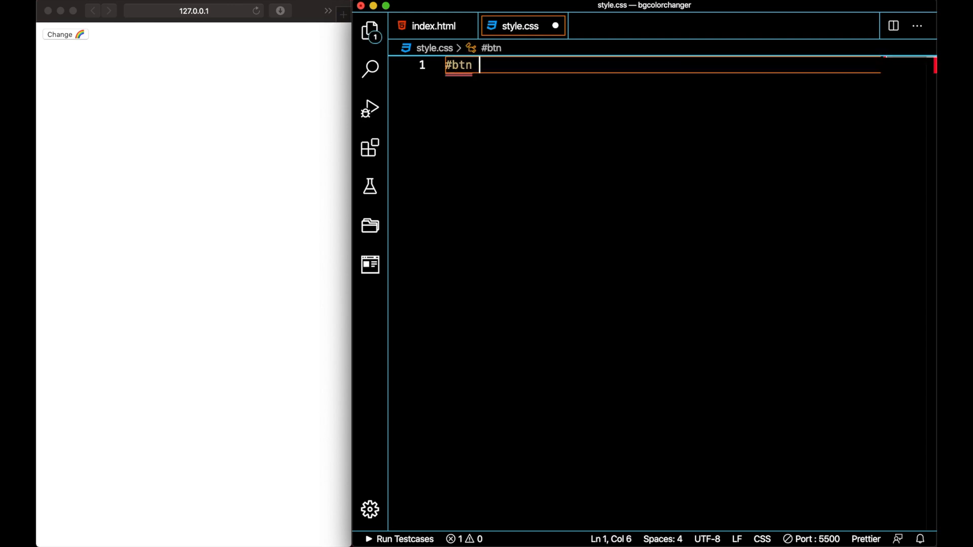
click(432, 26)
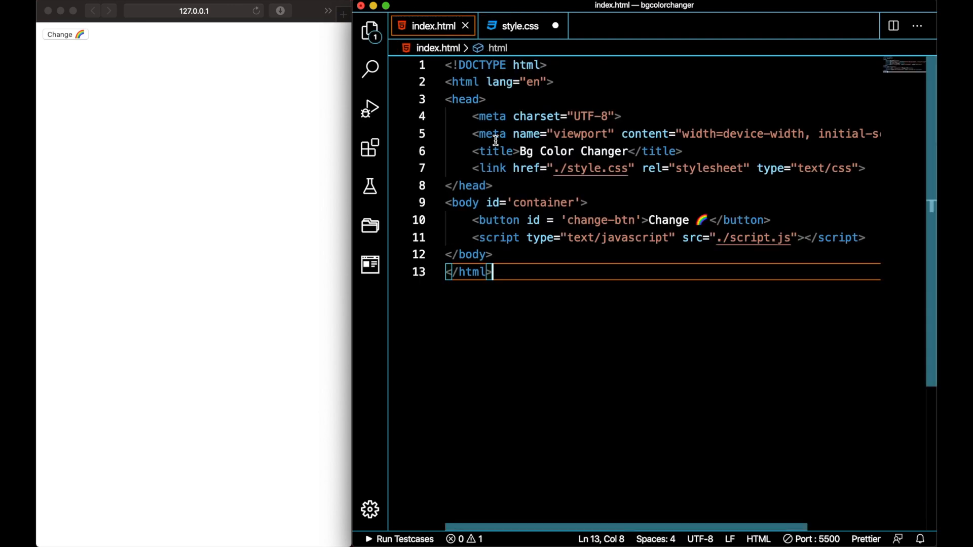
double_click(600, 220)
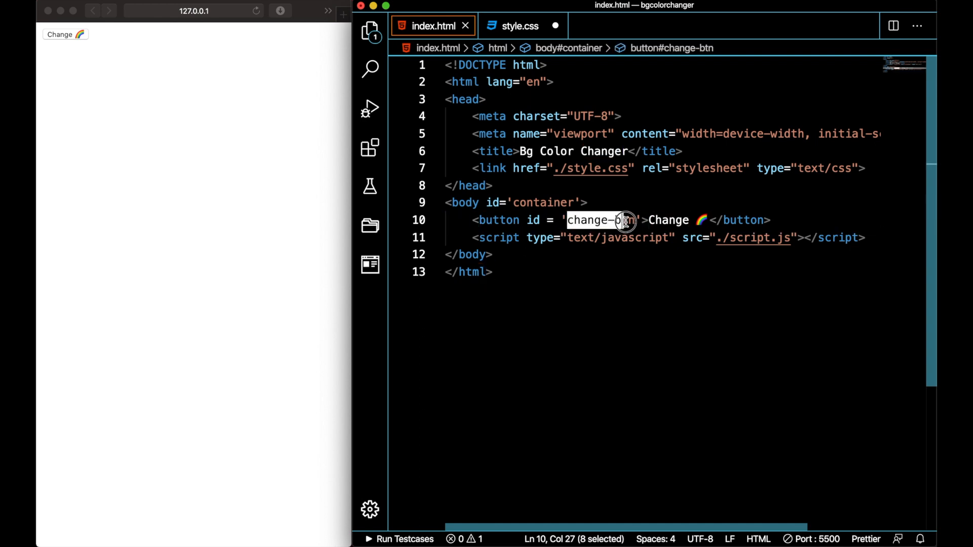
click(520, 26)
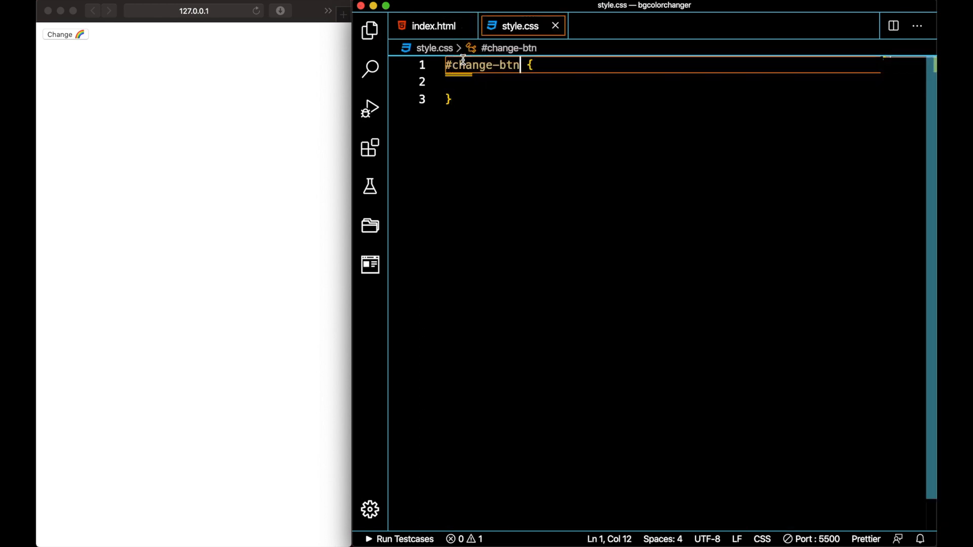
- Give the rule padding 10px 15px, cursor pointer and background-color white
text(padding: ;)
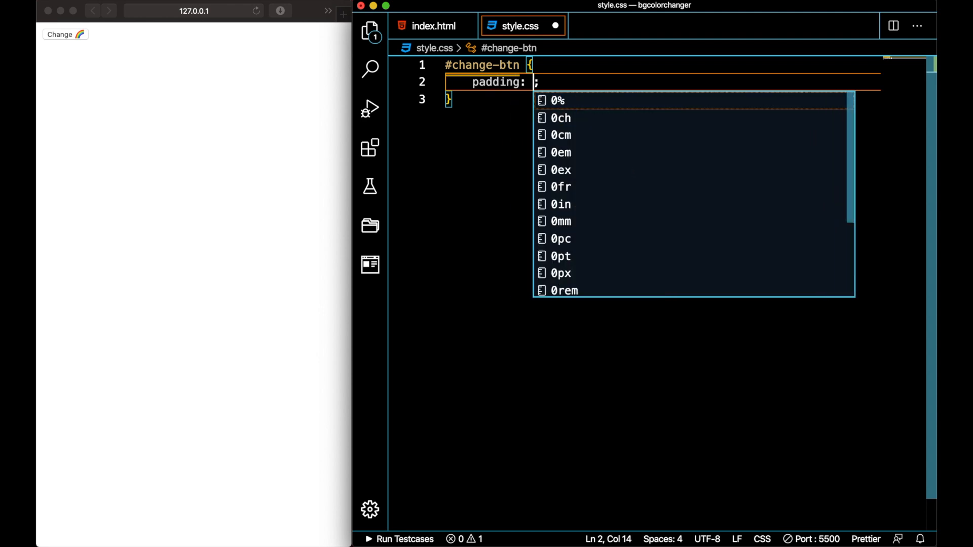
text(10px)
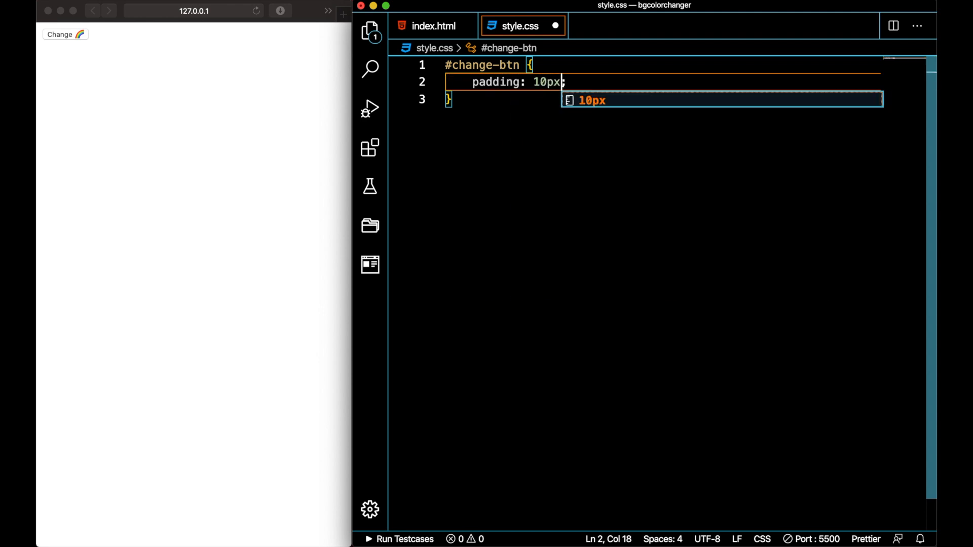
text(15px)
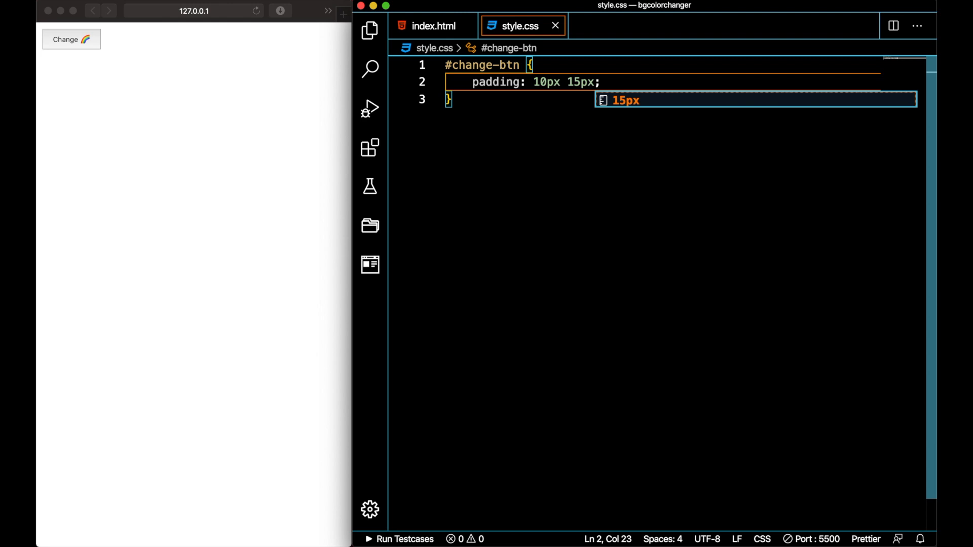
key(Enter)
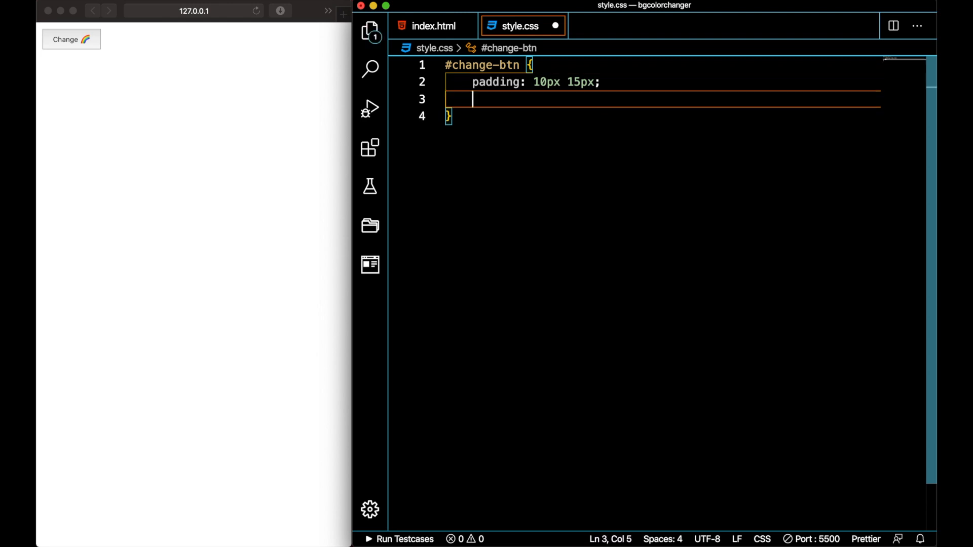
text(cursor: ;)
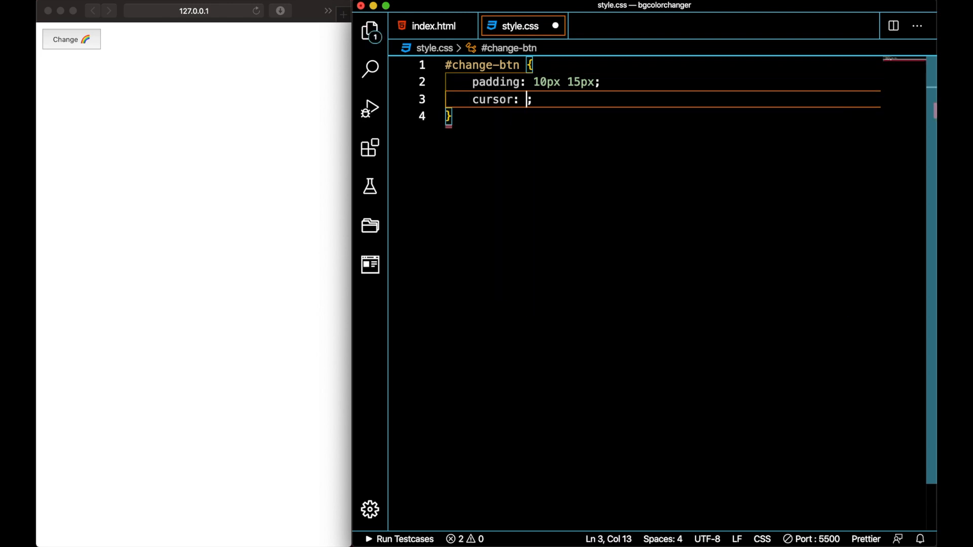
text(pointer)
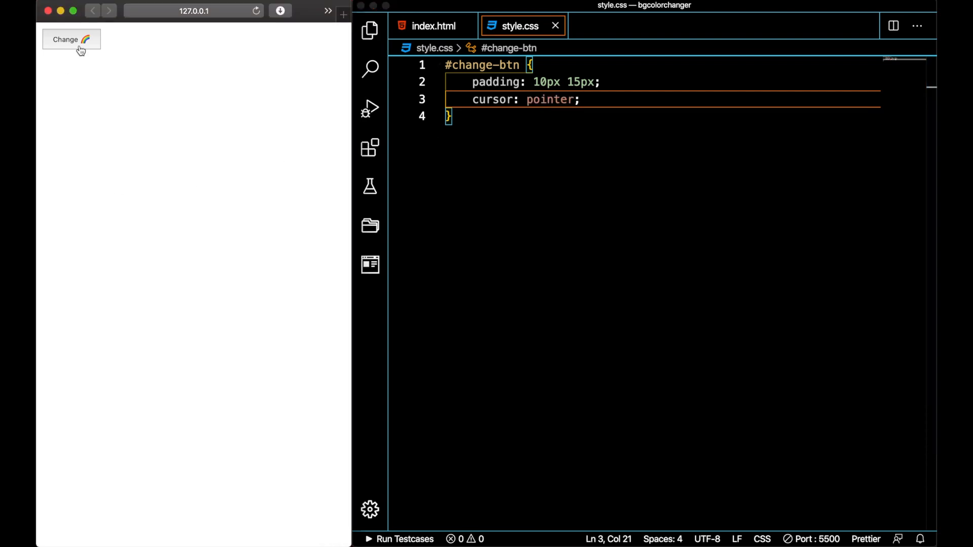
mouse_move(622, 108)
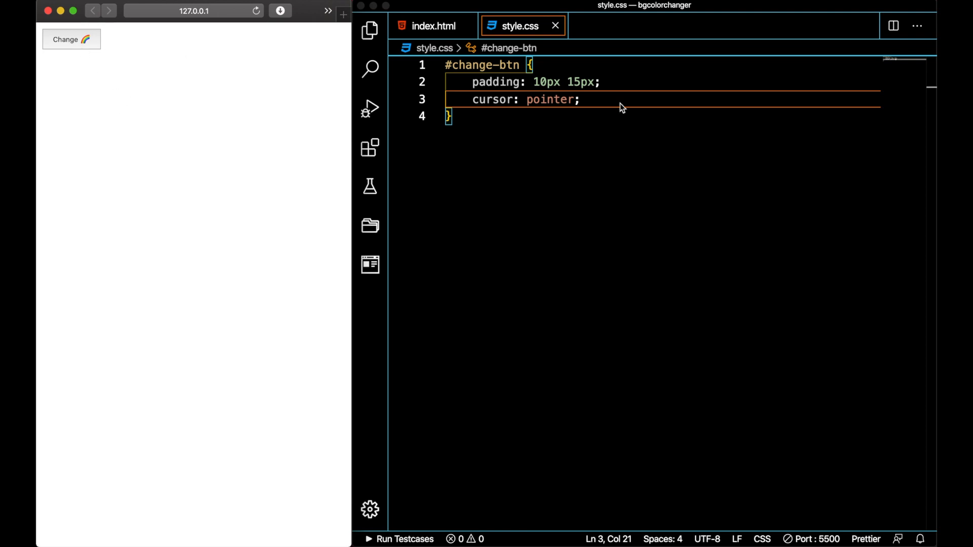
text(background-color: ;)
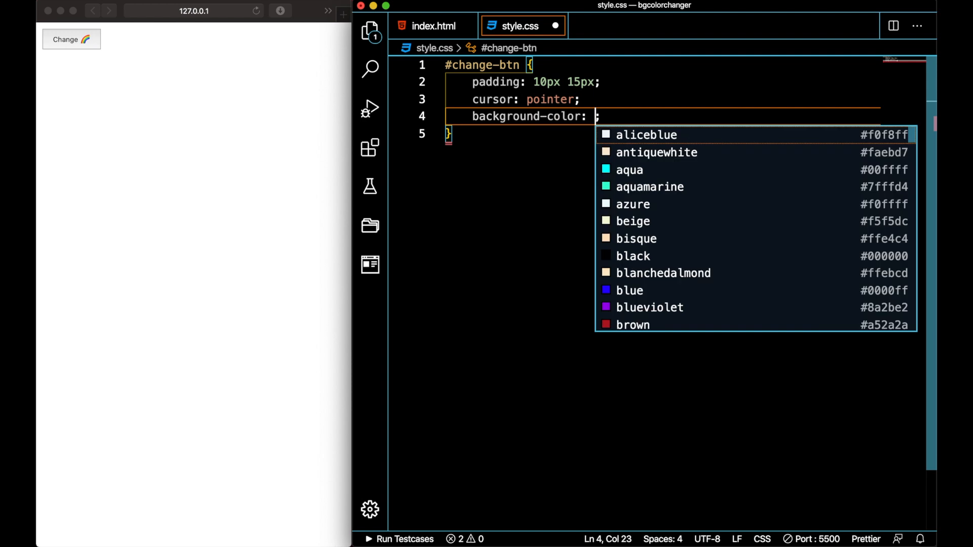
text(white)
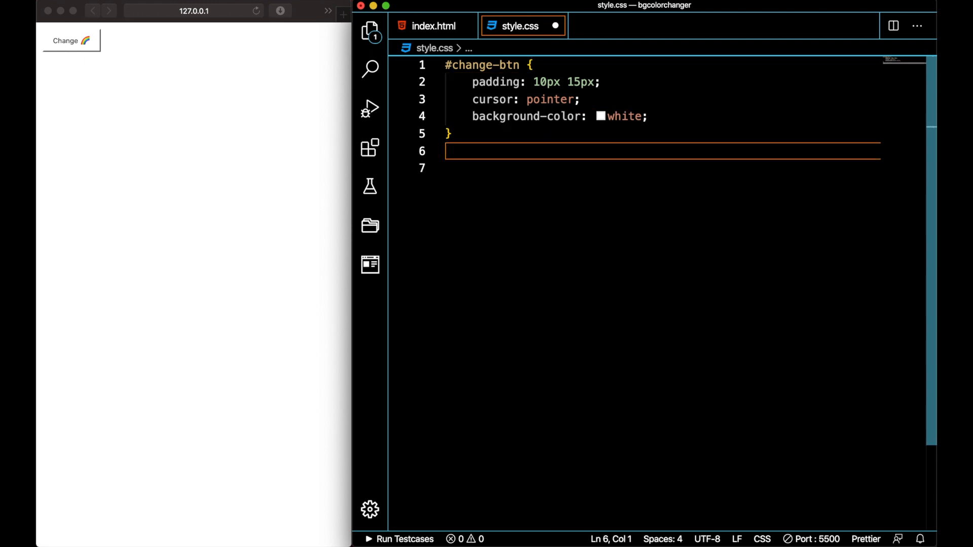
- Add a #container rule with a black background, save, and try Change
text(#b)
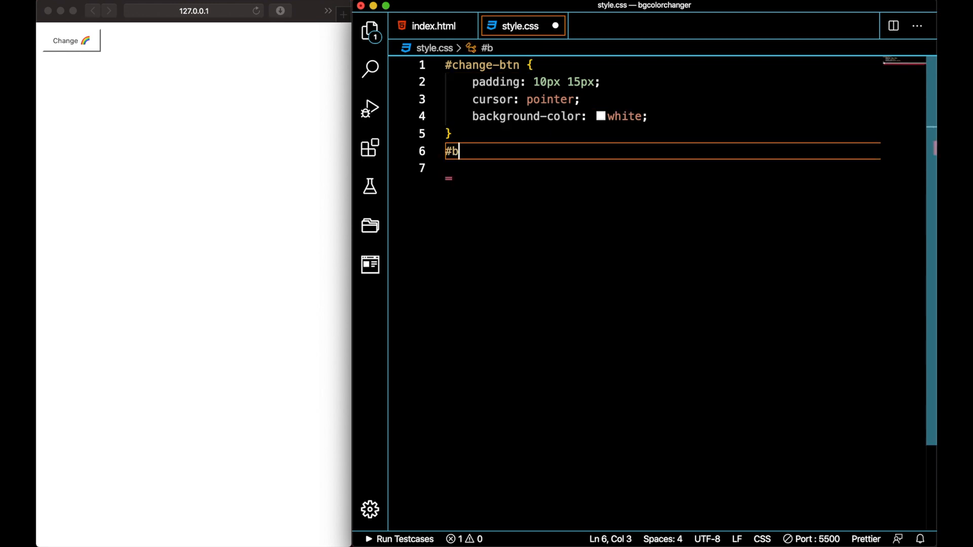
click(433, 26)
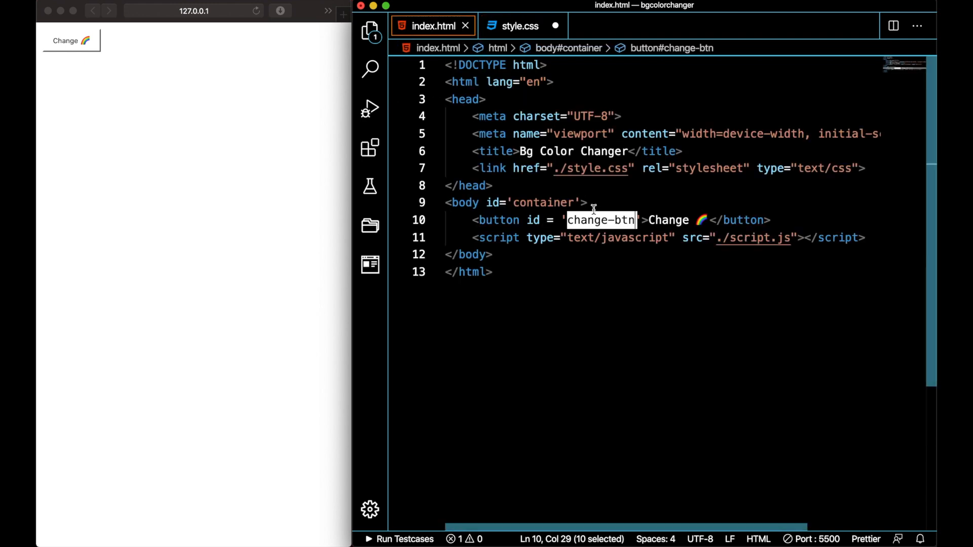
click(520, 25)
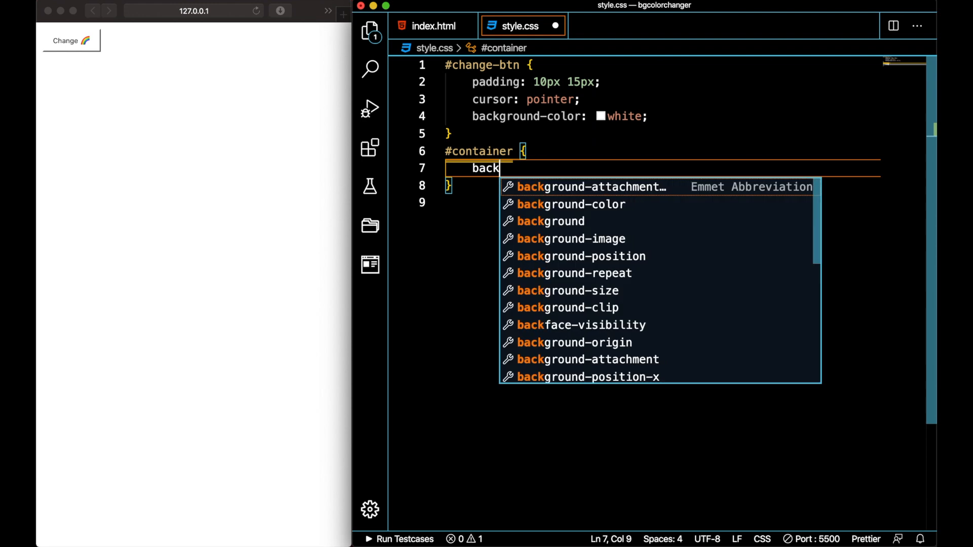
text(ground-color: black;)
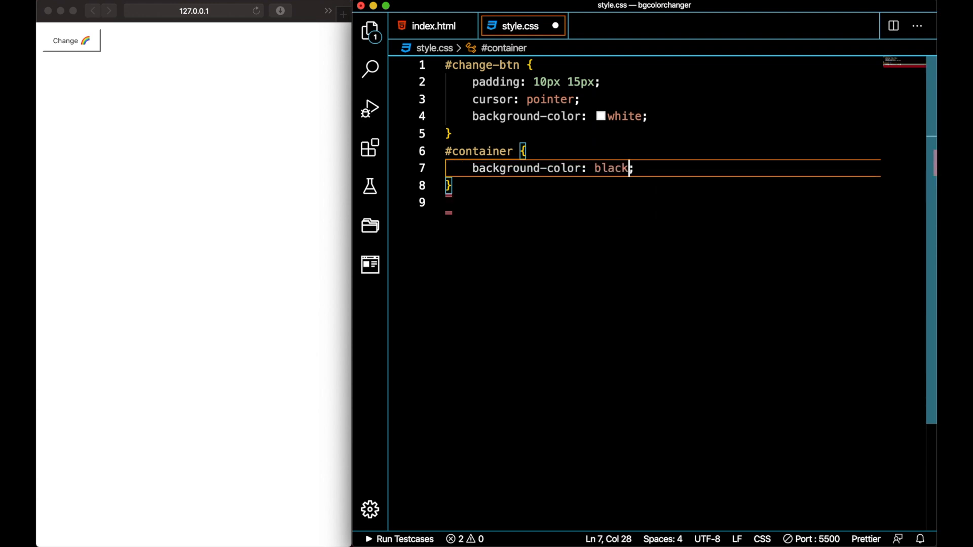
key(cmd+s)
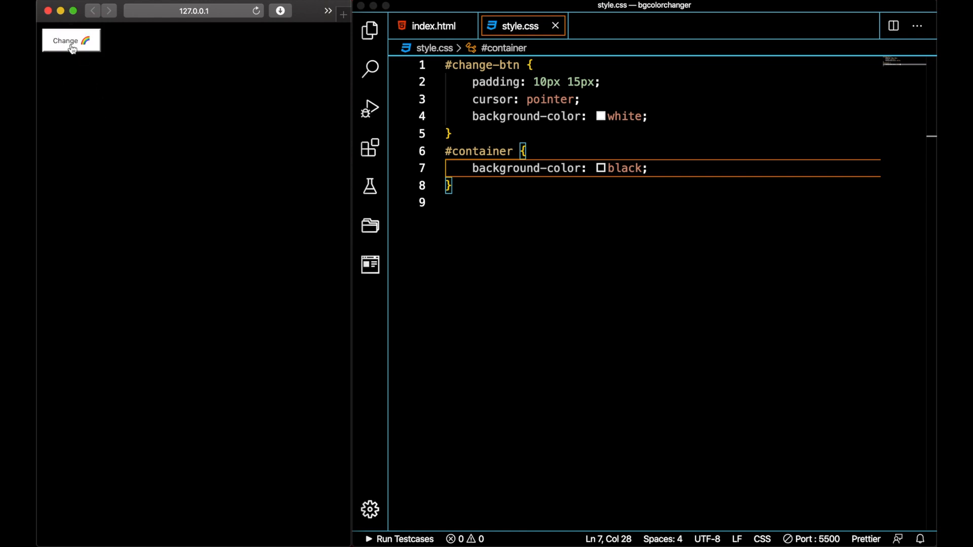
click(71, 41)
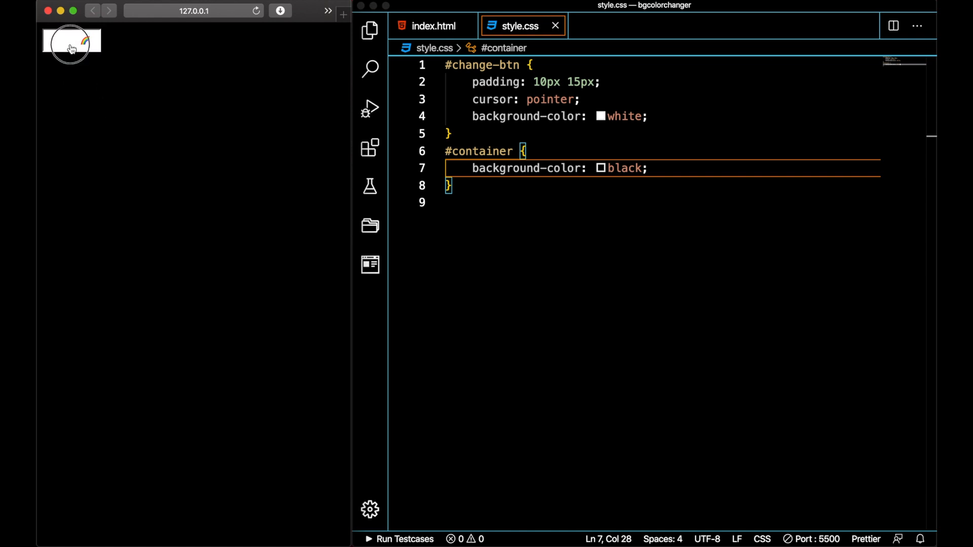
- Give the button black text and #container centred text with 25% top padding
click(649, 116)
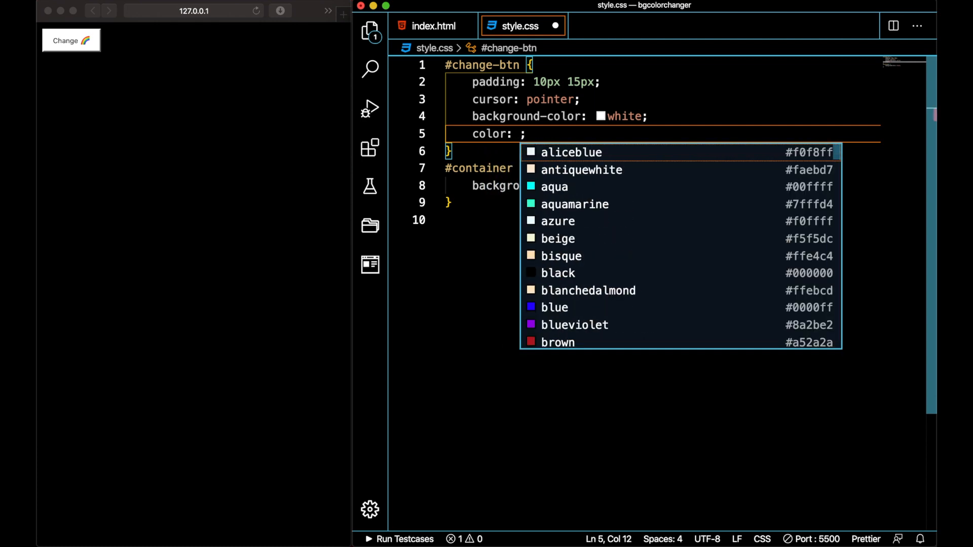
text(black)
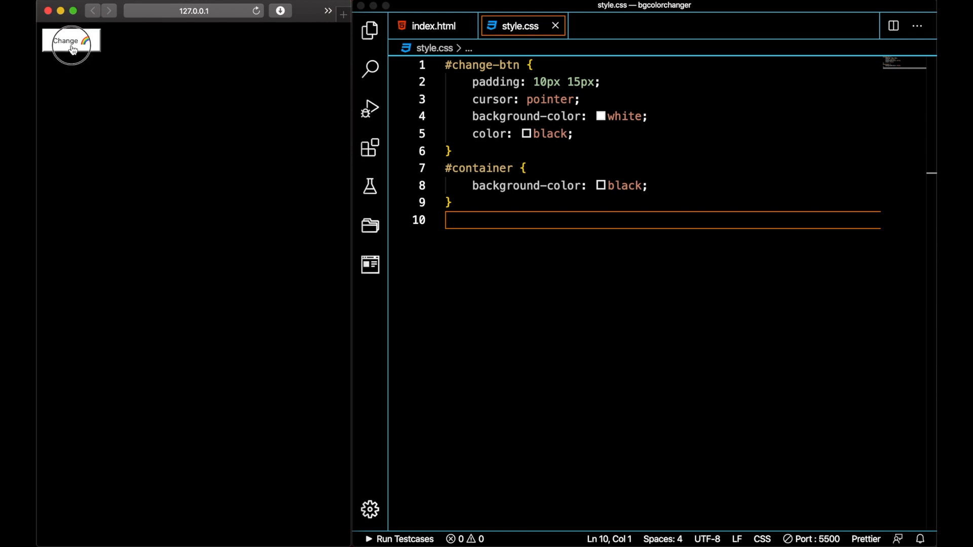
mouse_move(715, 285)
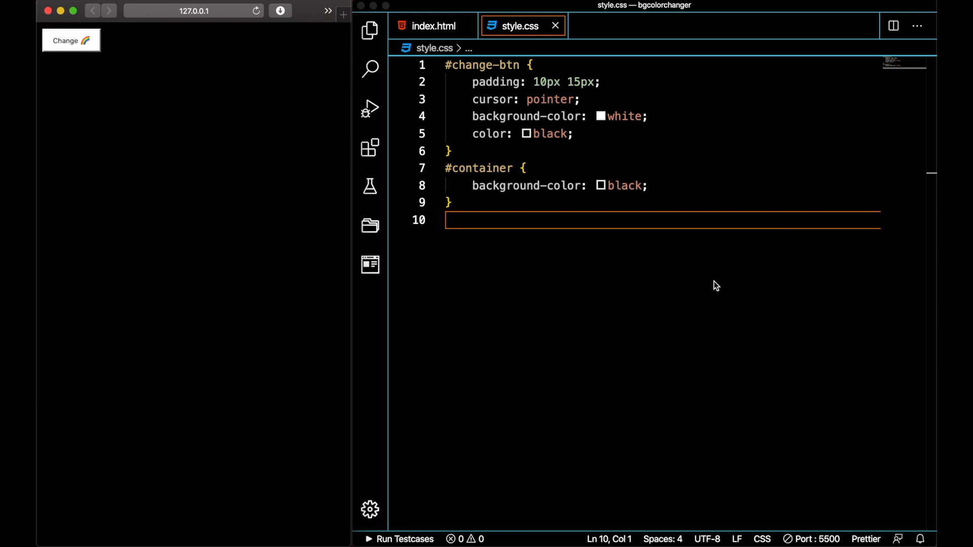
click(650, 186)
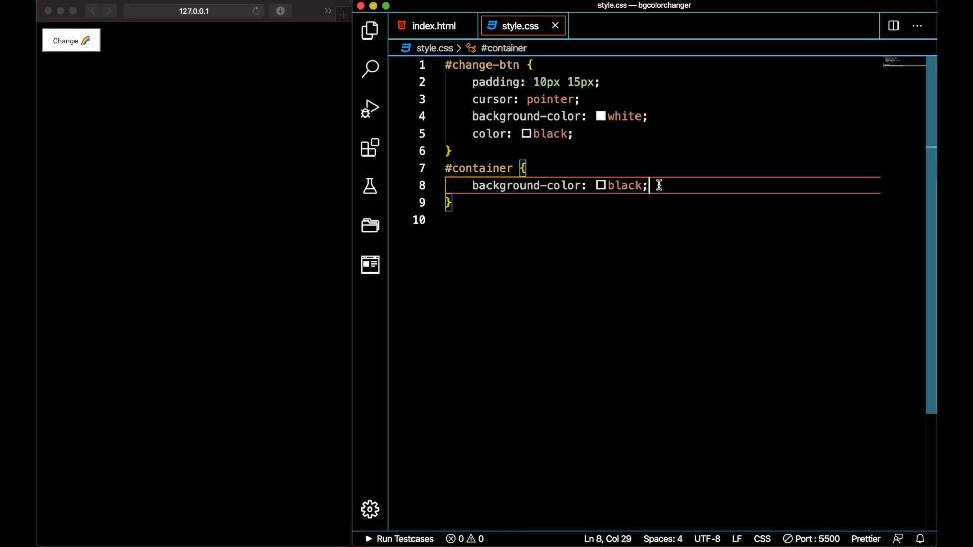
text(TEXT)
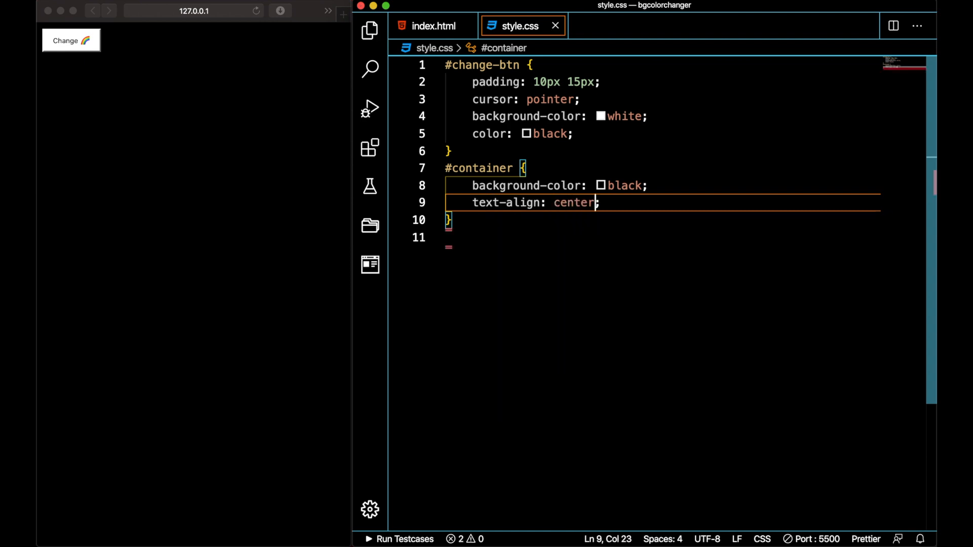
text(padding-top: 2;)
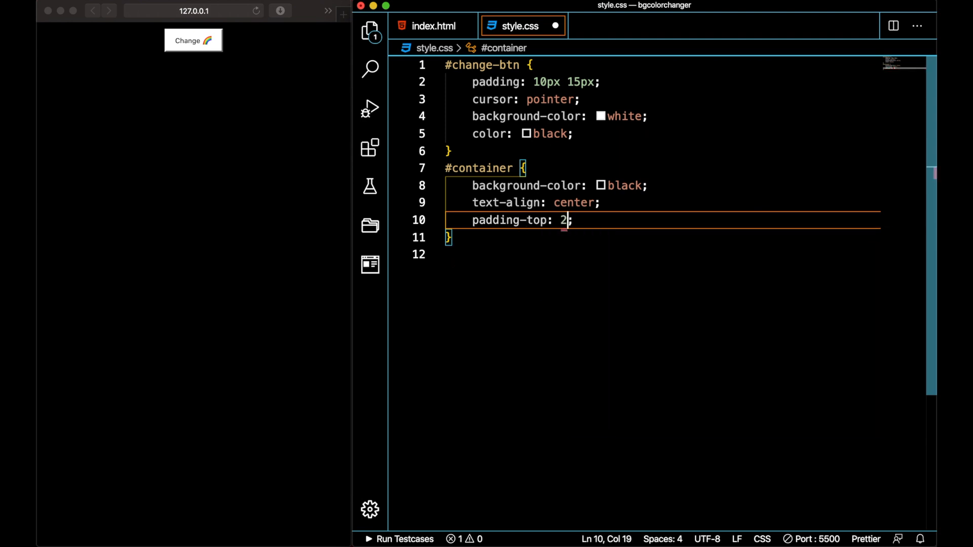
text(5%;)
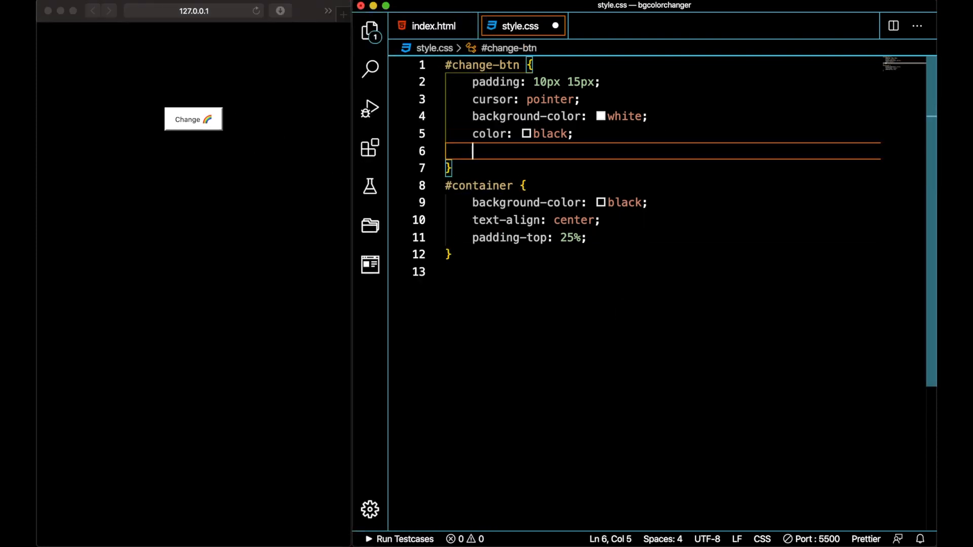
- Give #change-btn 'text-align: center;' and 'position: relative;', and open the empty script.js
text(font-size: 15px;)
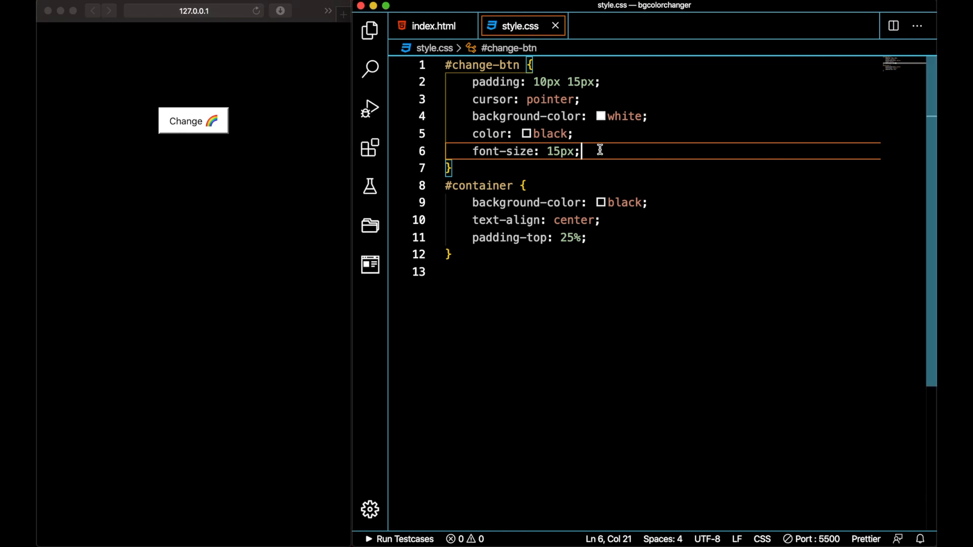
text(text)
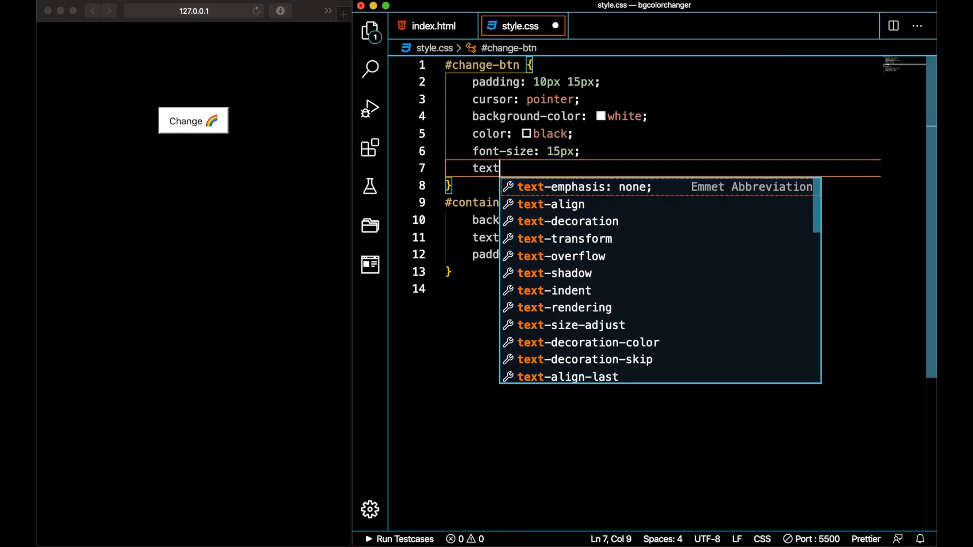
text(-align: ce ;)
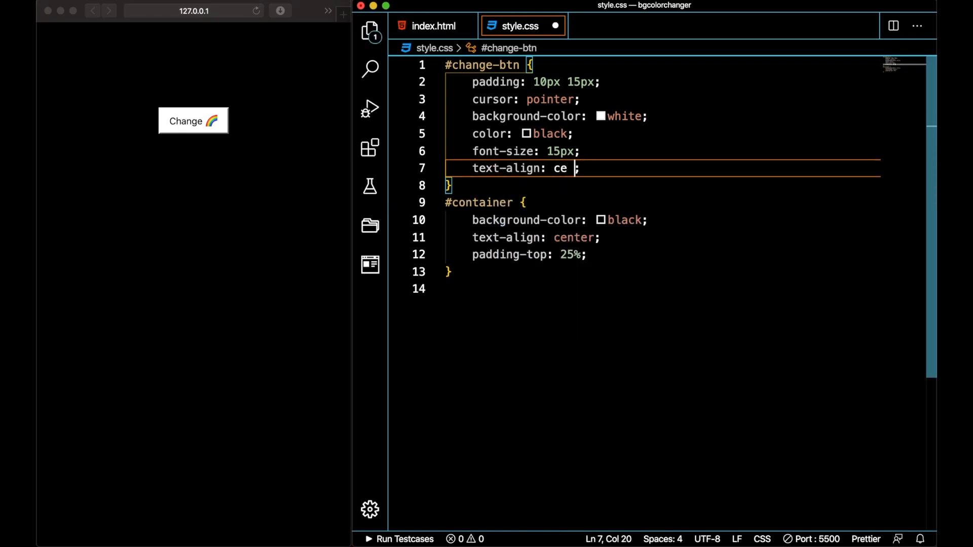
text(nter)
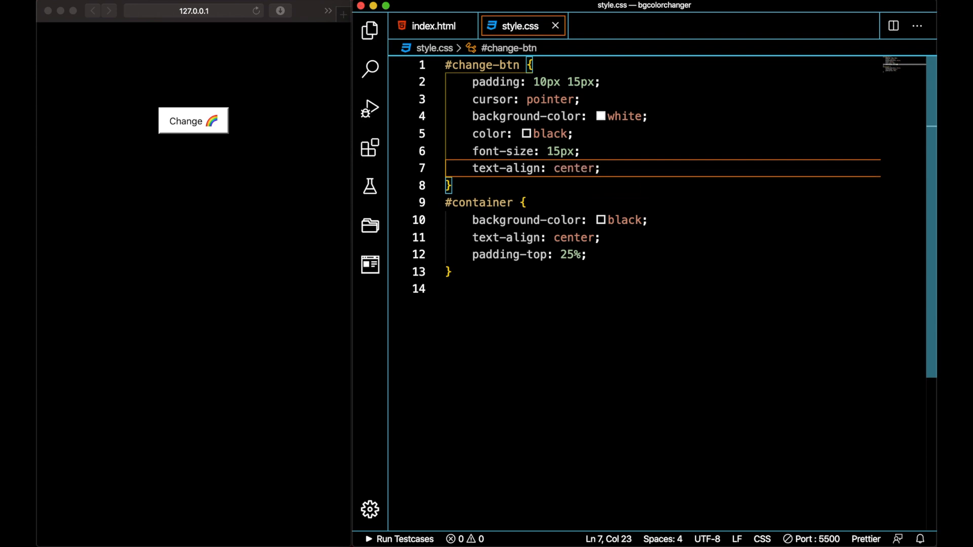
text(post)
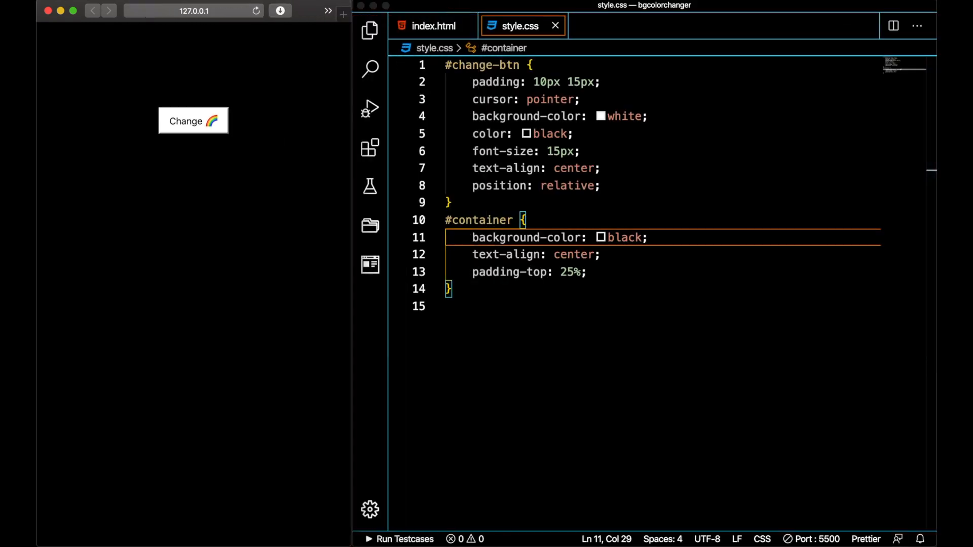
mouse_move(266, 192)
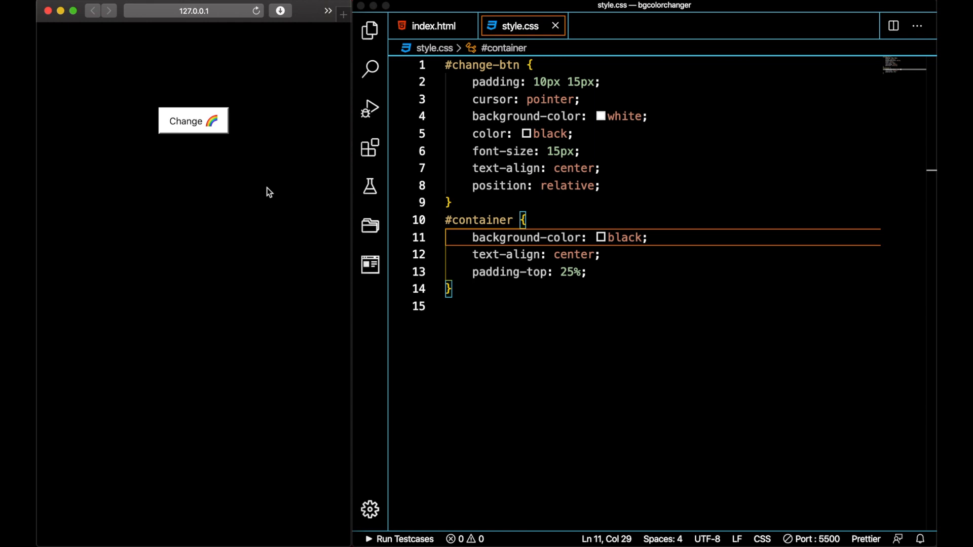
mouse_move(723, 393)
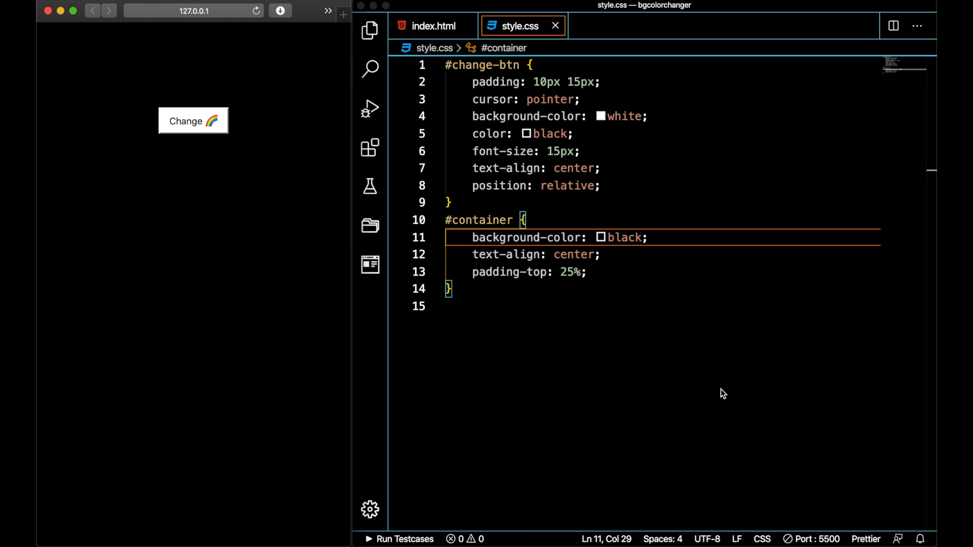
click(370, 30)
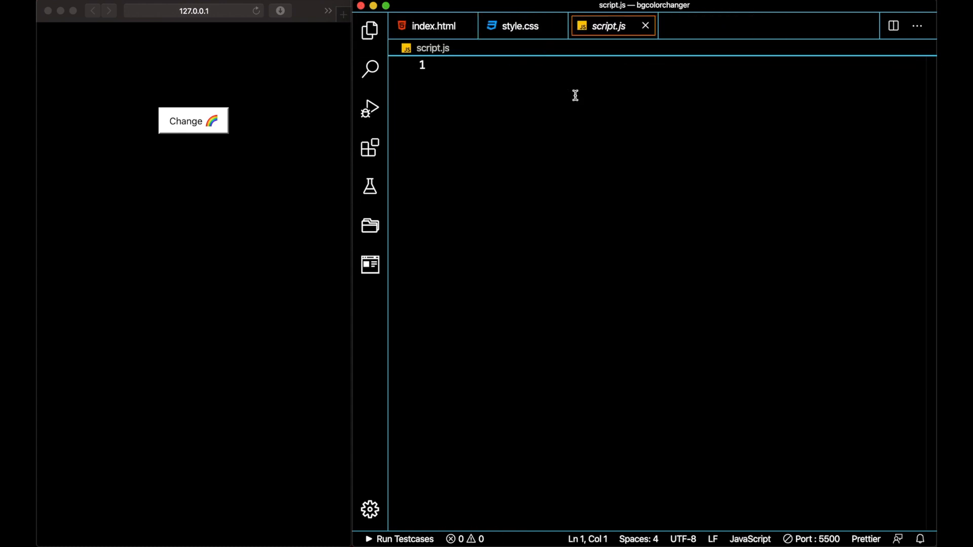
mouse_move(766, 238)
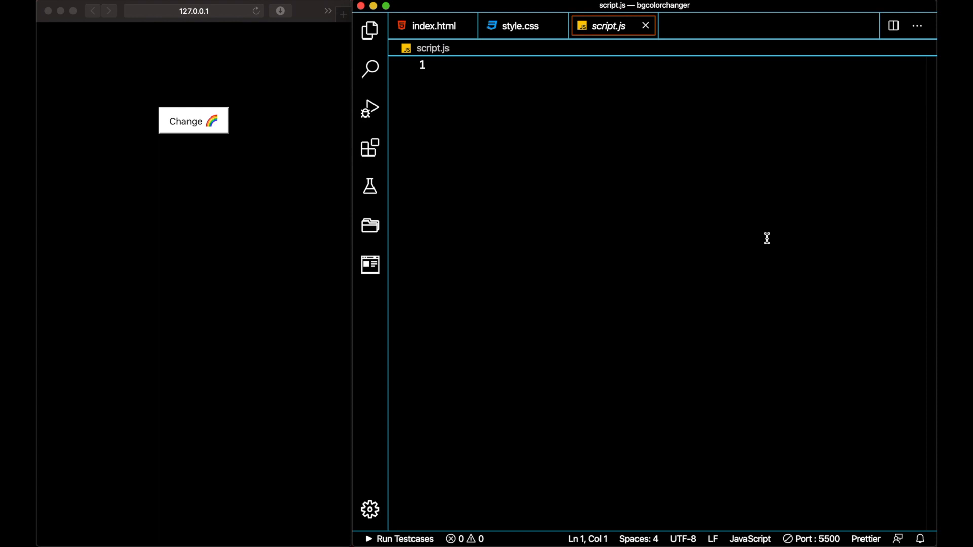
mouse_move(207, 251)
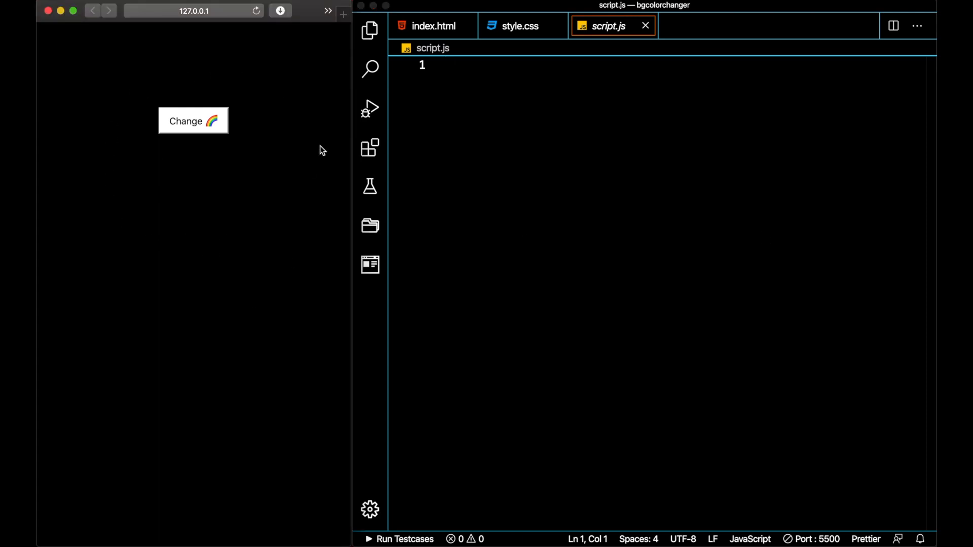
mouse_move(263, 154)
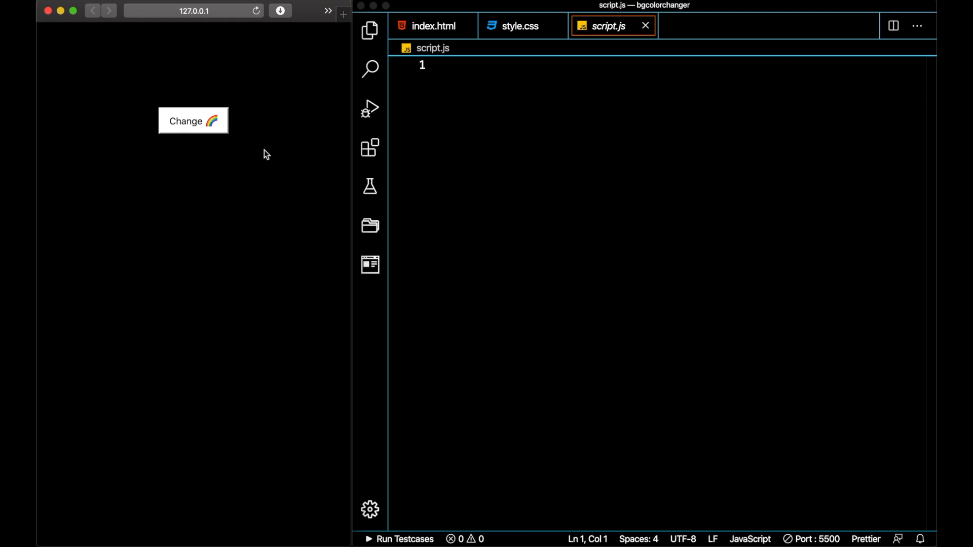
mouse_move(185, 136)
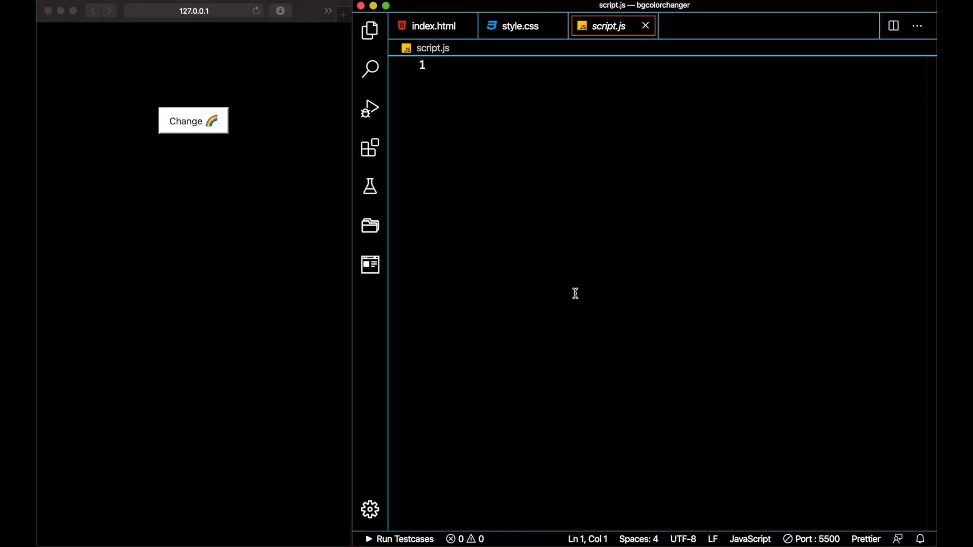
- Declare let container = document.getElementById('container'); in script.js
text(let)
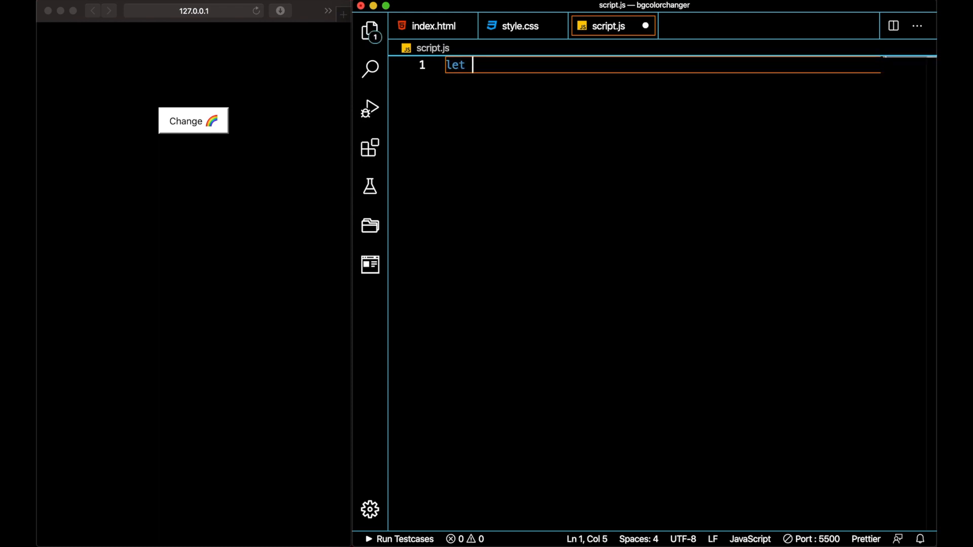
text(co)
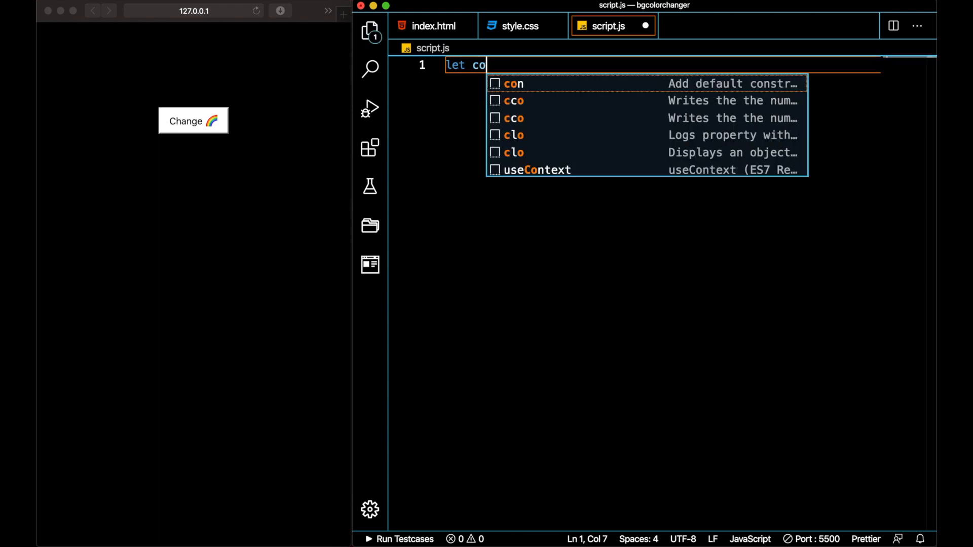
text(ntainer =)
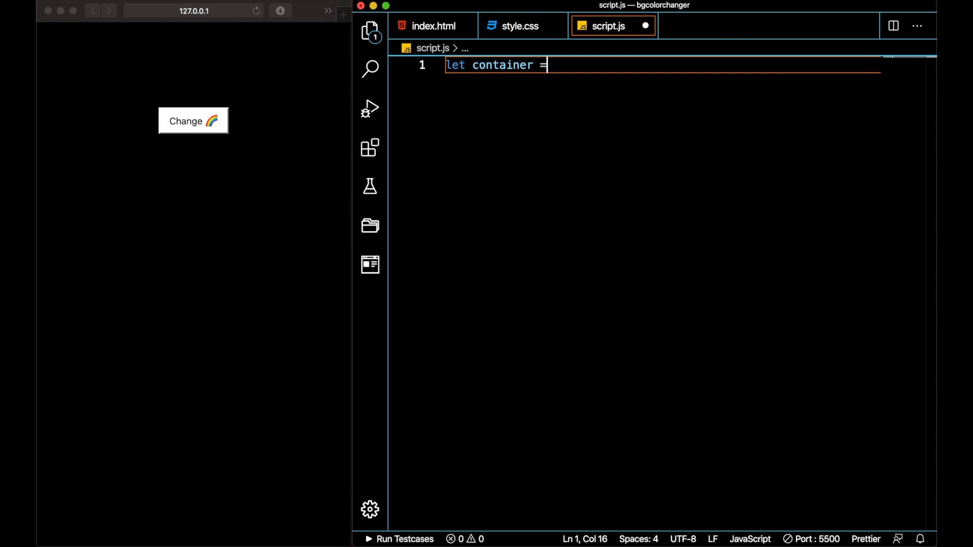
text(document)
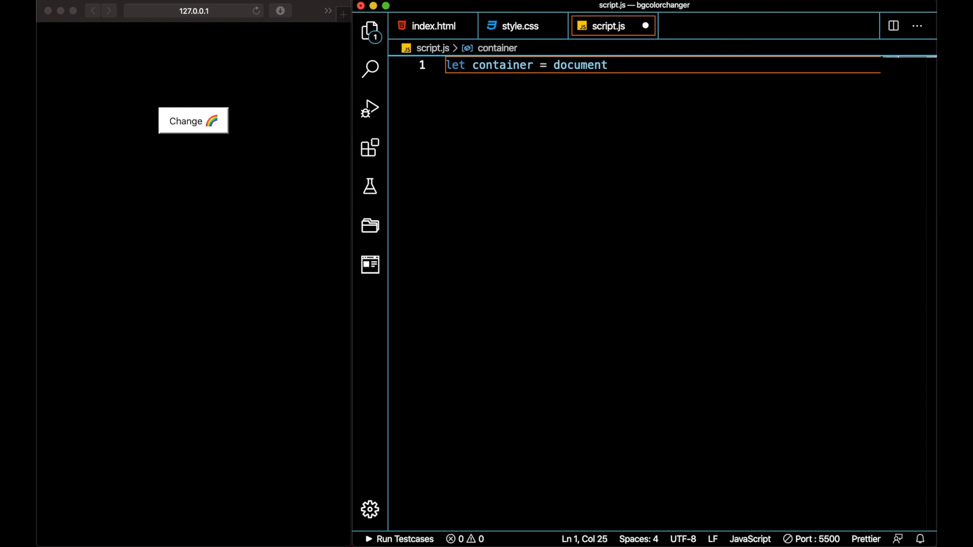
text(.getElementById('c)
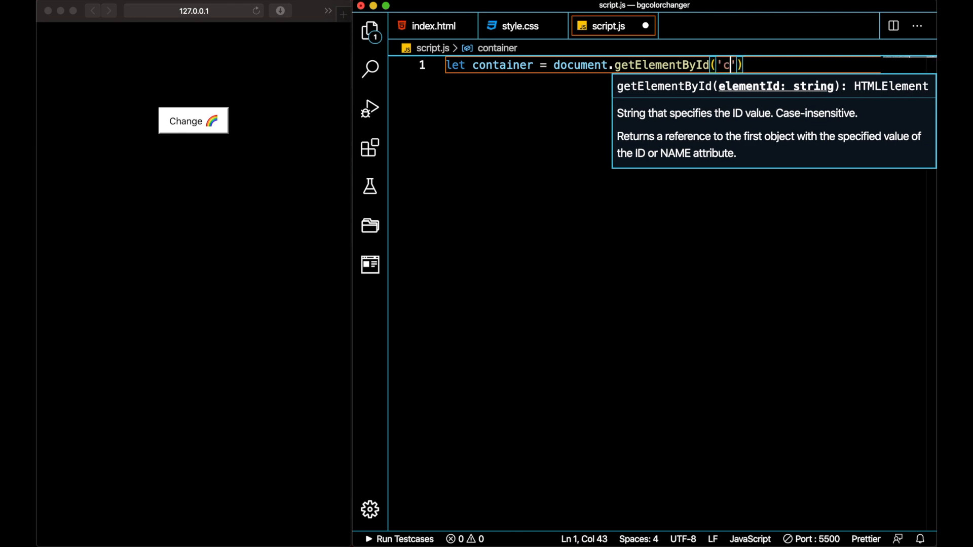
text(ontainer)
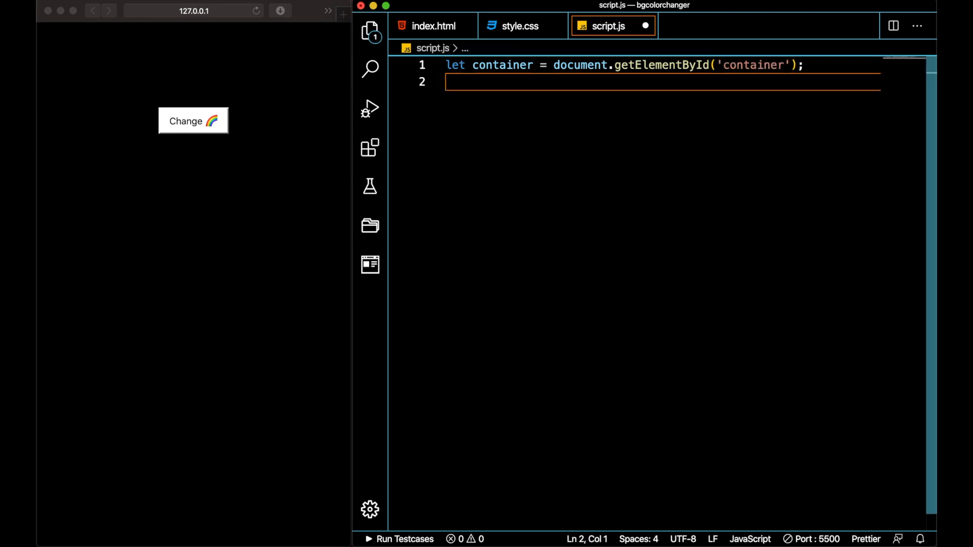
- Declare let button = document.getElementById('change-button');
text(let bu)
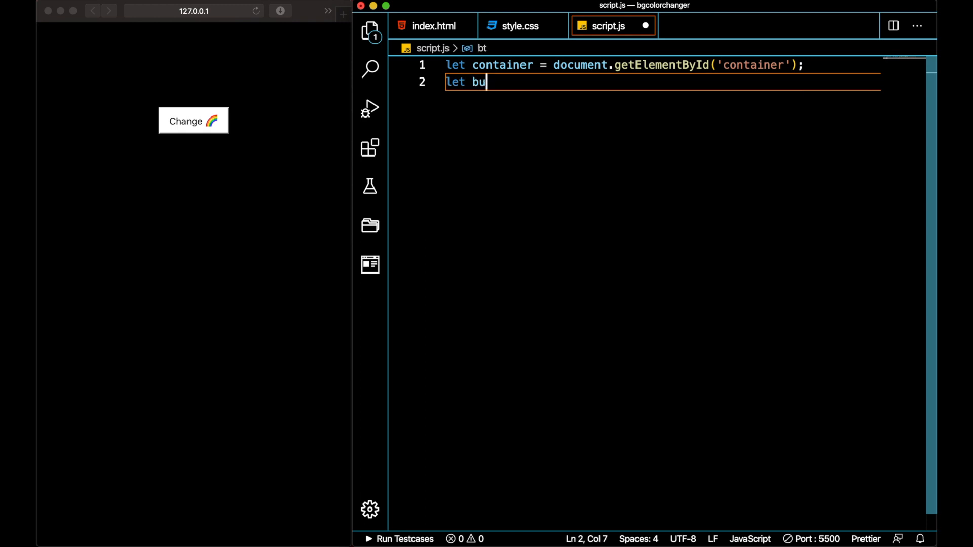
text(tton =)
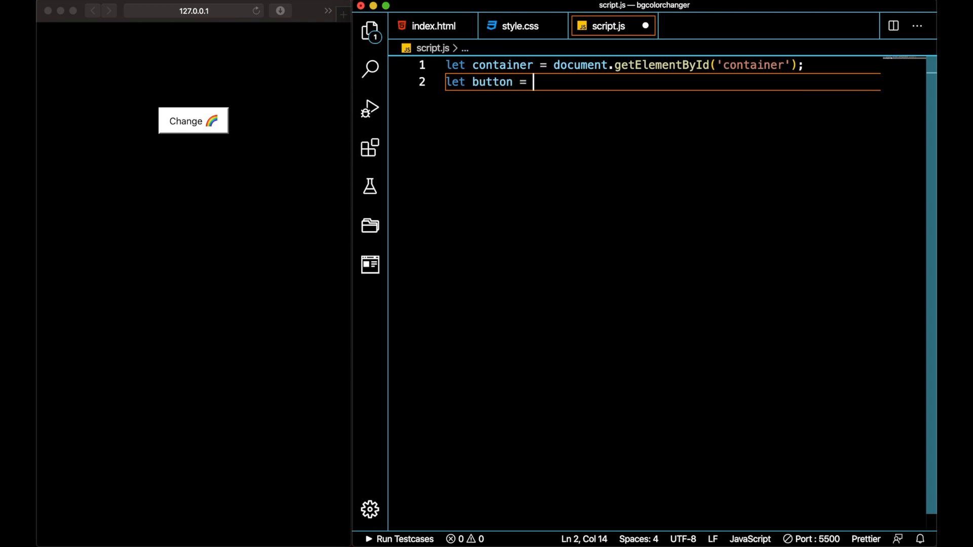
text(document)
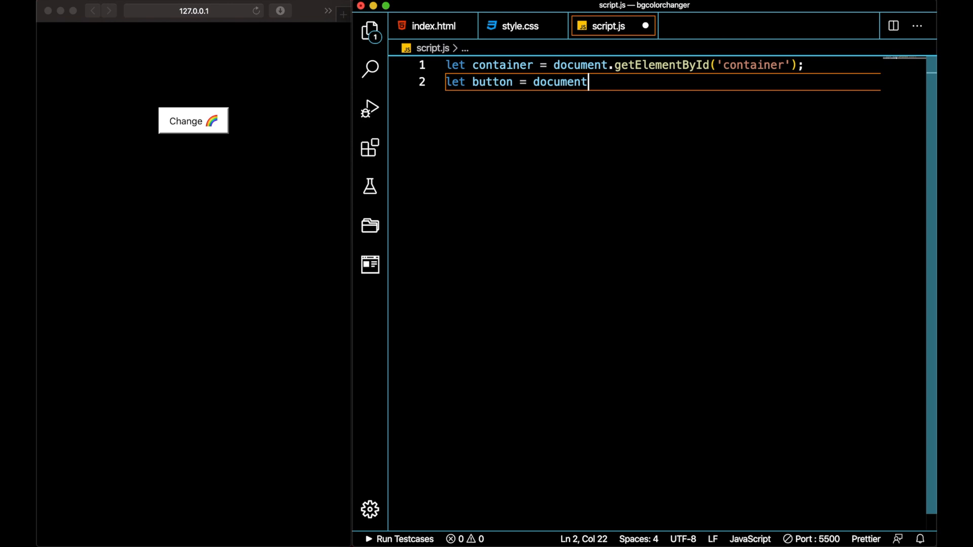
text(.getElementById())
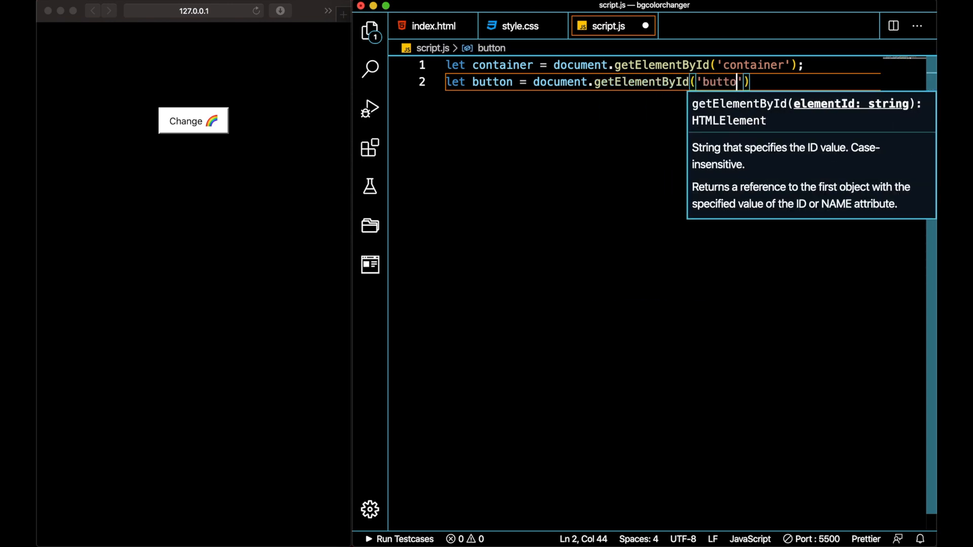
text(changer)
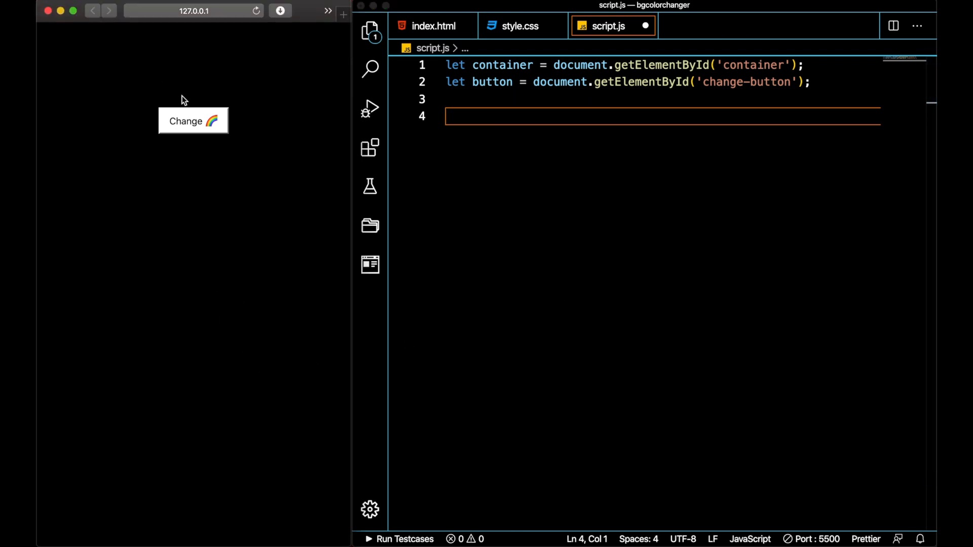
mouse_move(301, 158)
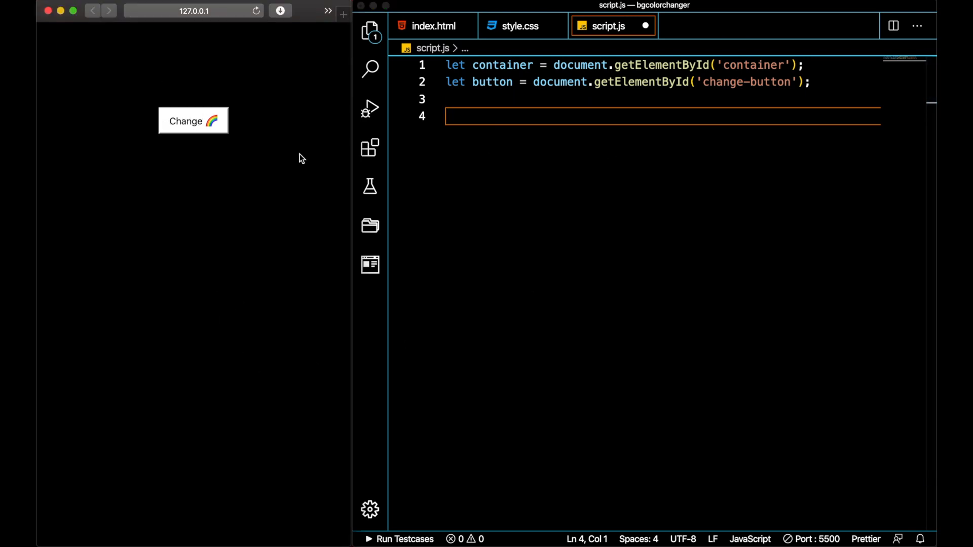
mouse_move(104, 201)
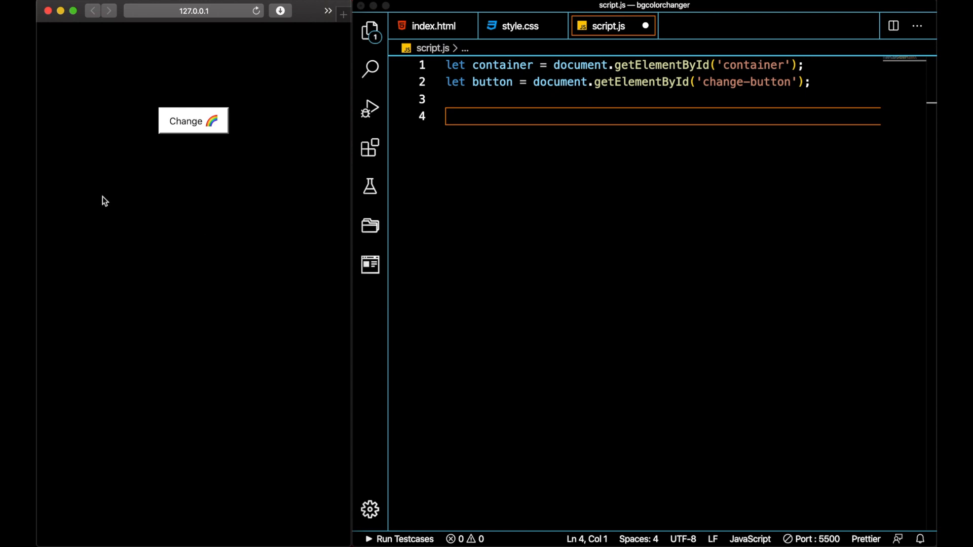
mouse_move(160, 359)
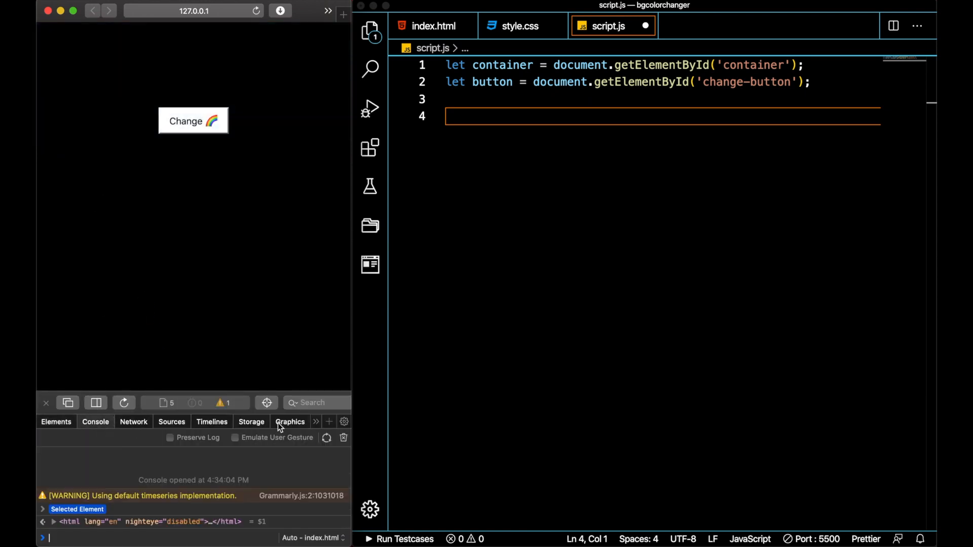
- Write button.onclick = () => { console.log("Button clicked!") }, removing the placeholder comment
text(button)
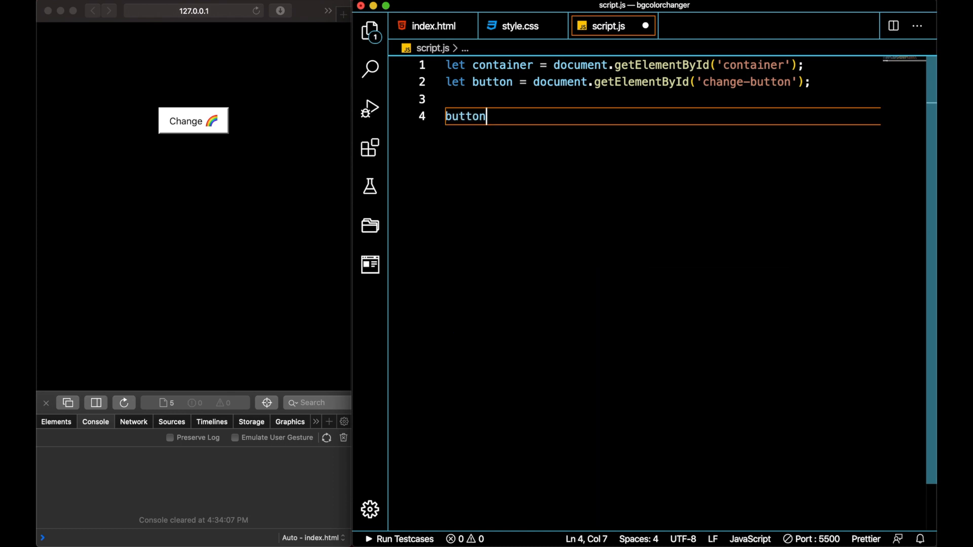
text(.onclick =)
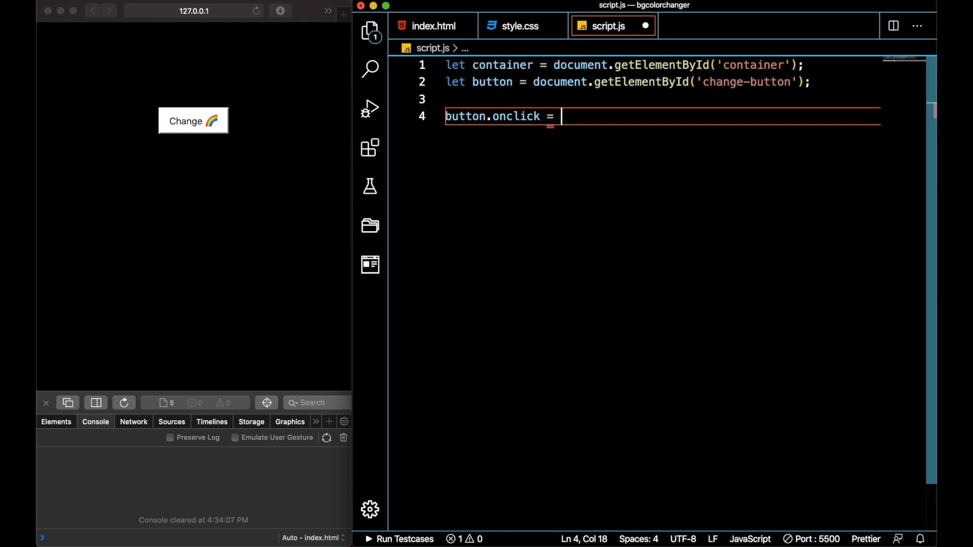
text(//function)
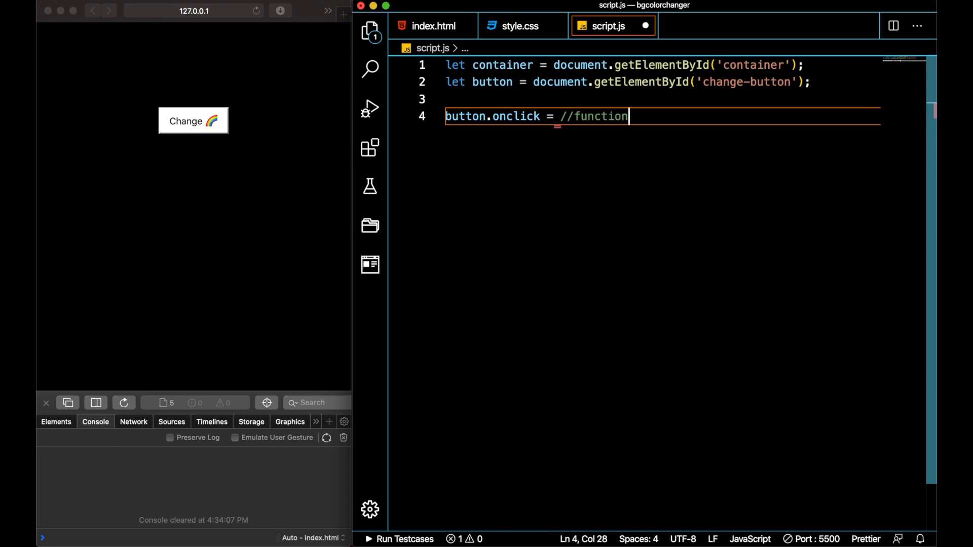
key(Backspace)
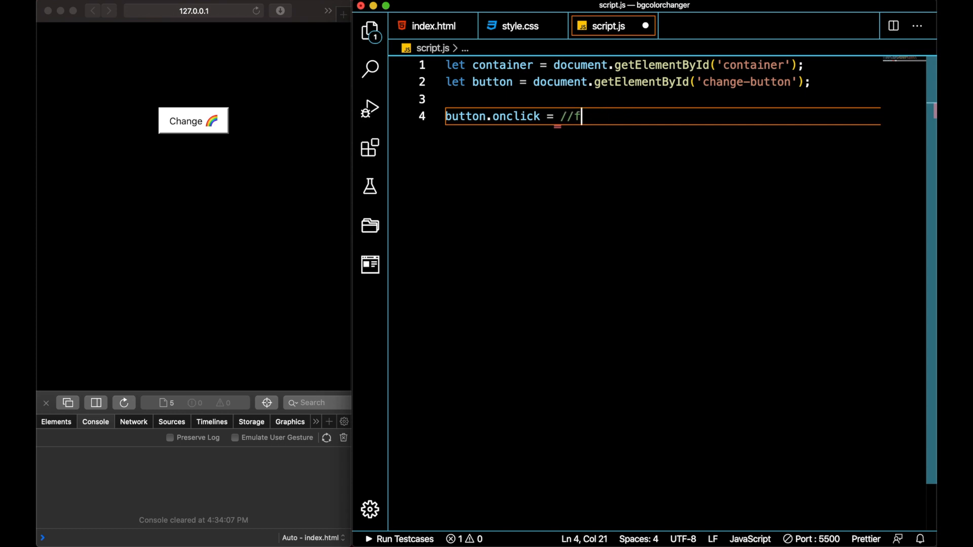
key(Backspace)
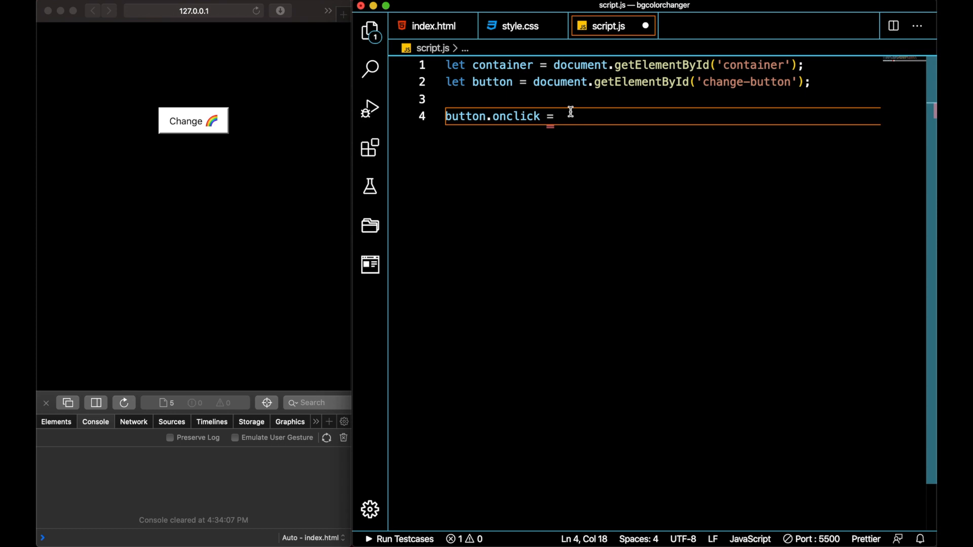
text(() =>)
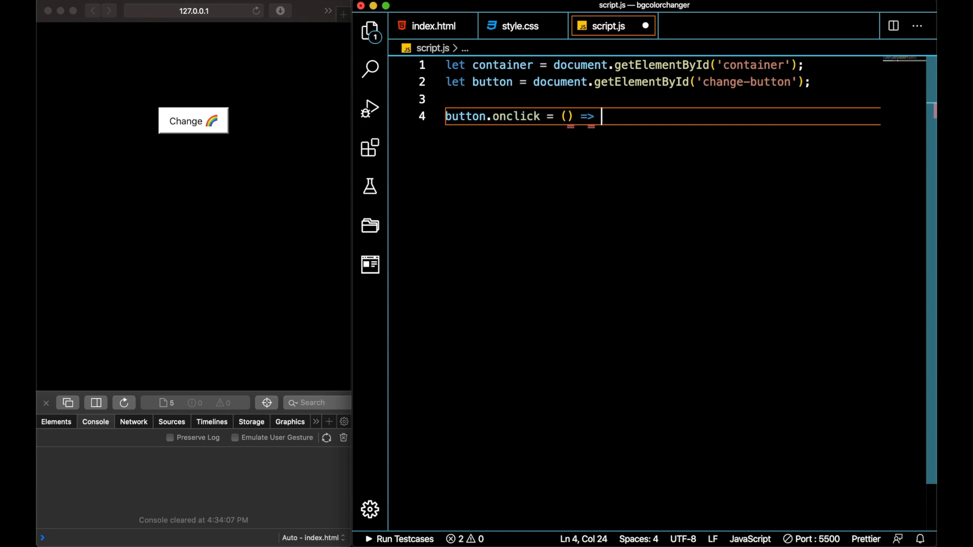
text({)
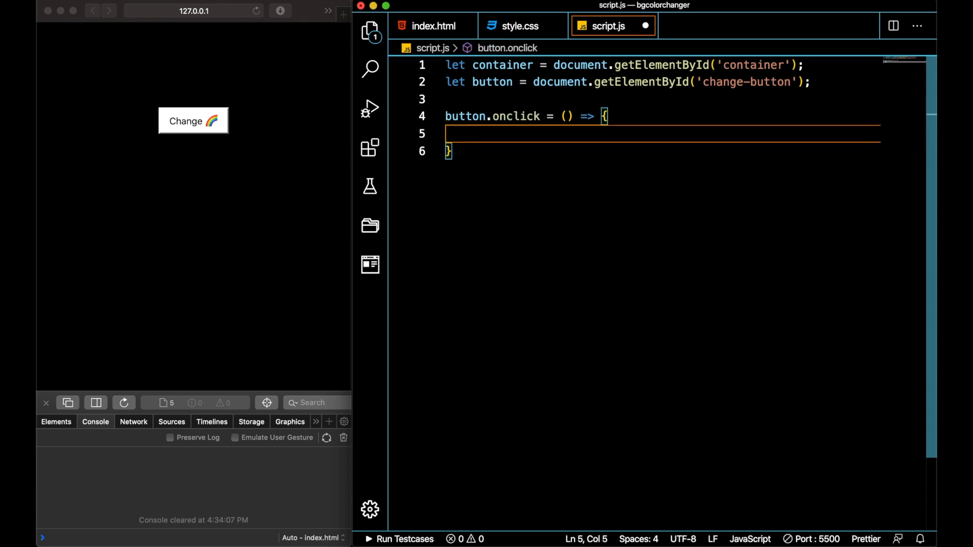
text(console)
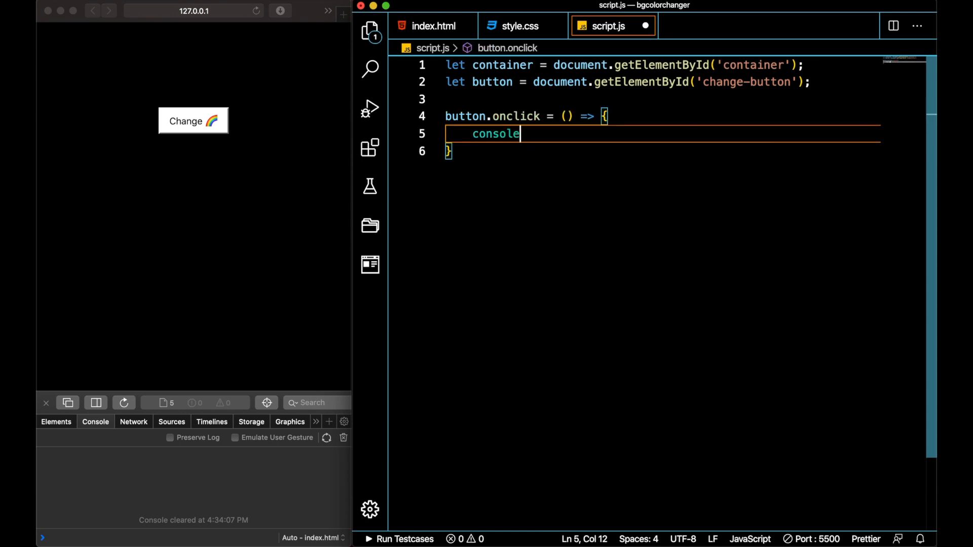
text(.log(""))
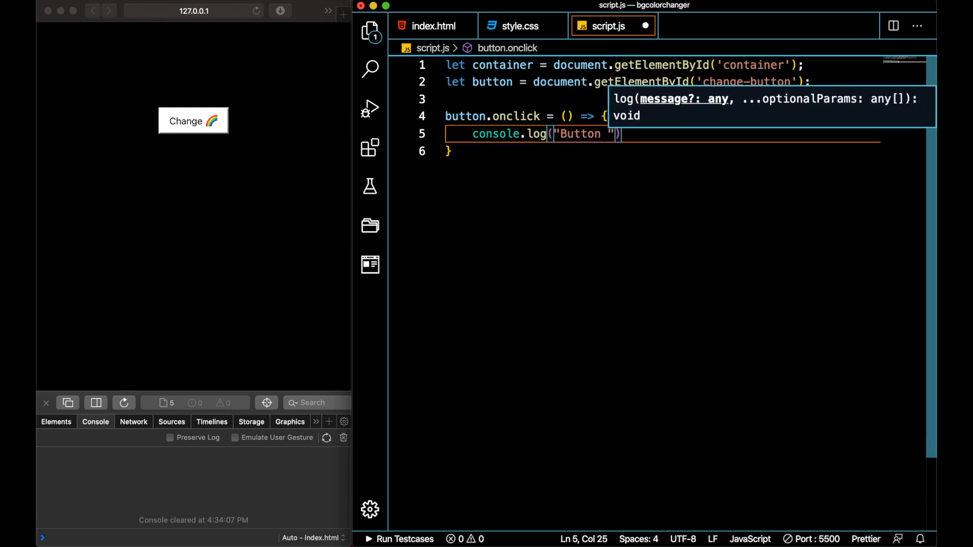
text(clicked!)
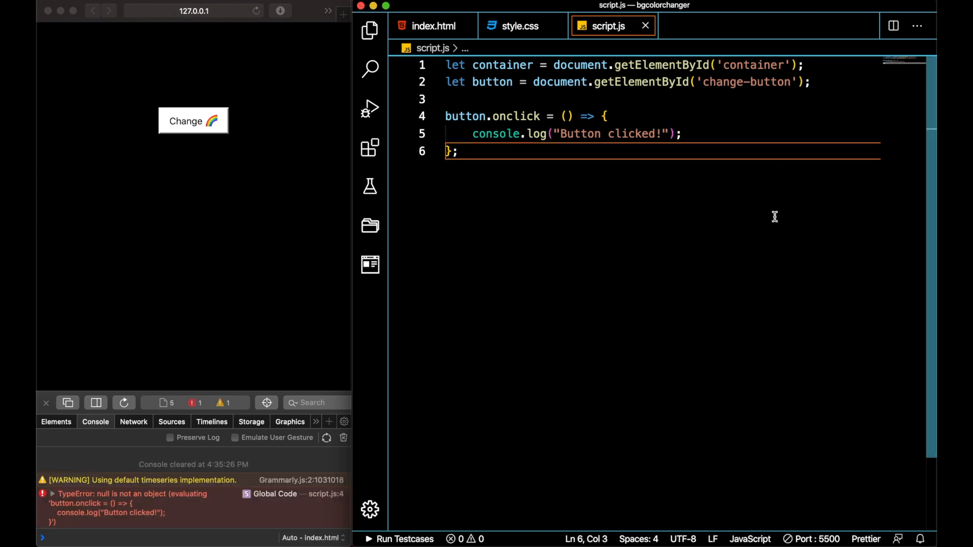
- Fix the button id to 'change-btn' and confirm Change logs "Button clicked!" in Safari's console
double_click(771, 81)
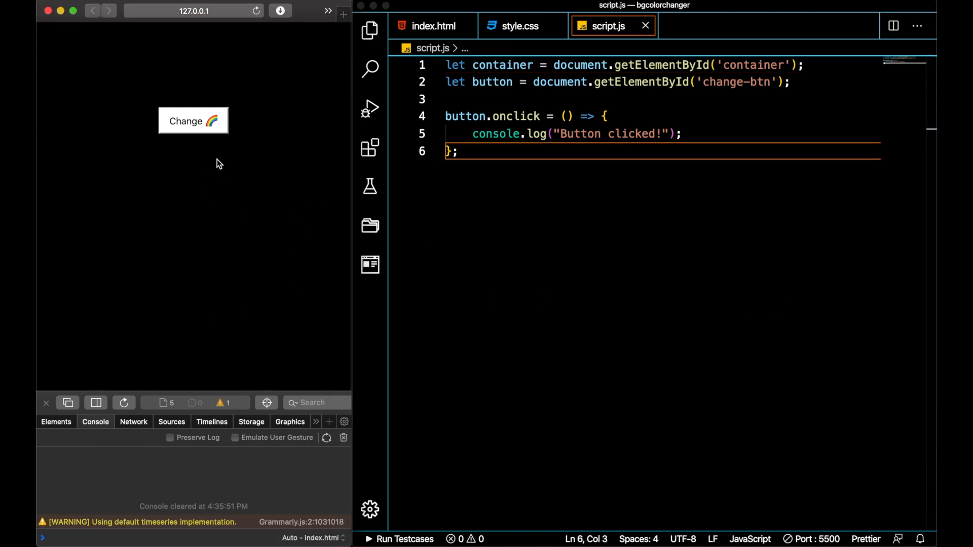
click(193, 120)
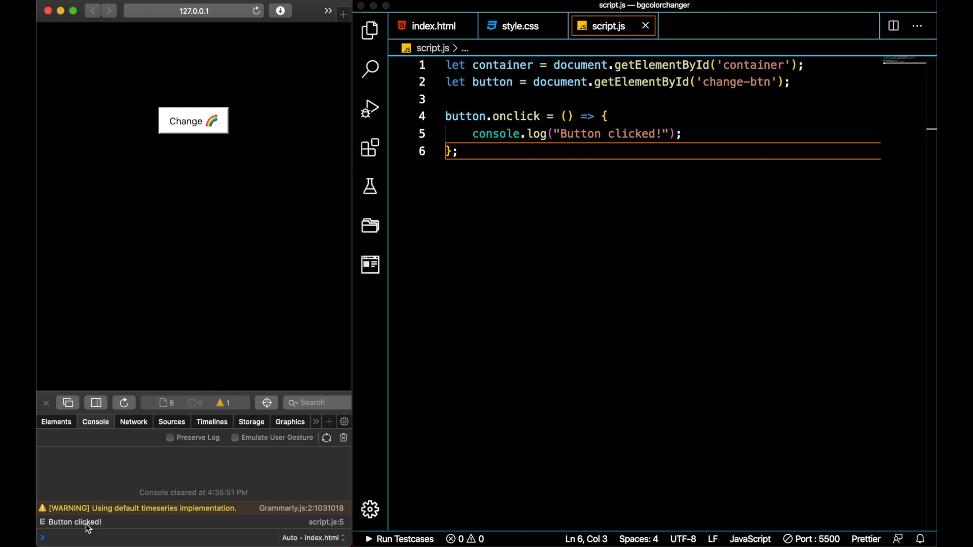
click(82, 525)
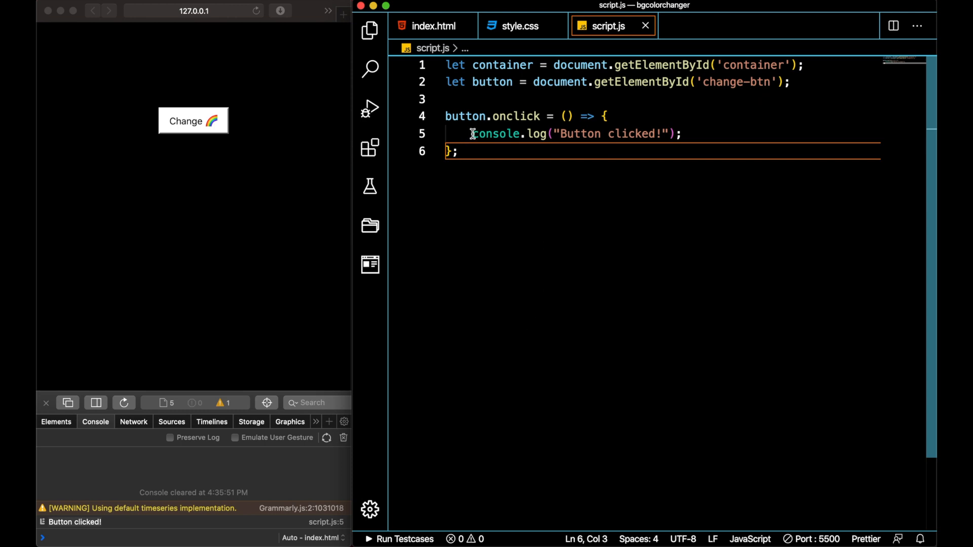
- Swap the onclick console.log for the comment //Changes background color
text(//)
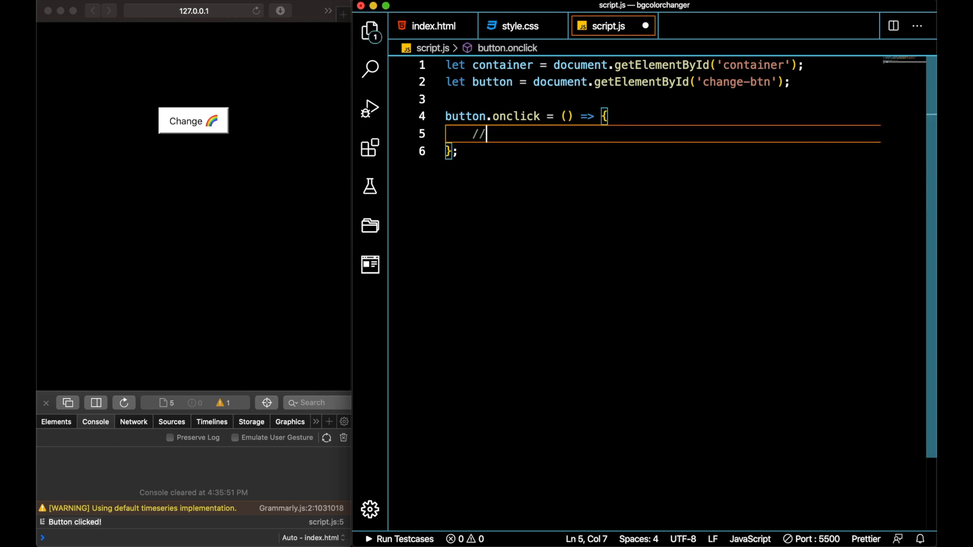
text(Changers)
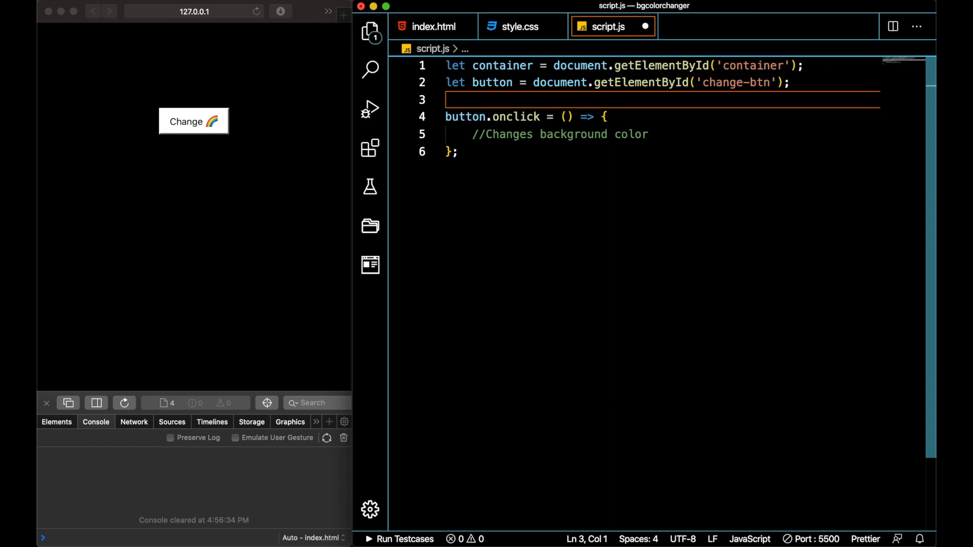
- Add the comment //HexCode = #------ above button.onclick
text(//E)
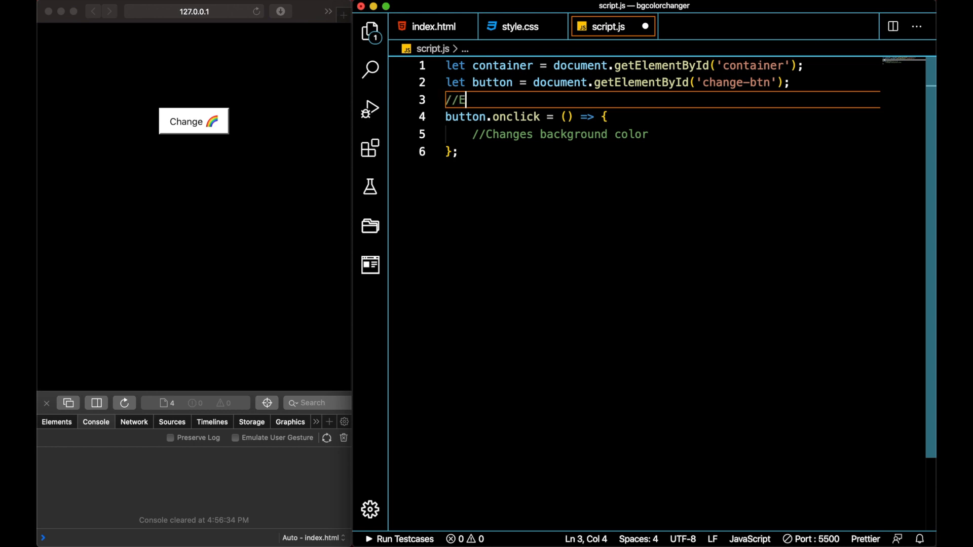
text(HexC0de =)
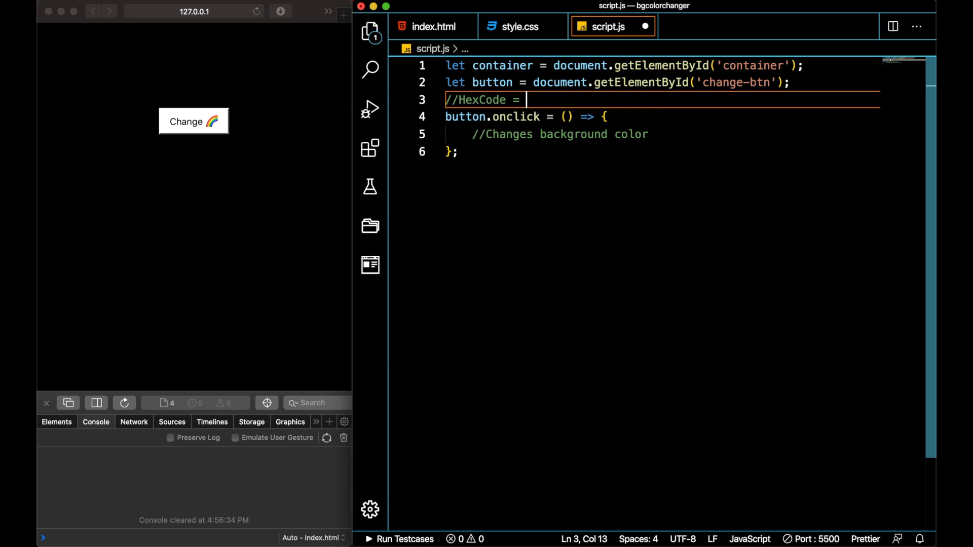
text(#)
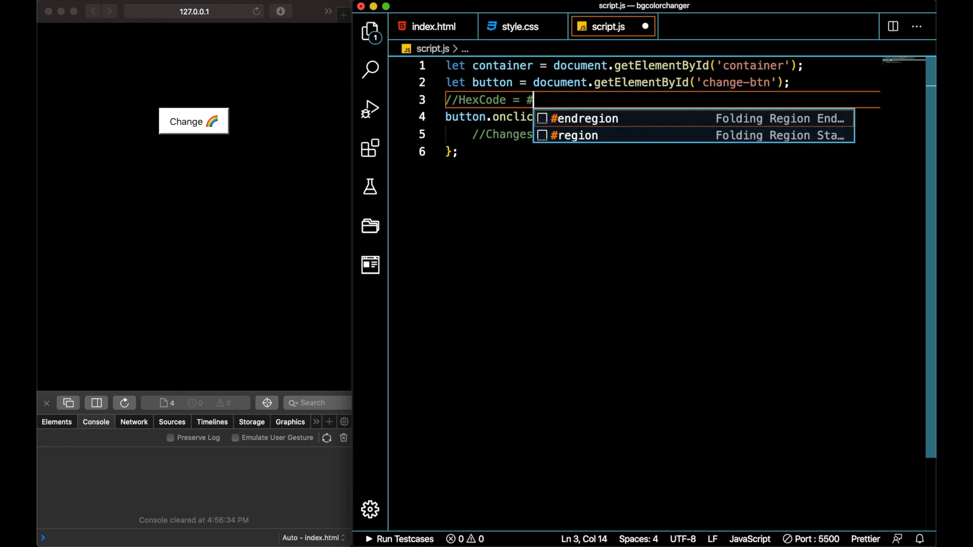
text(------)
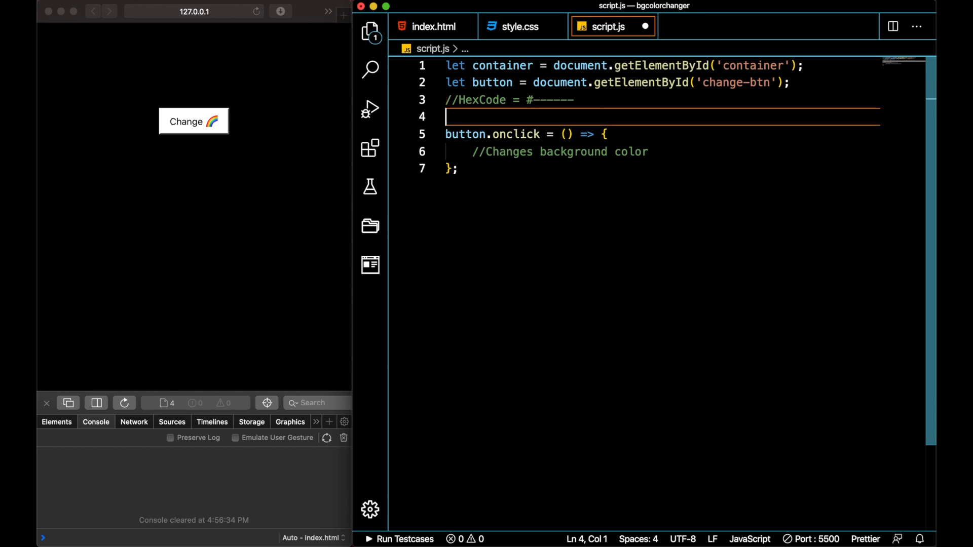
text(//)
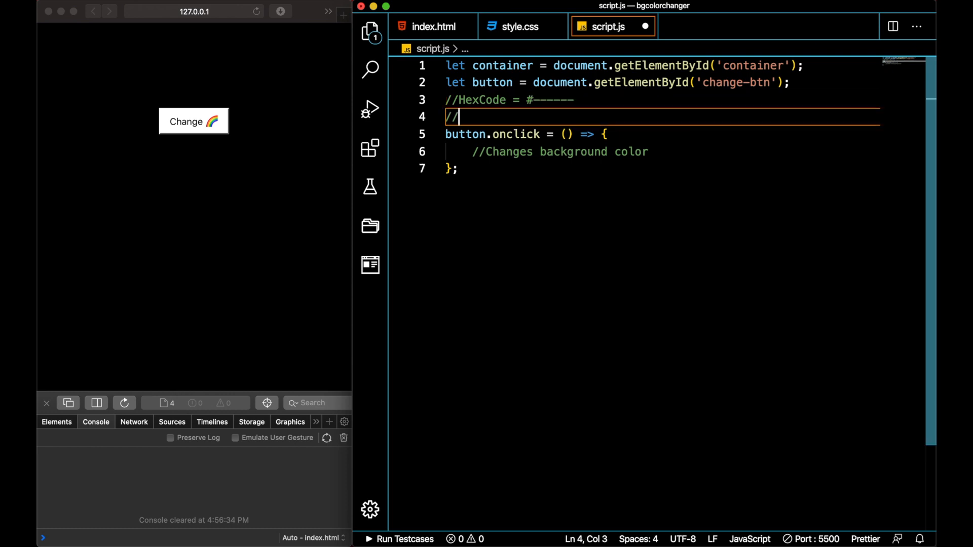
text(Hexad)
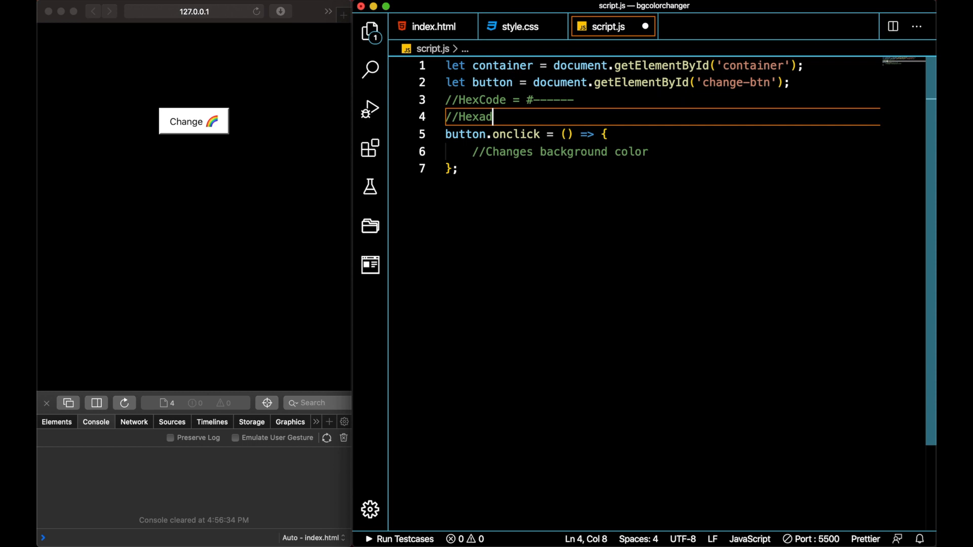
text(ecimanl)
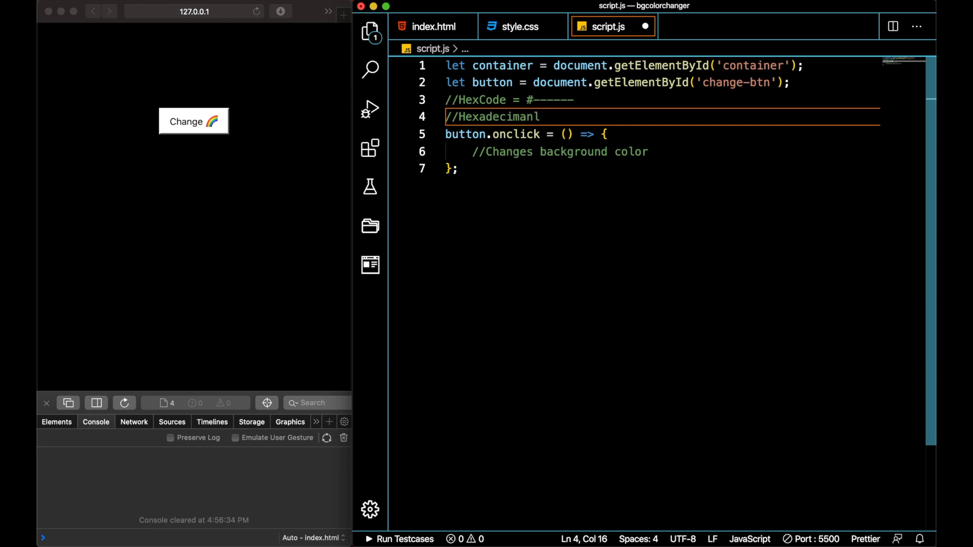
key(Backspace)
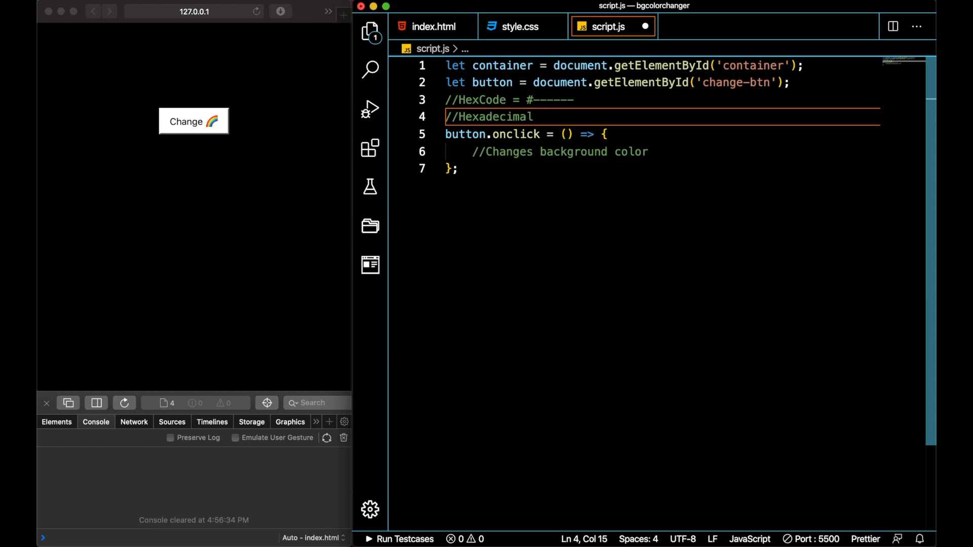
text(Number)
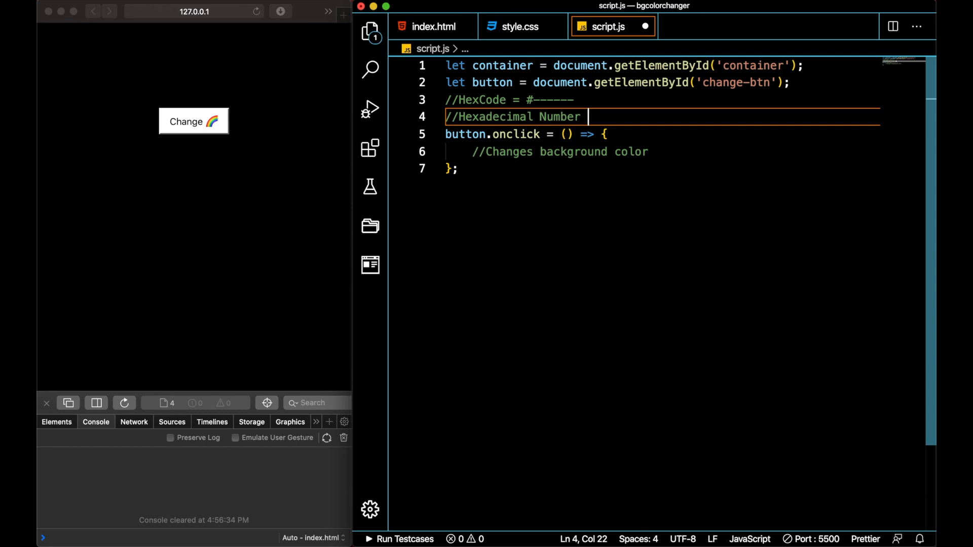
text(–)
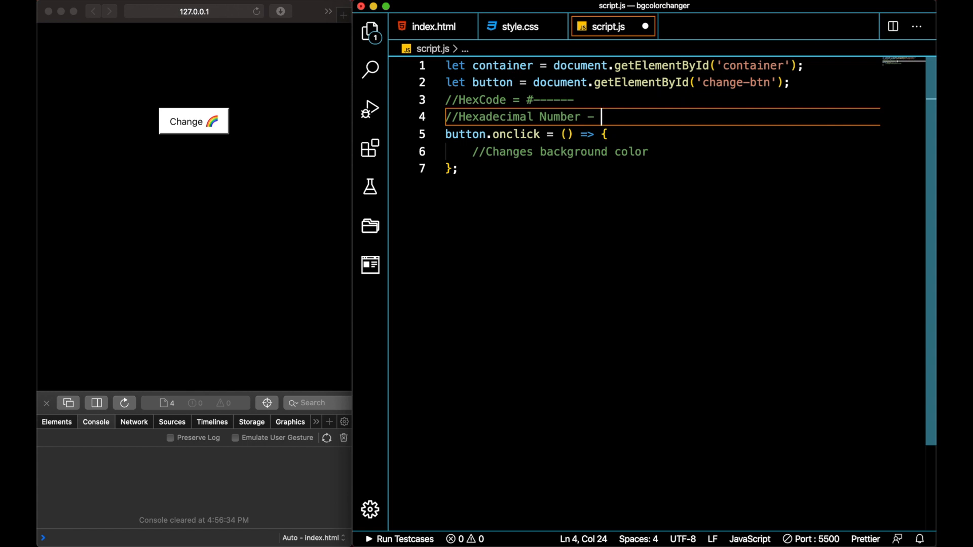
text(0123456)
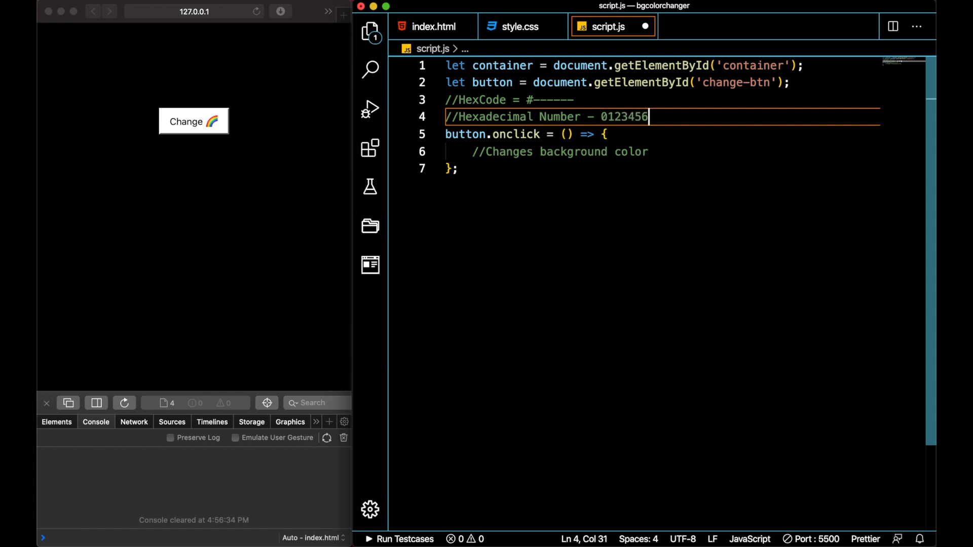
text(789)
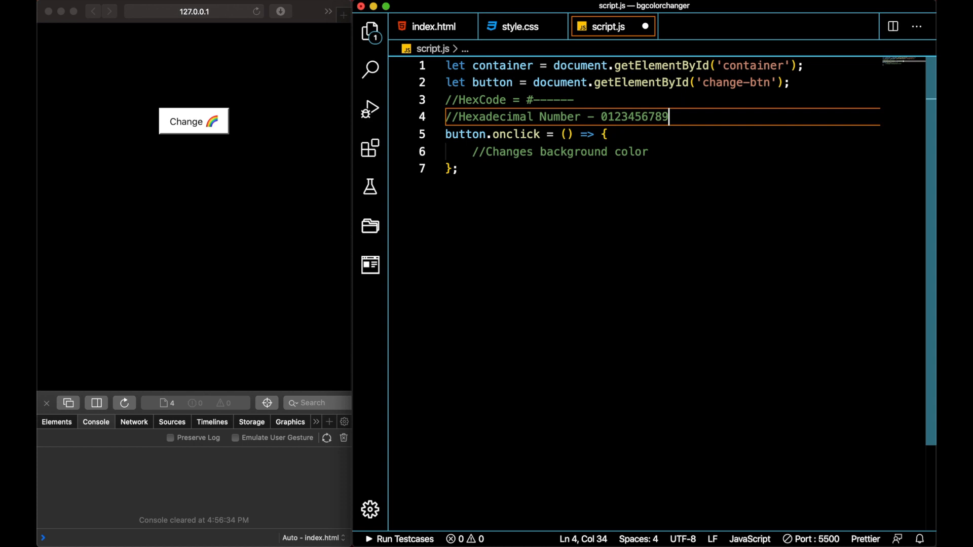
text(AB)
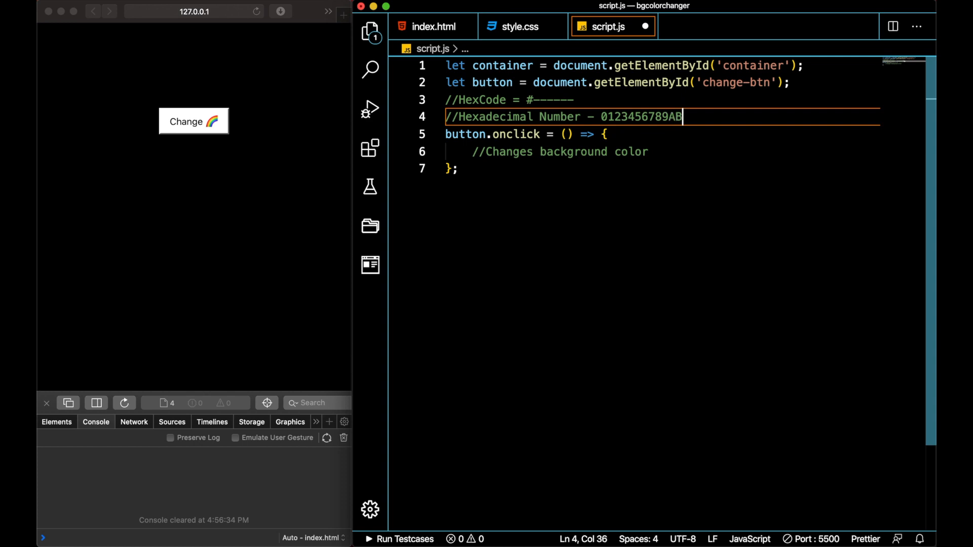
text(CDEF)
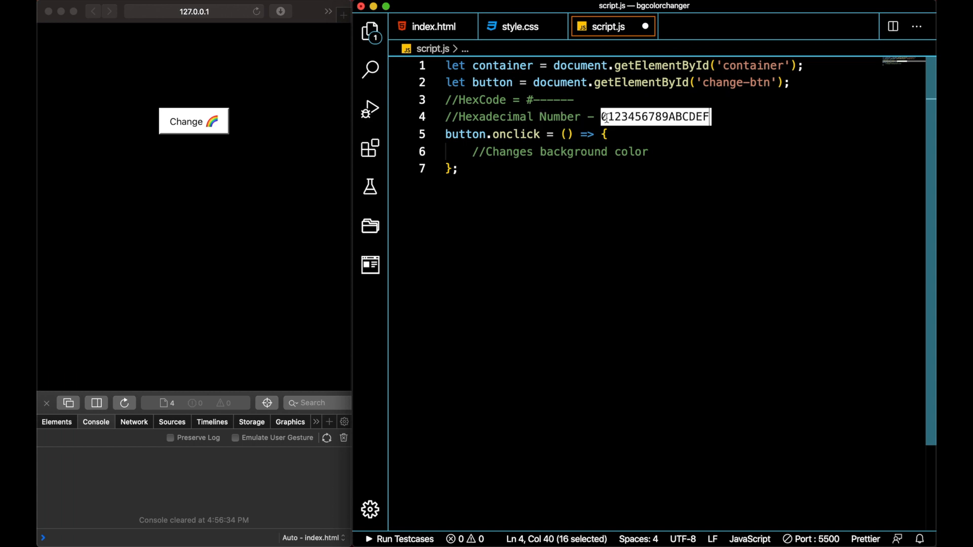
mouse_move(565, 100)
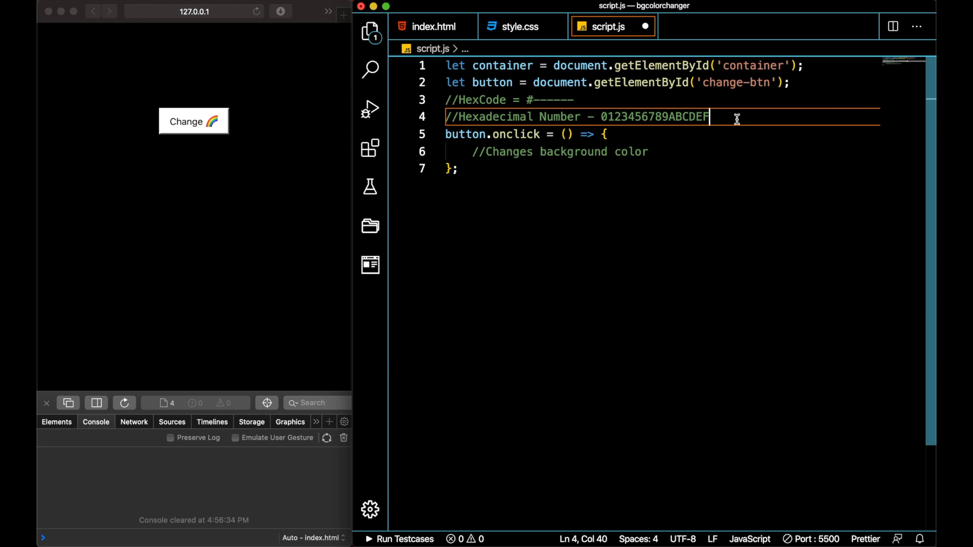
key(Enter)
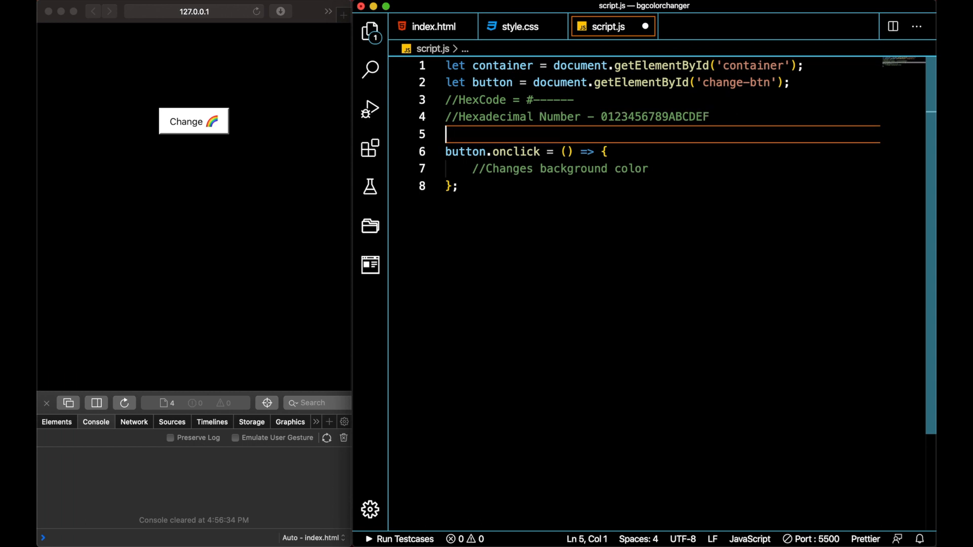
- Start function randomColor() { and declare hexCode as '#'
text(function)
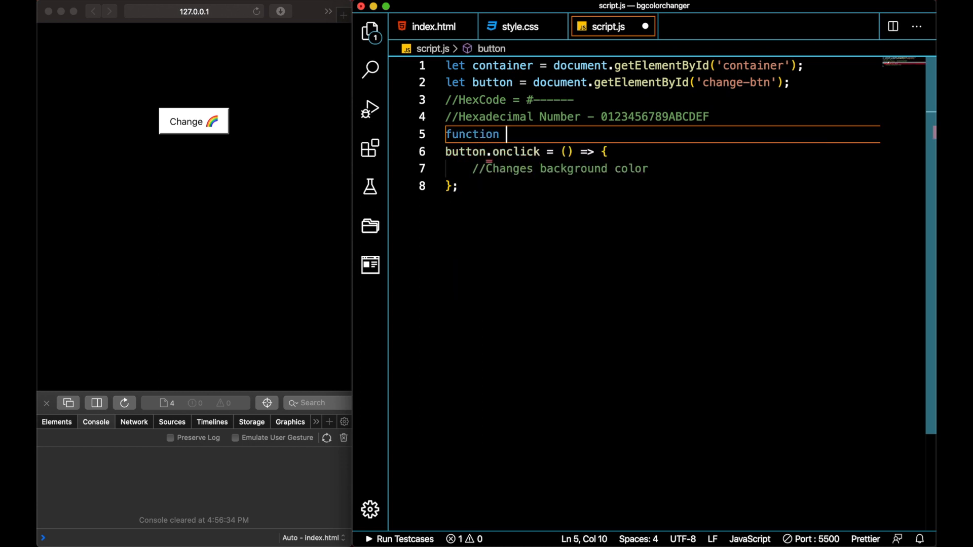
text(randomCol)
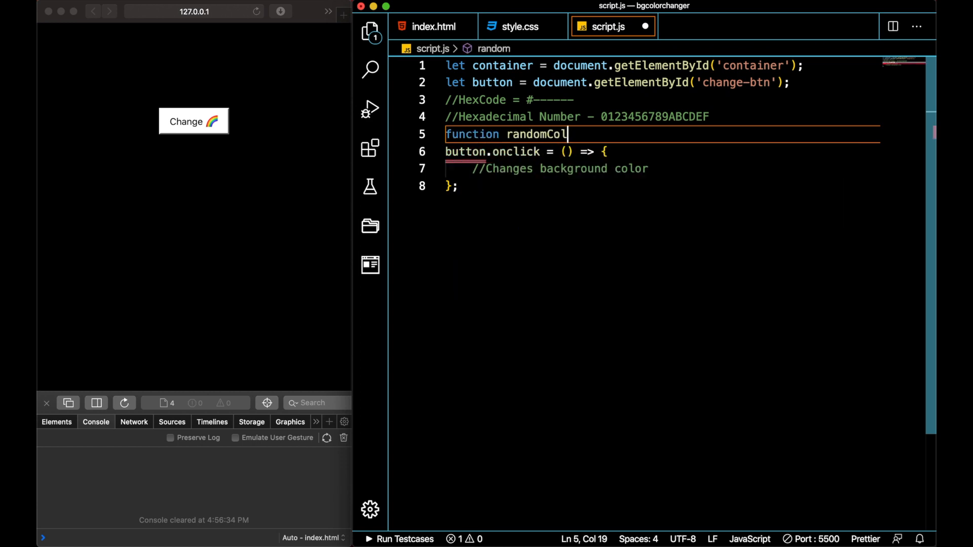
text(or() {)
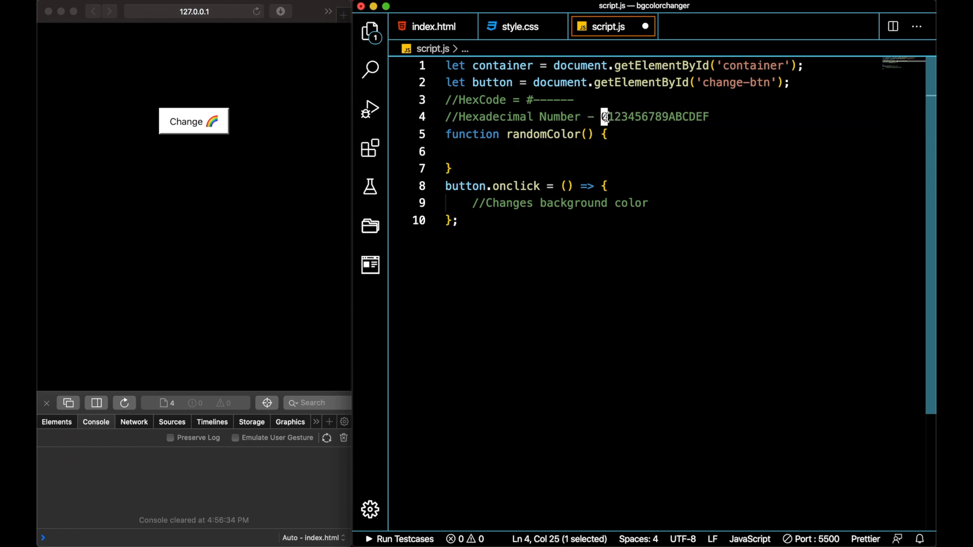
text(1)
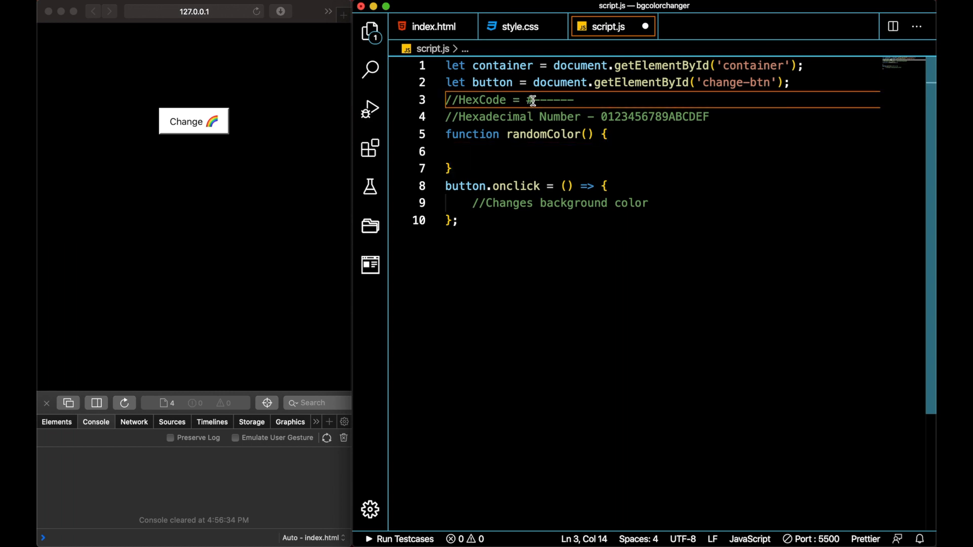
text(let hexCode = '#';)
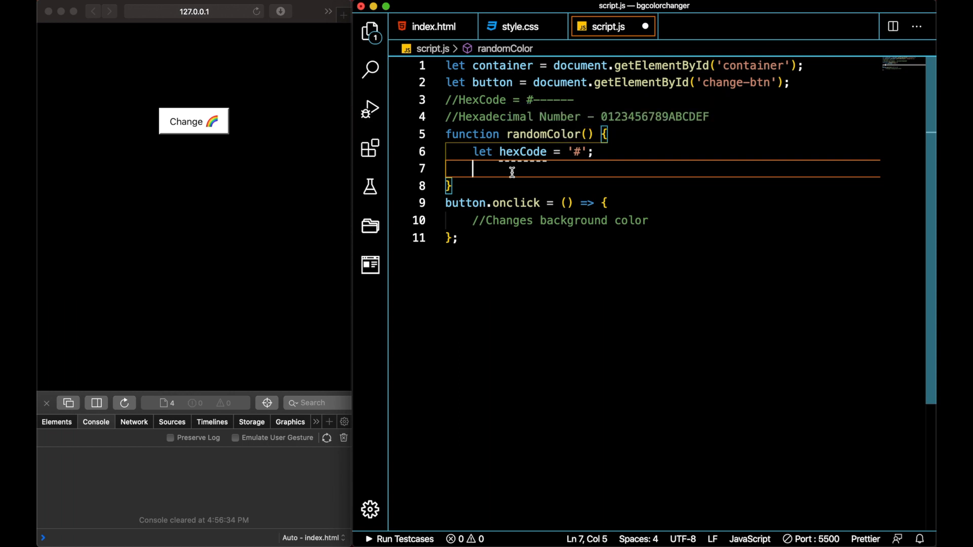
text(let hex)
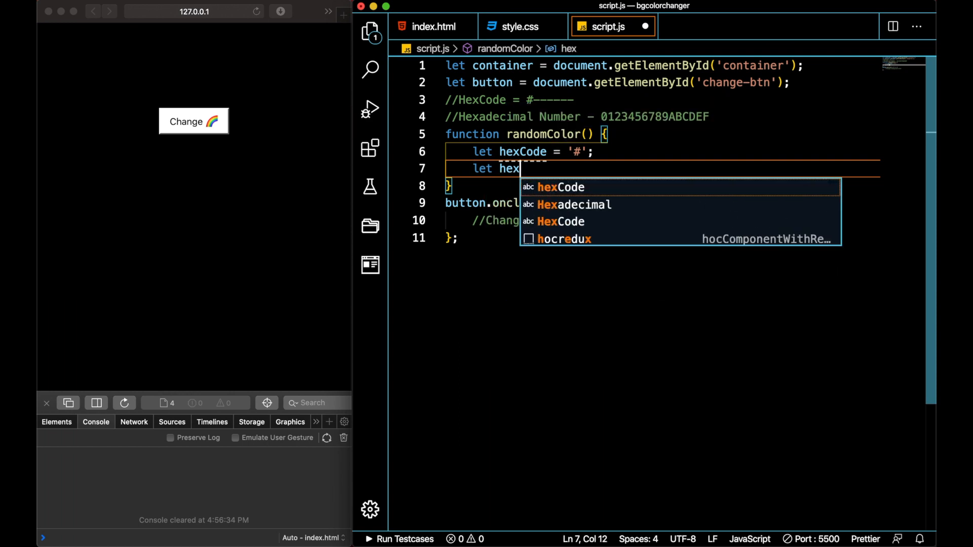
text(Tre)
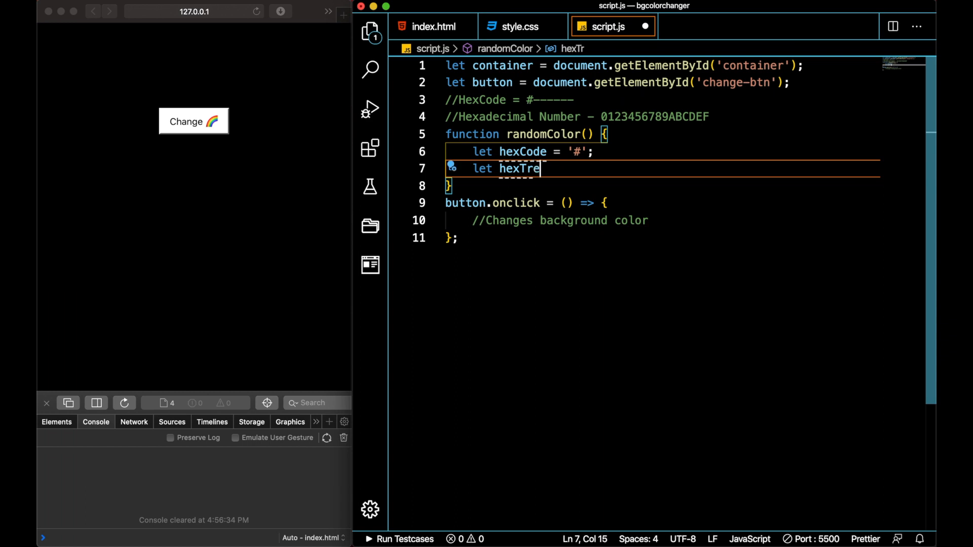
text(asure =)
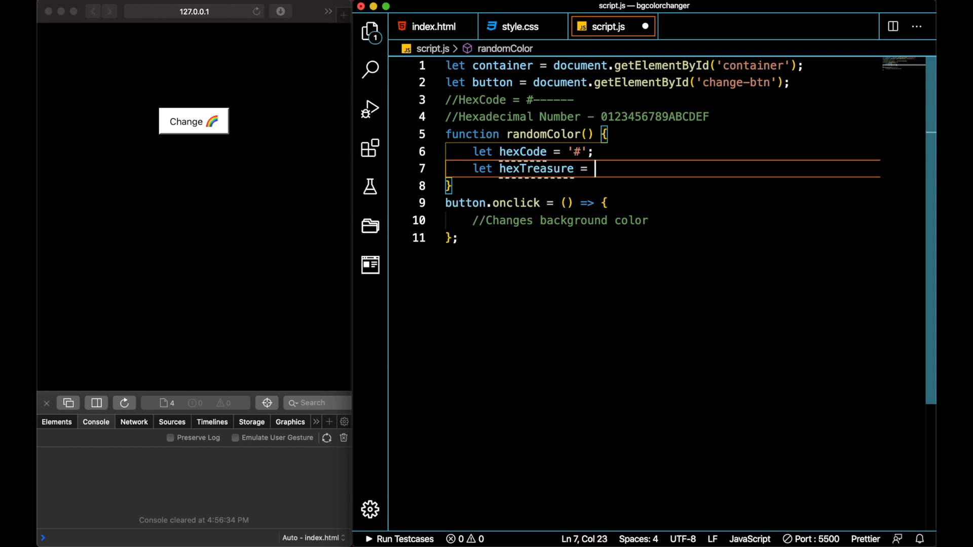
text('')
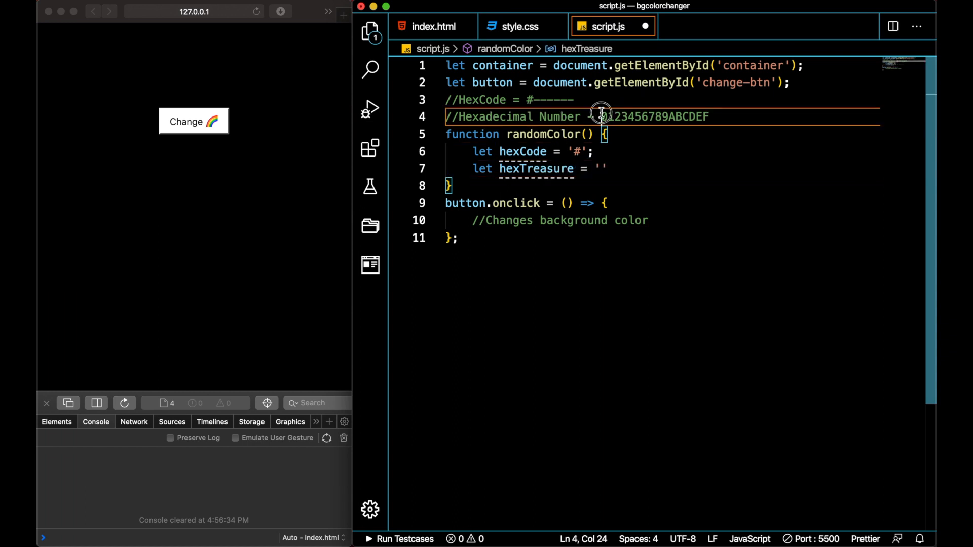
text(0123456789ABCDEF)
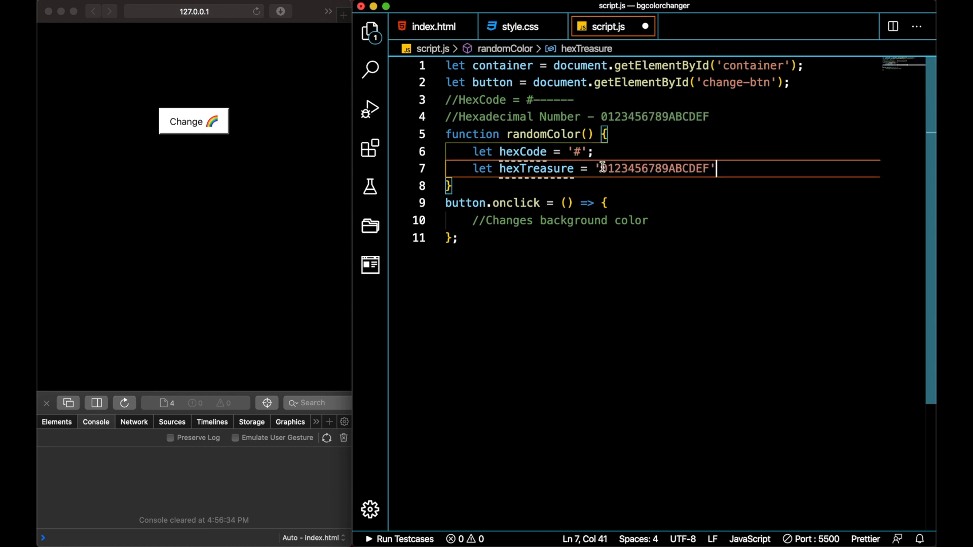
text(for(let i = 0 ; i < 6 ; i ++)
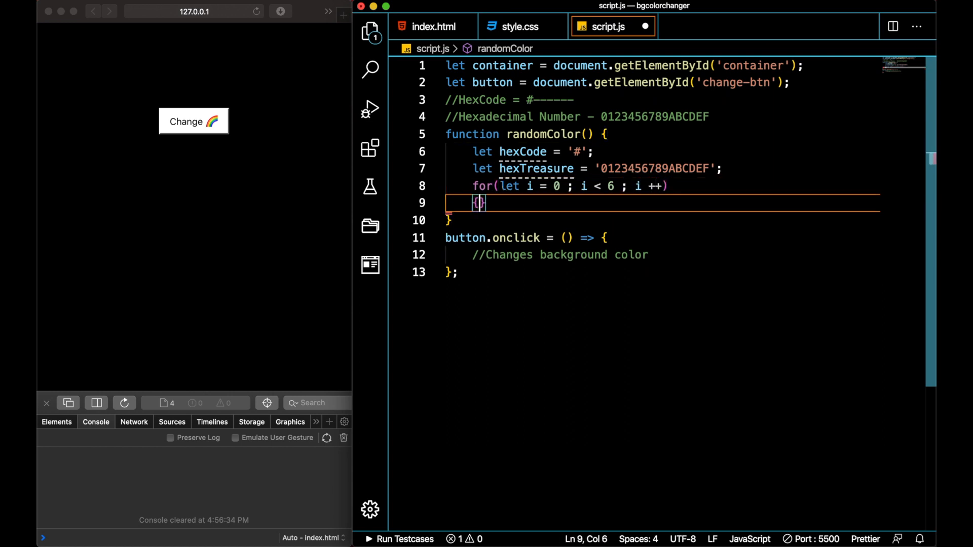
- Make the loop body append hexTreasure[Math.floor(Math.random() *16)] to hexCode
key(enter)
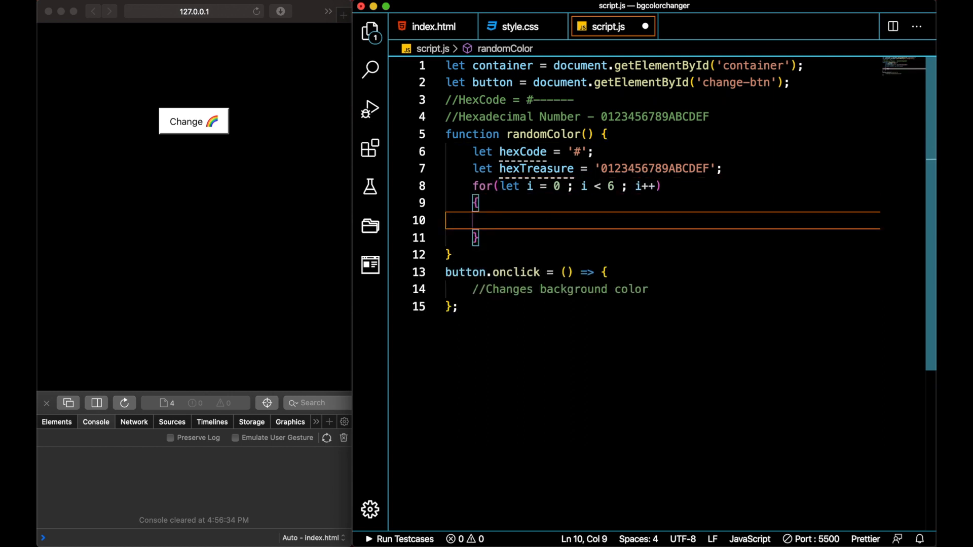
text(hec)
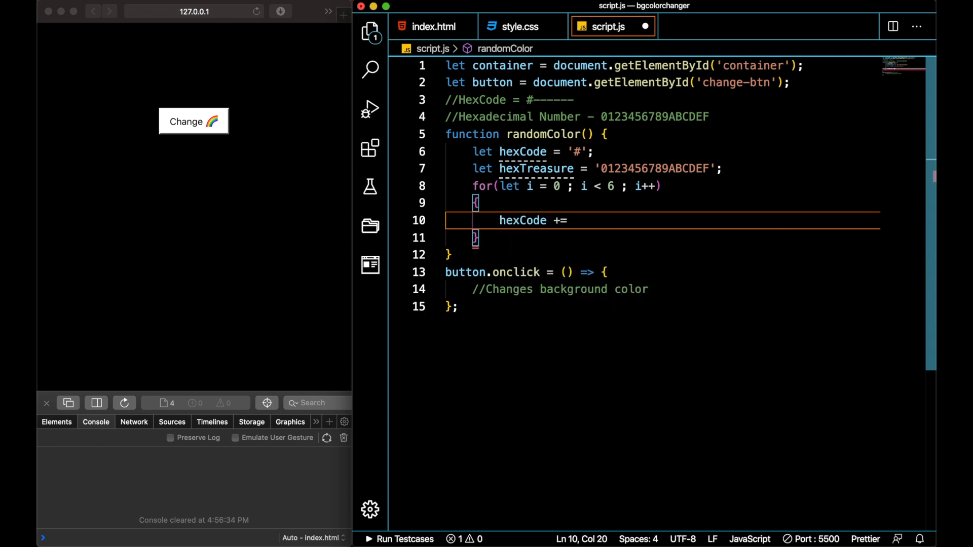
text(hex)
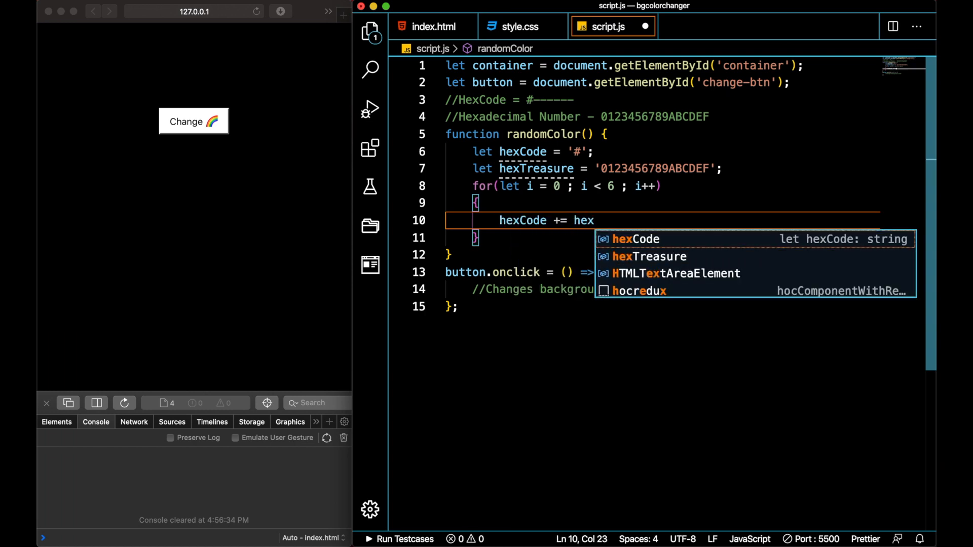
text(Treasure)
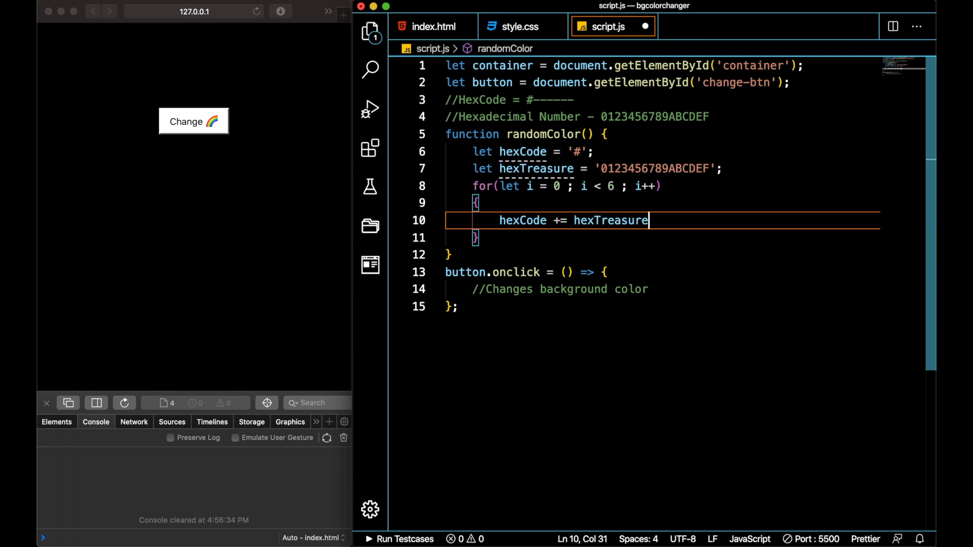
text([])
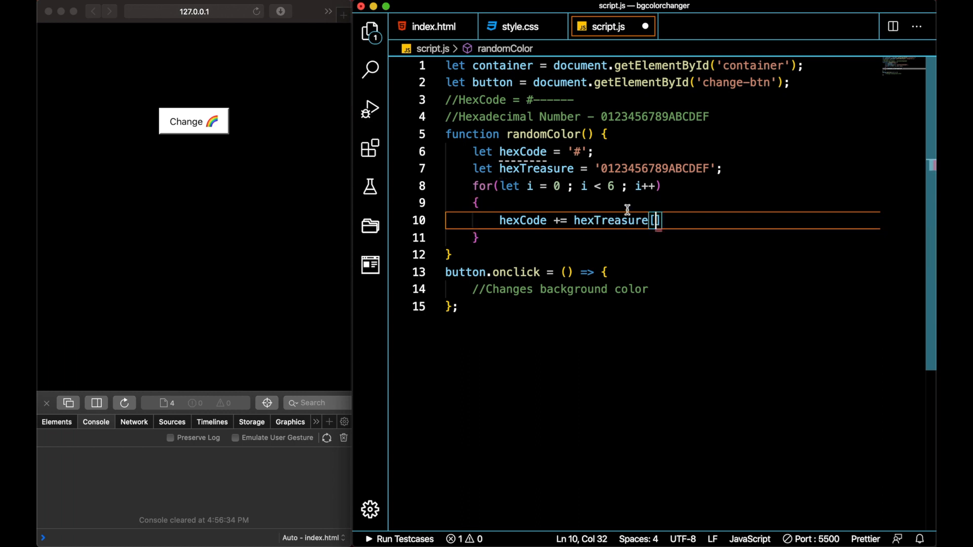
mouse_move(657, 220)
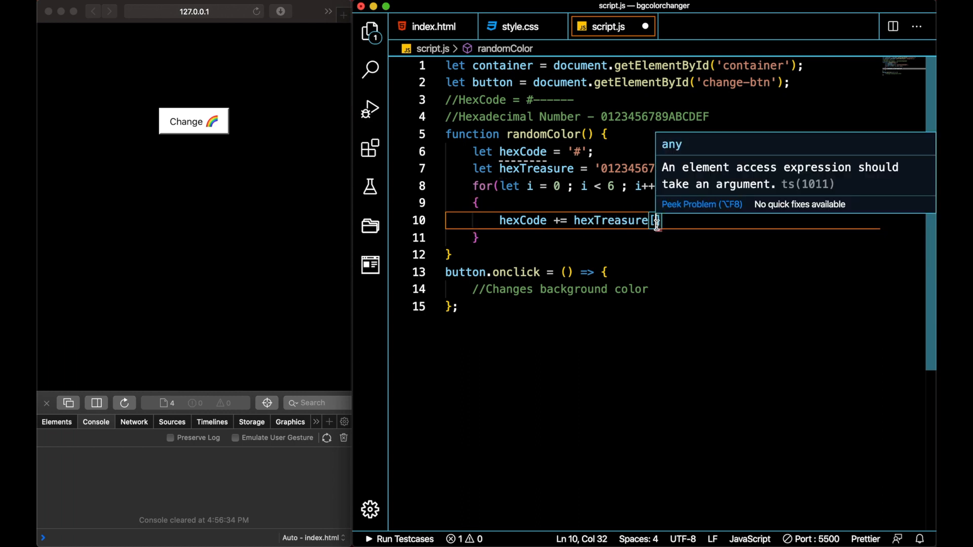
mouse_move(595, 164)
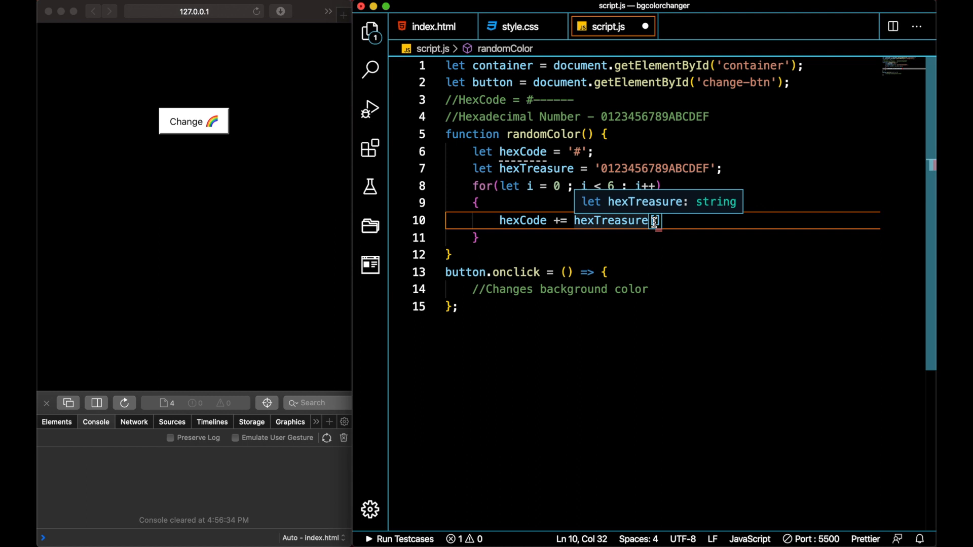
text([Math.floor()
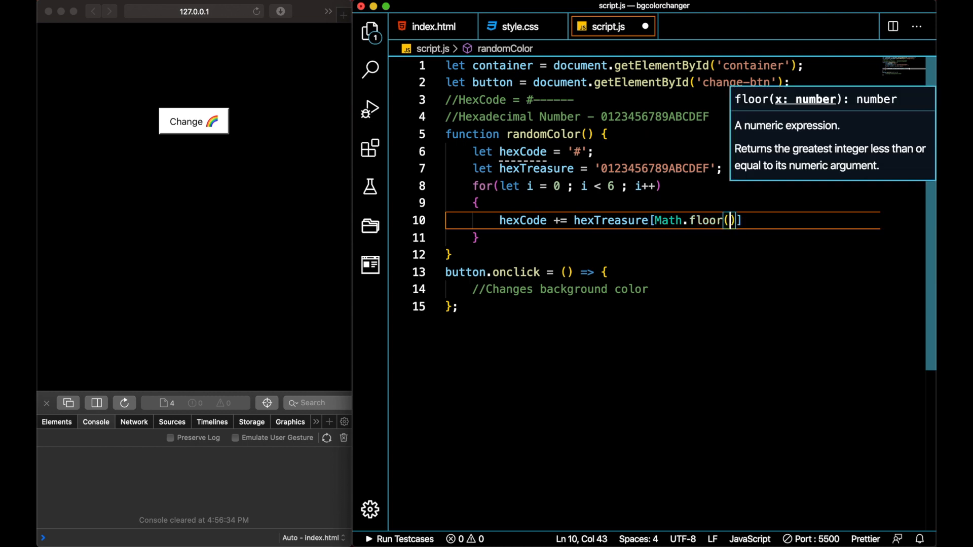
text(Math)
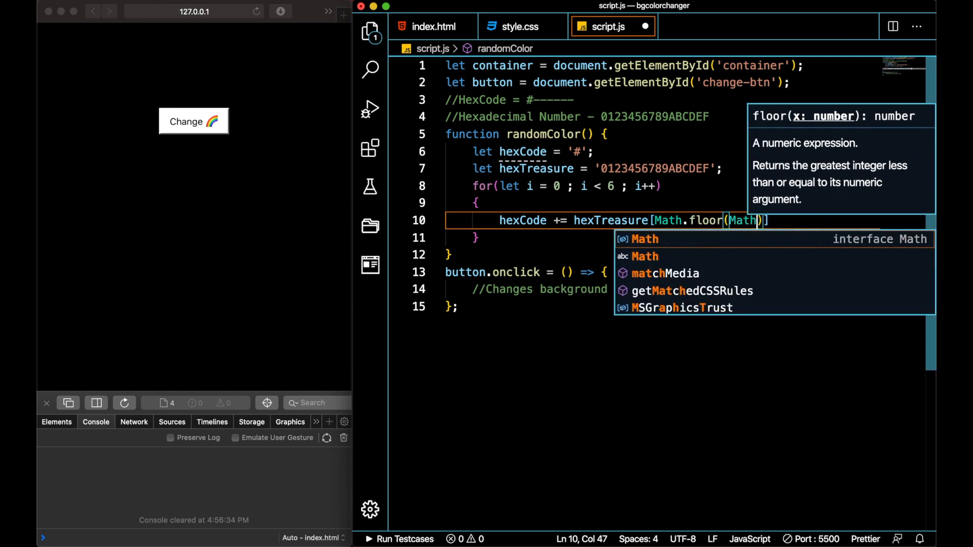
text(.random() *16)
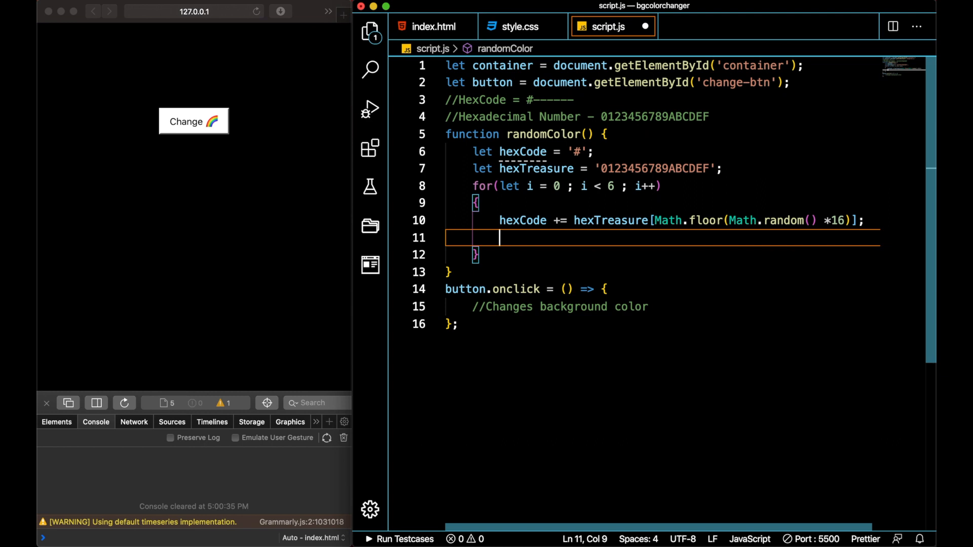
mouse_move(836, 205)
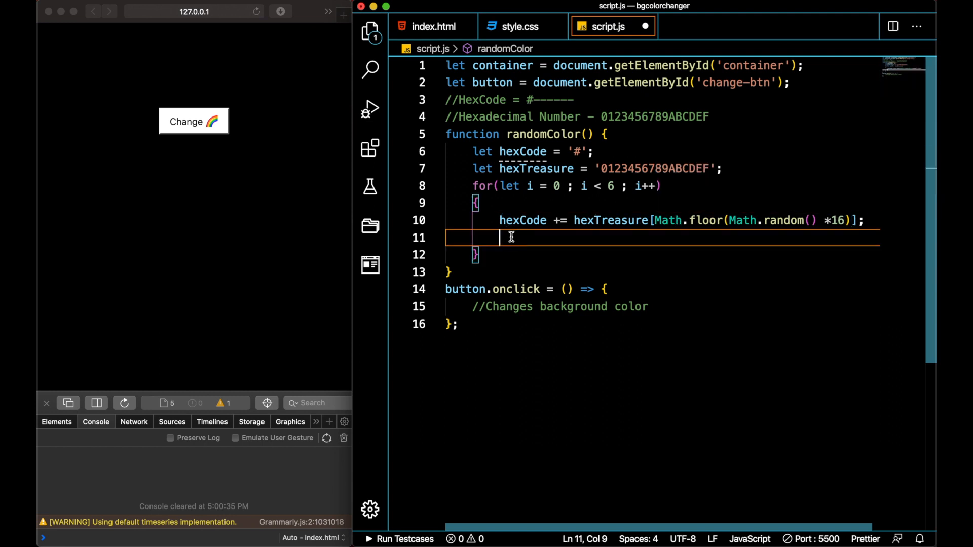
- Add return hexCode; after the loop
key(Backspace)
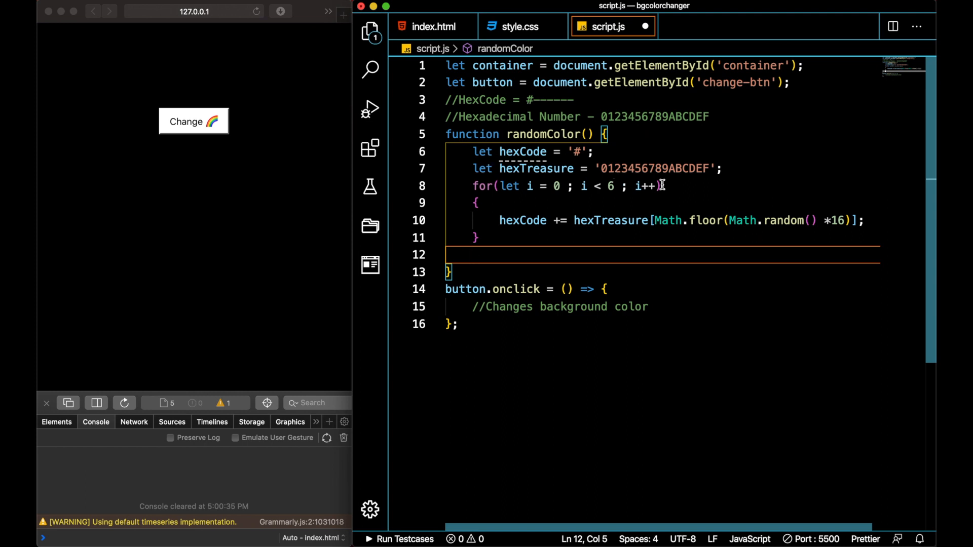
text(return)
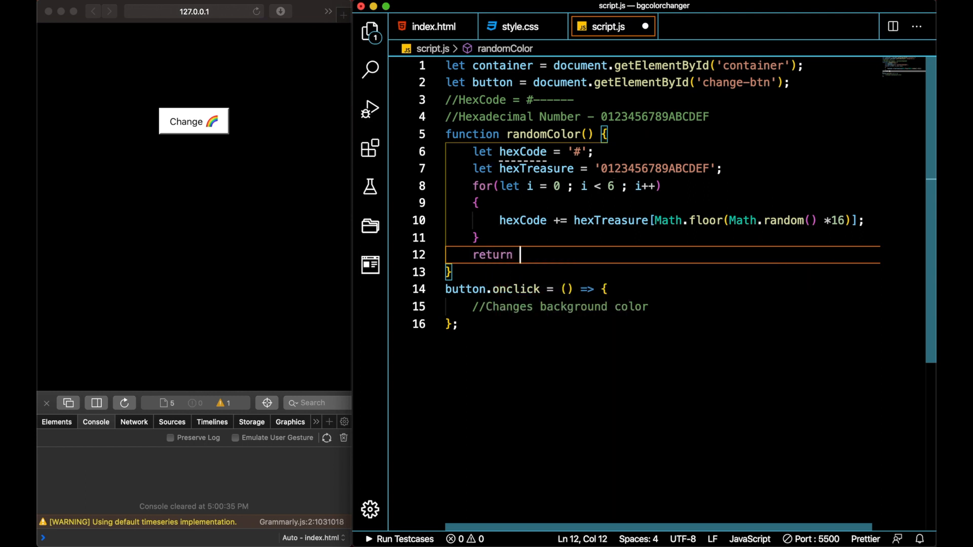
text(hexCode;)
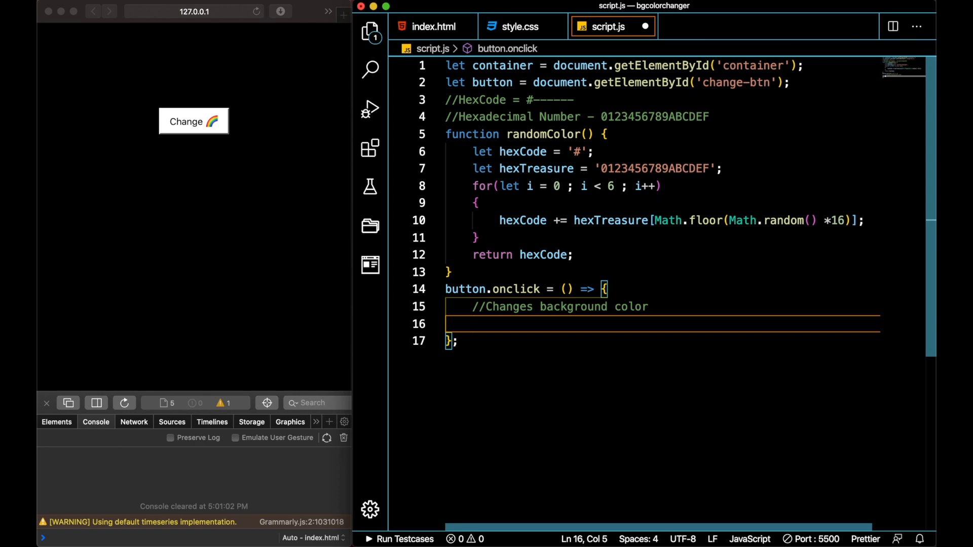
- Set container.style.backgroundColor = randomColor(); in button.onclick and save script.js
text(container)
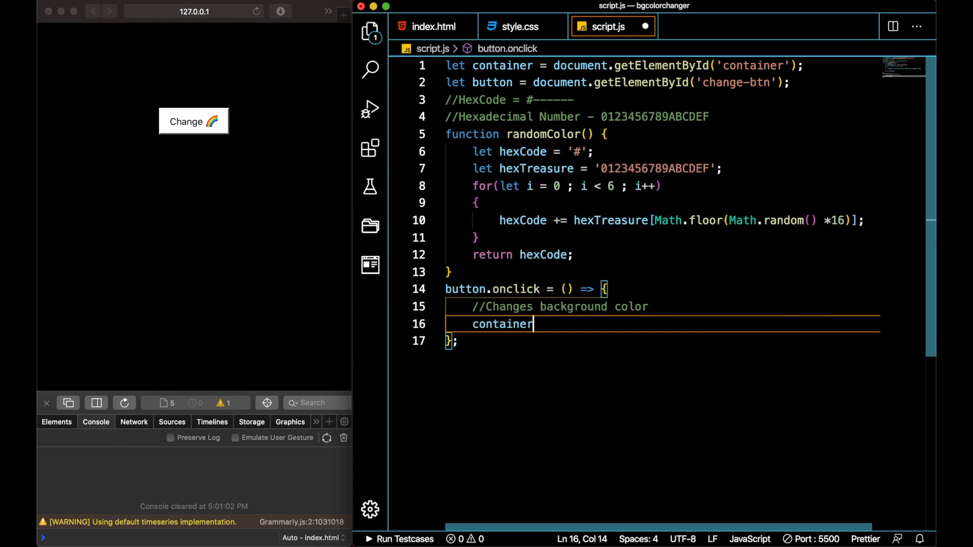
text(.style)
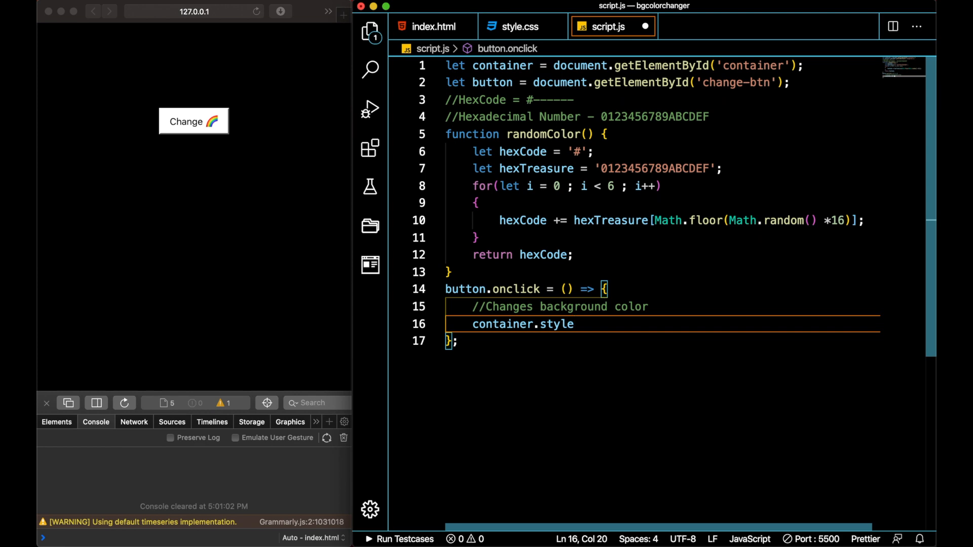
text(.backgt)
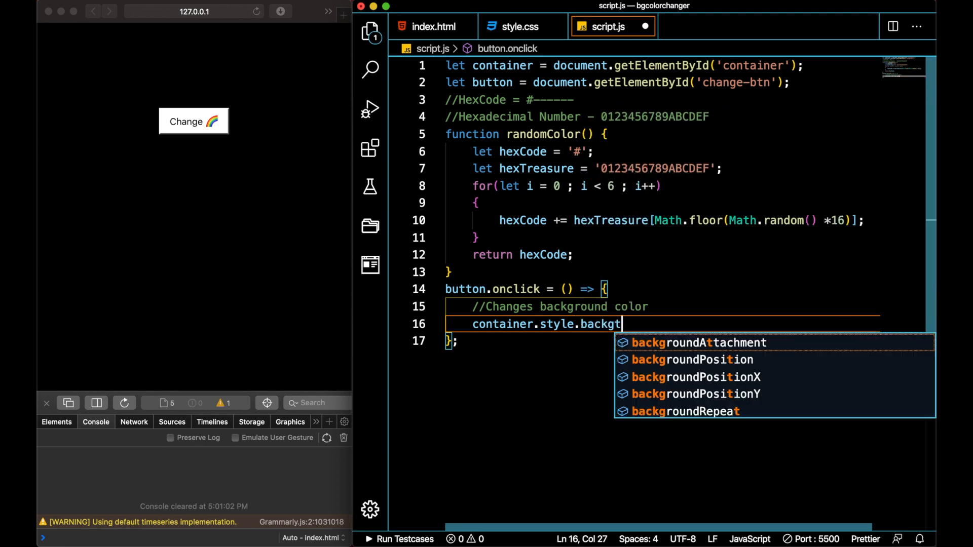
text(roundColor =)
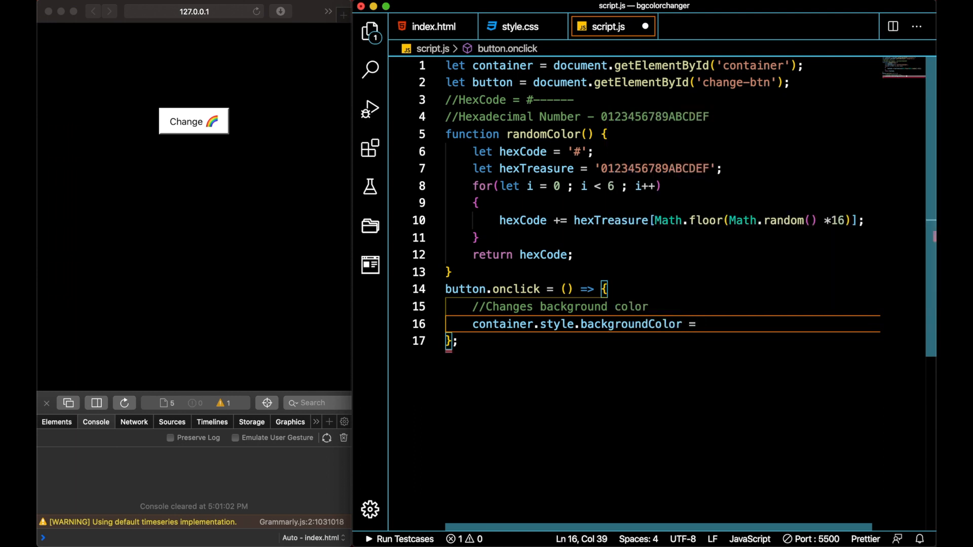
text(randomColor())
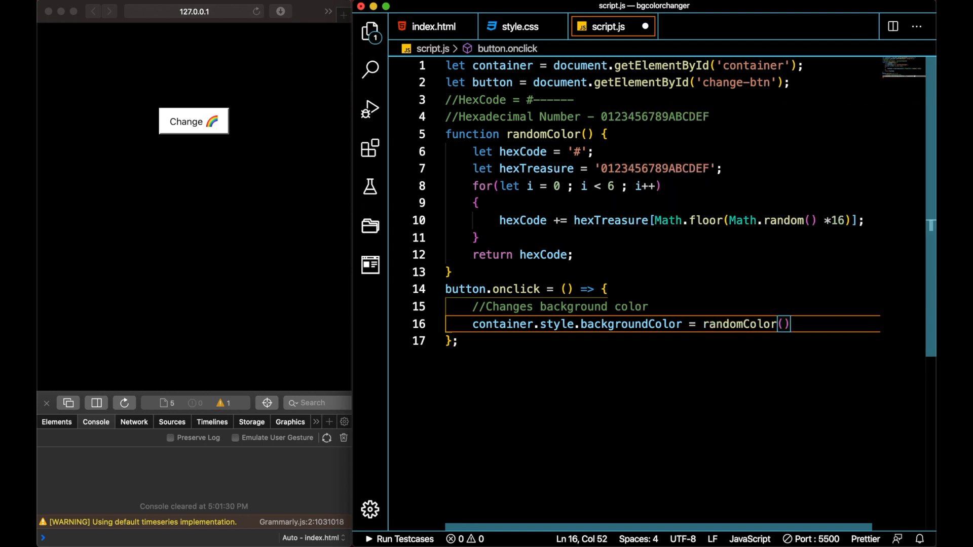
text(;)
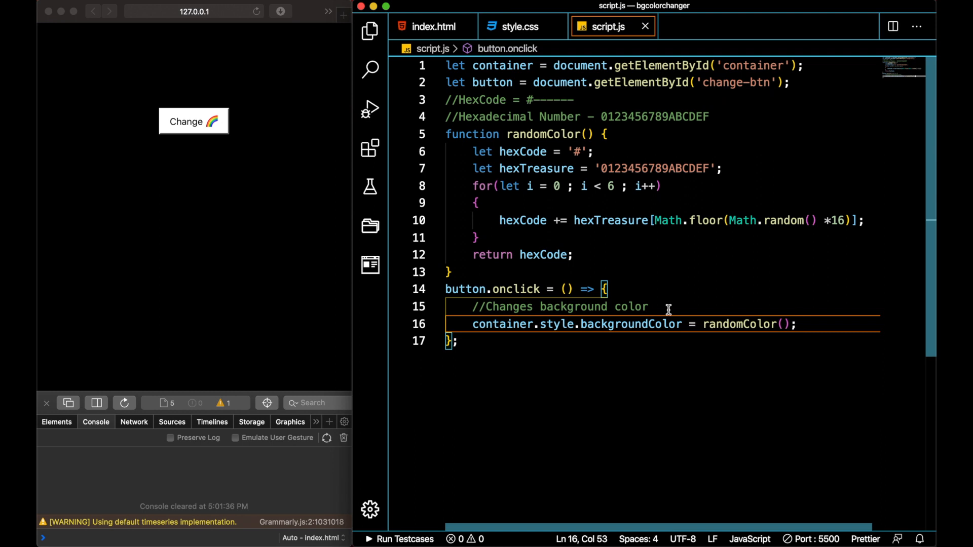
- Press Change six times in Safari, watching the background take new random colours, ending bright green
click(193, 121)
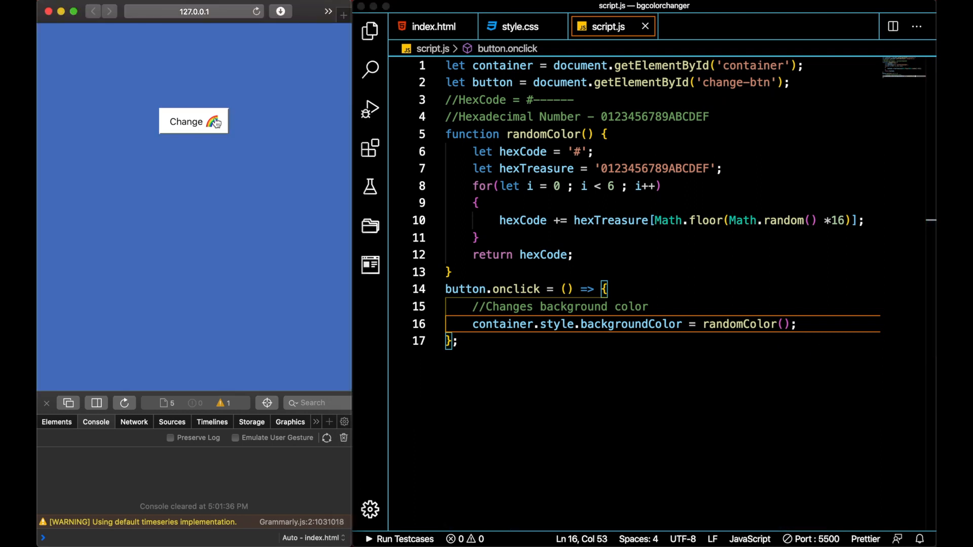
click(193, 121)
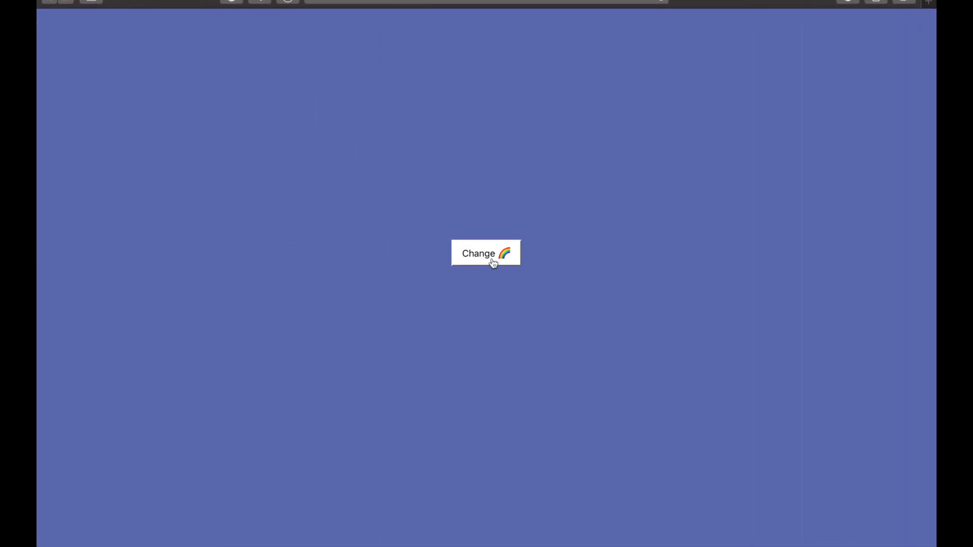
click(486, 253)
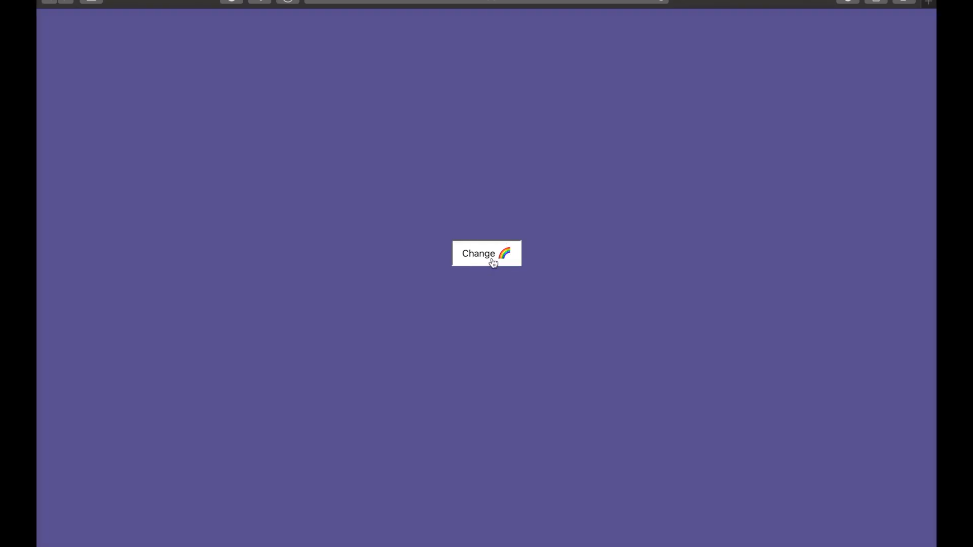
click(486, 253)
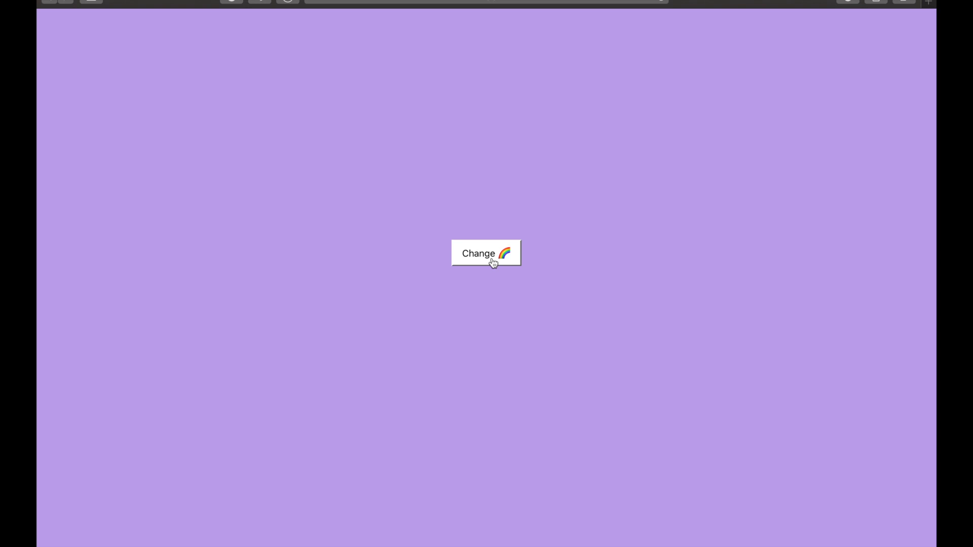
click(485, 254)
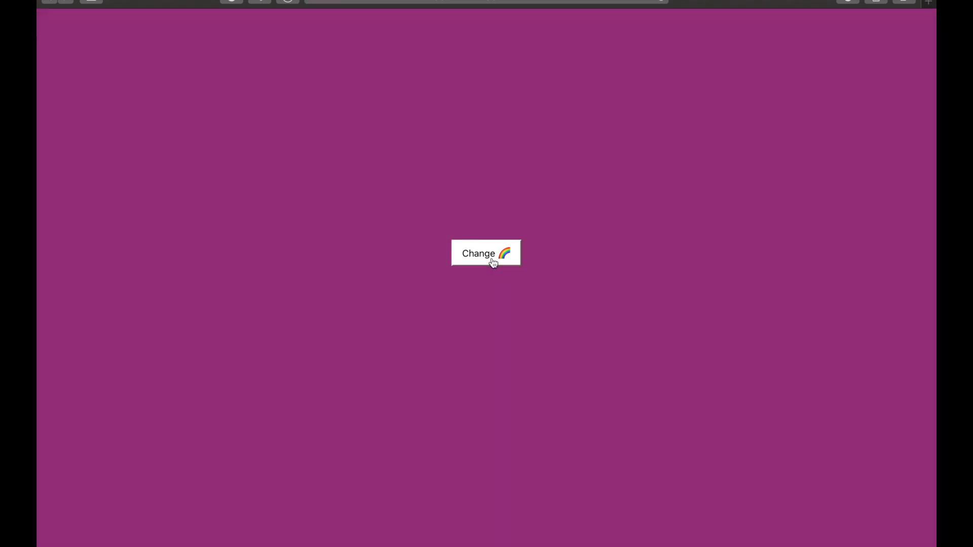
click(485, 253)
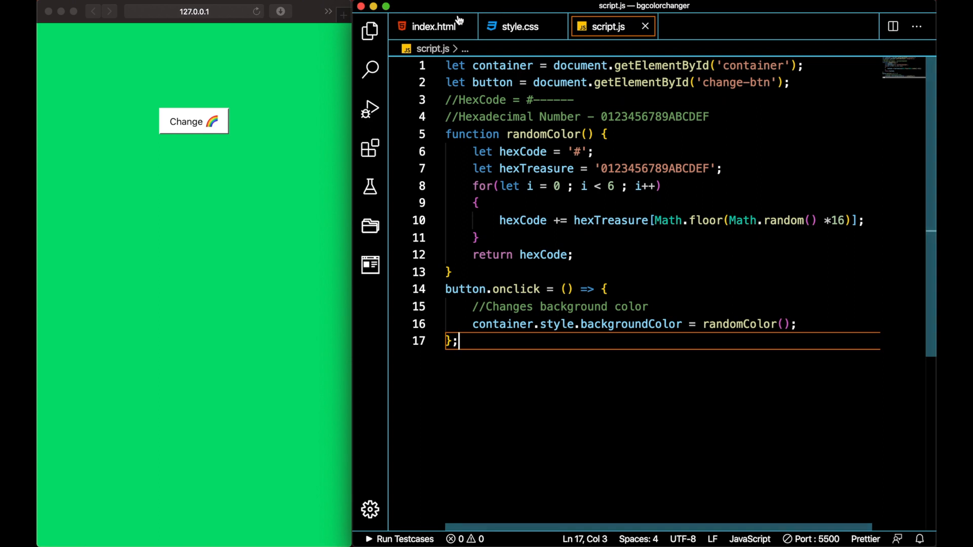
click(433, 26)
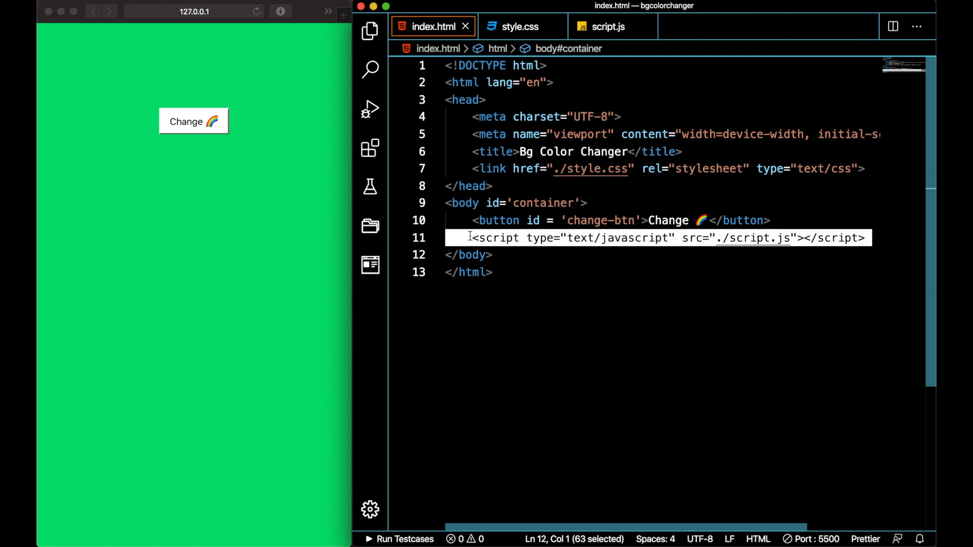
mouse_move(664, 272)
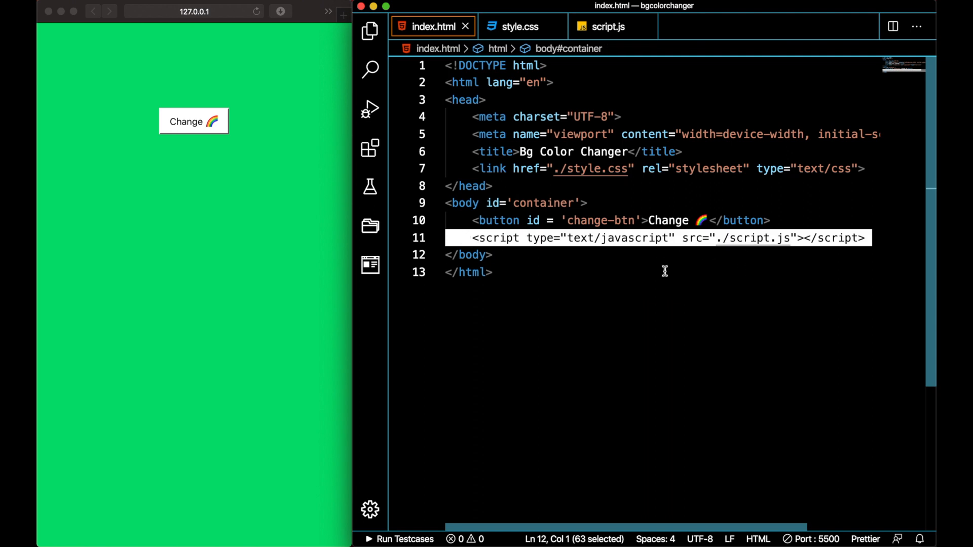
mouse_move(462, 218)
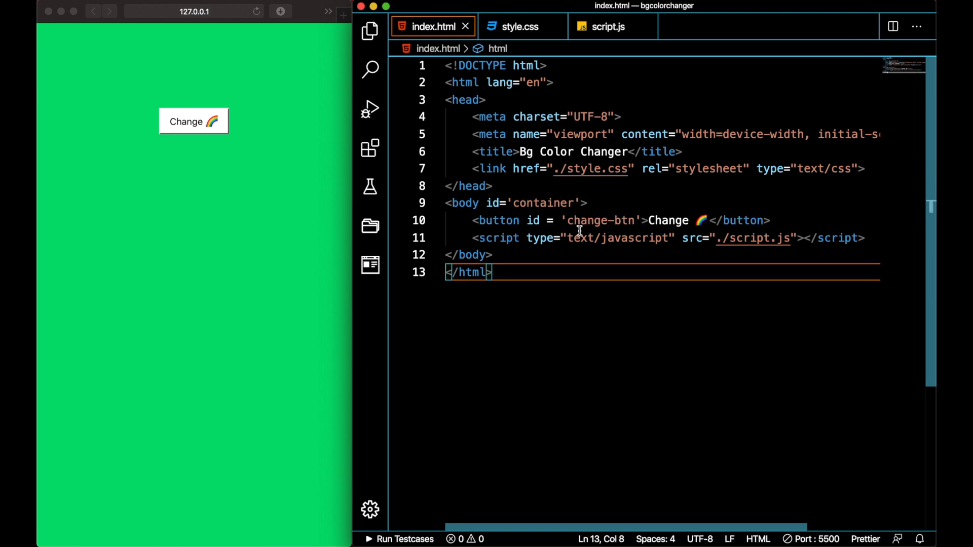
mouse_move(610, 349)
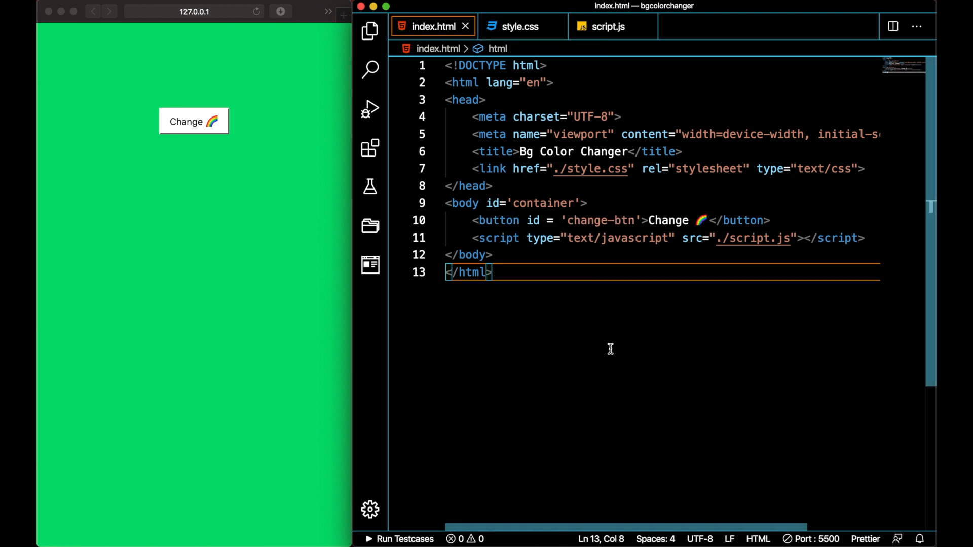
click(520, 27)
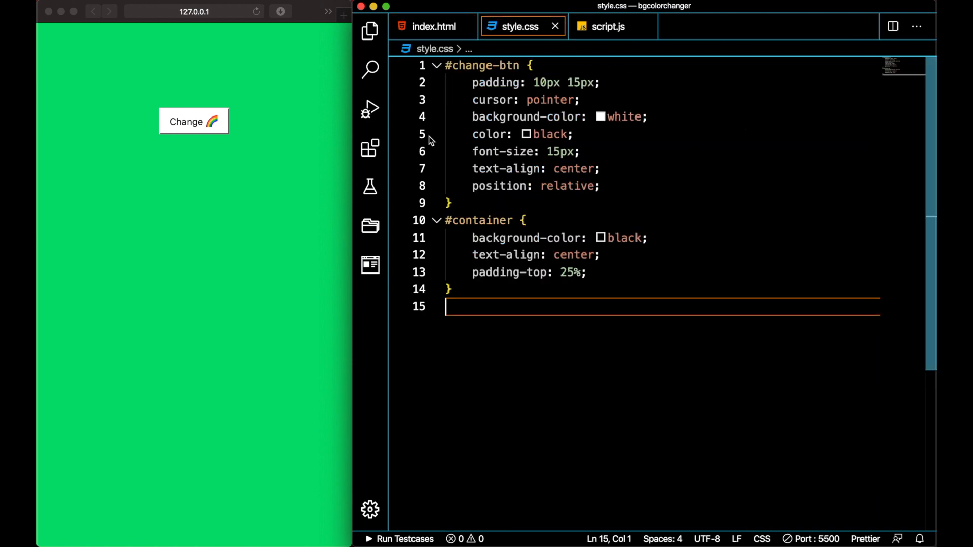
mouse_move(191, 214)
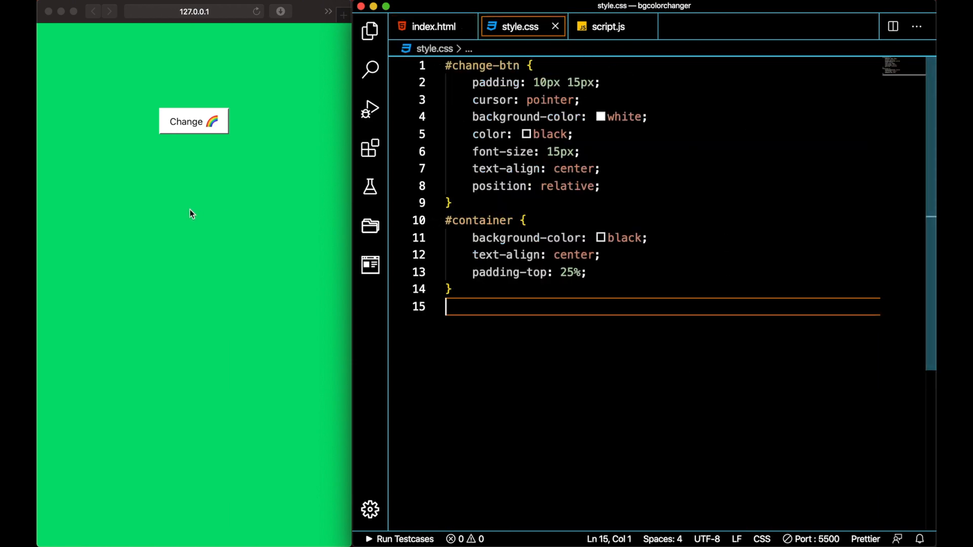
mouse_move(219, 214)
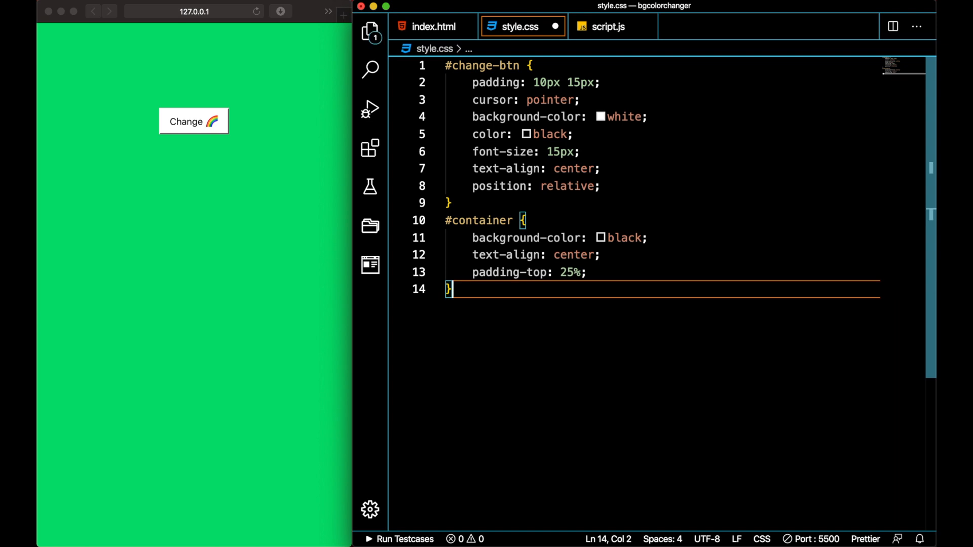
click(606, 27)
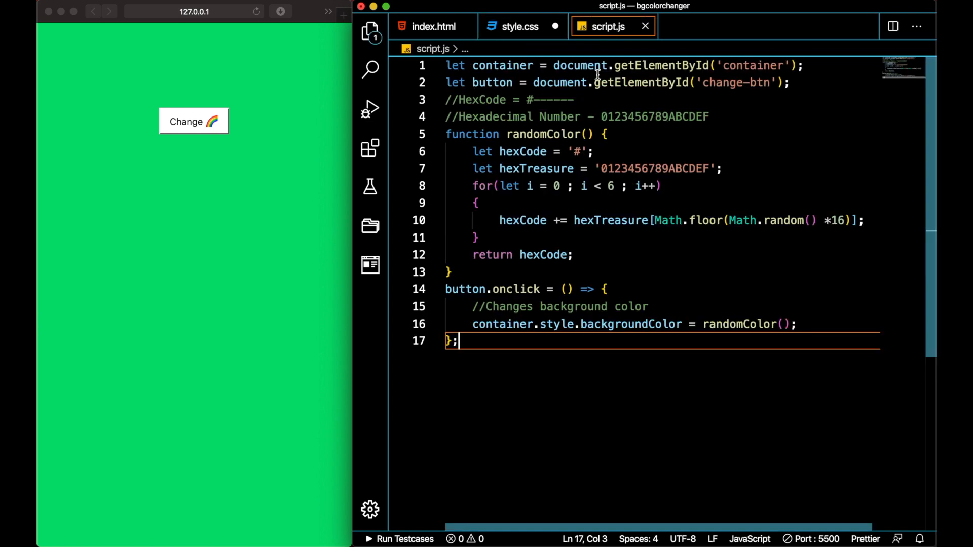
mouse_move(577, 162)
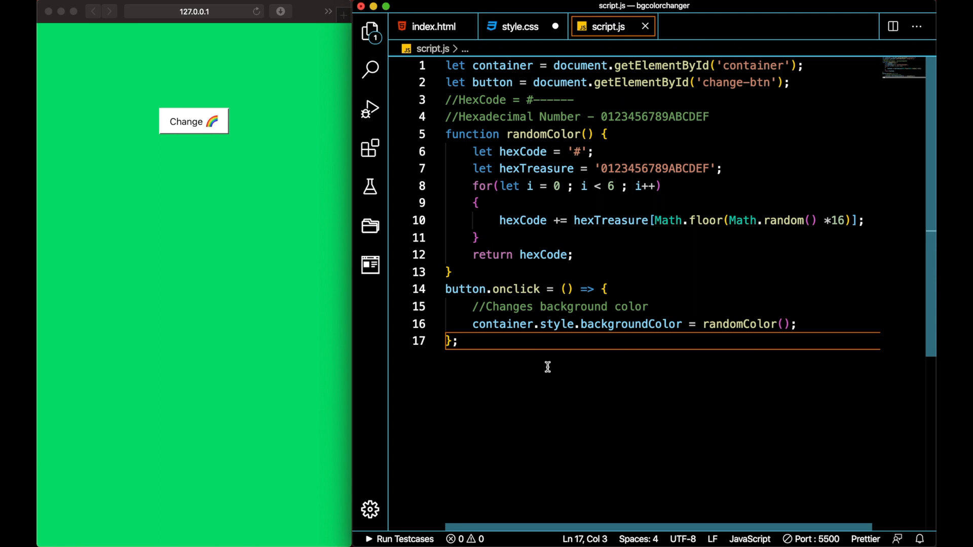
click(458, 341)
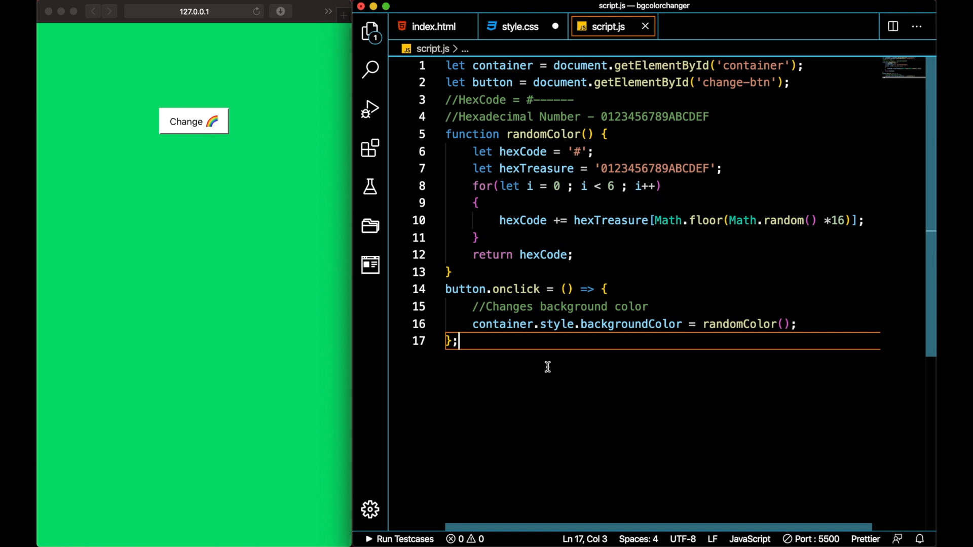
mouse_move(208, 171)
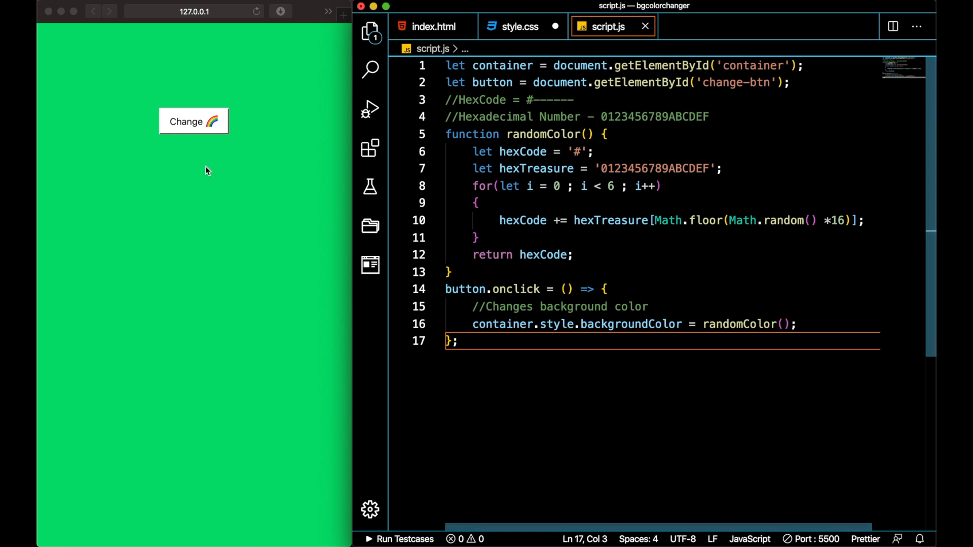
click(193, 121)
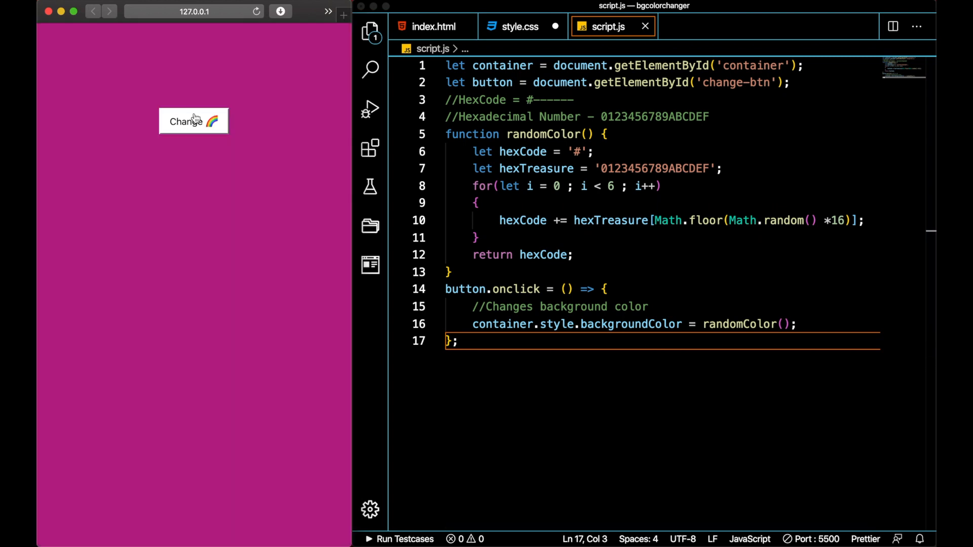
click(193, 120)
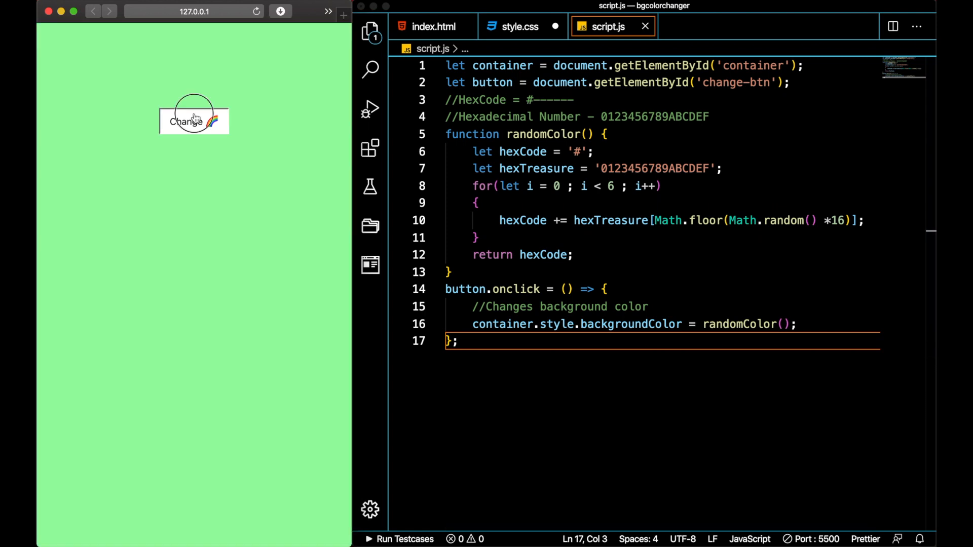
click(193, 121)
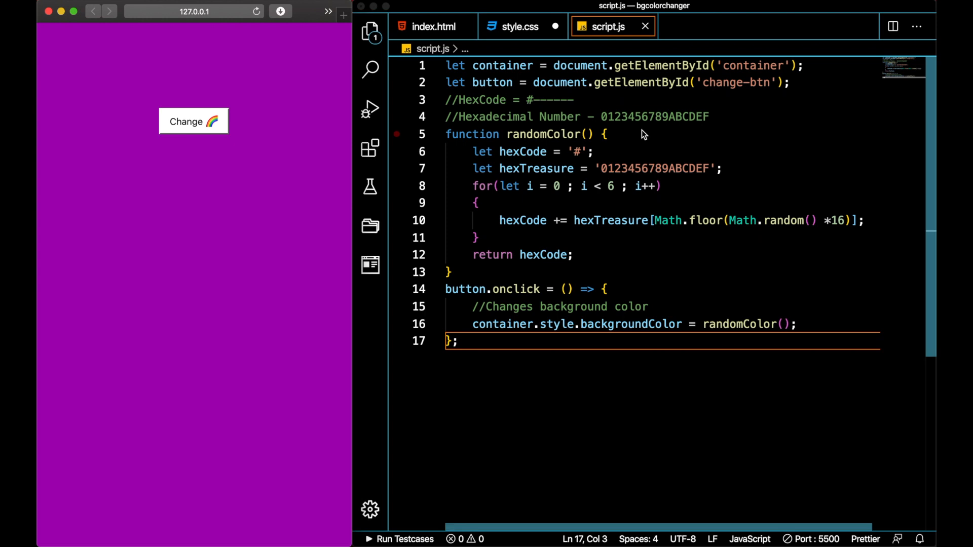
mouse_move(222, 152)
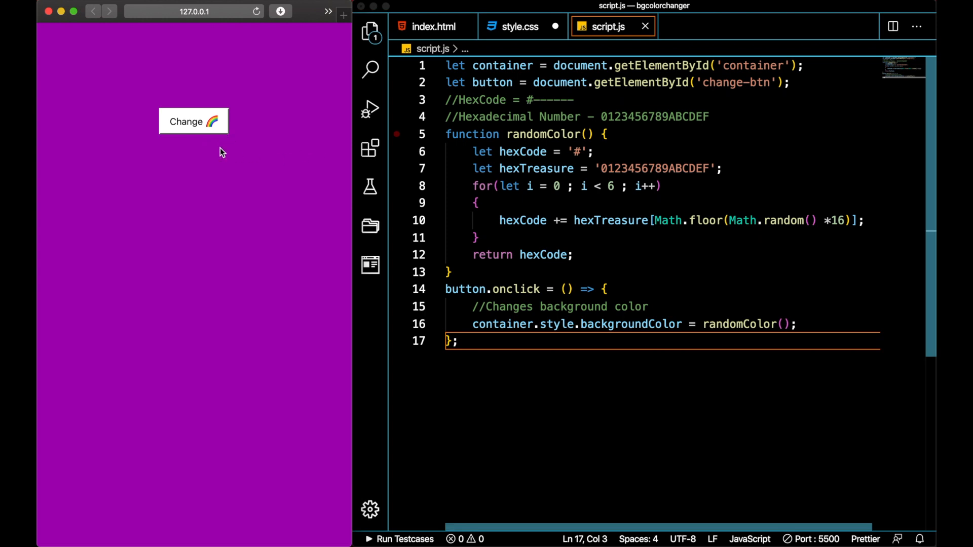
click(193, 121)
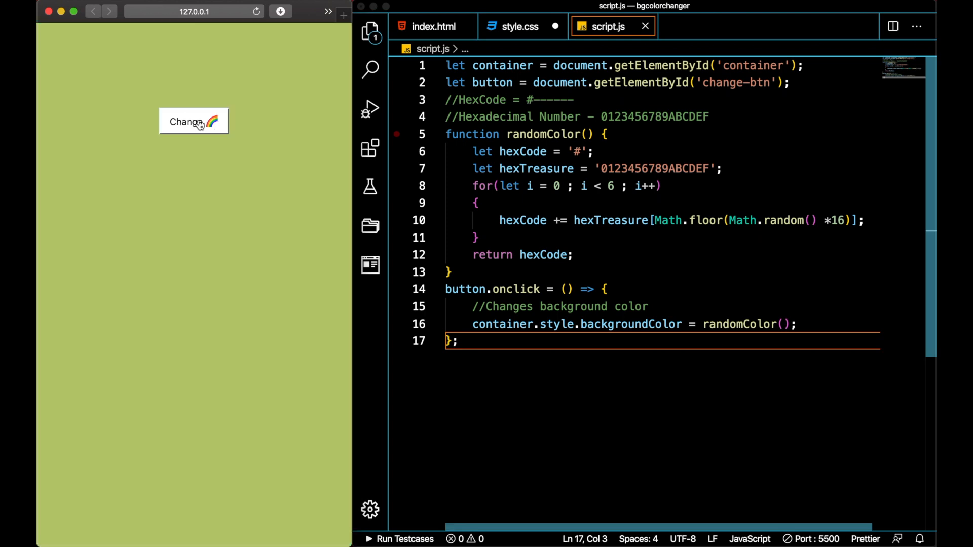
click(193, 121)
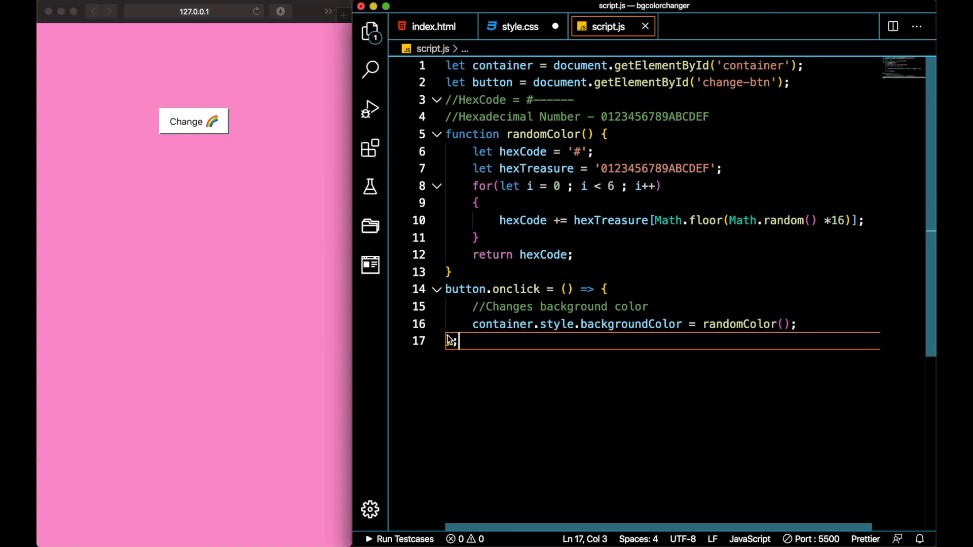
text(};)
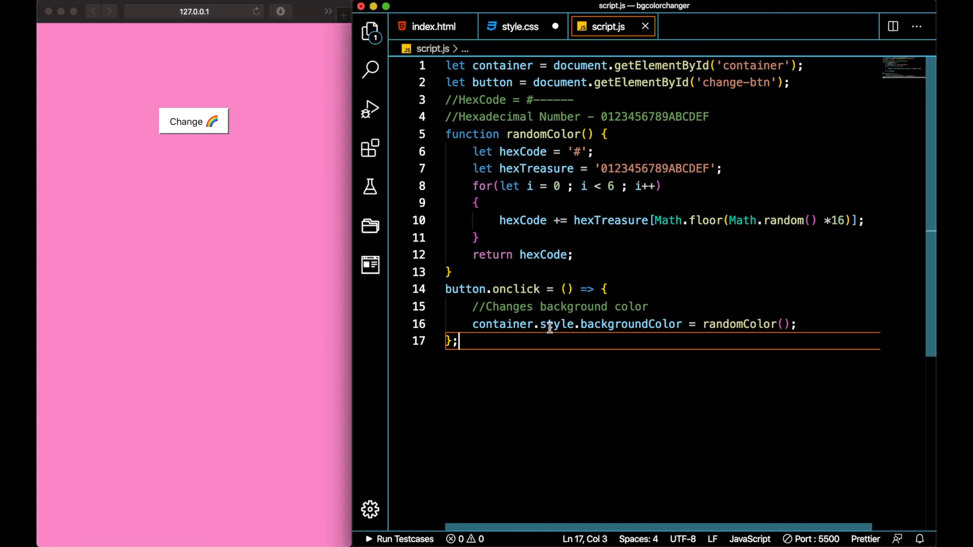
double_click(558, 324)
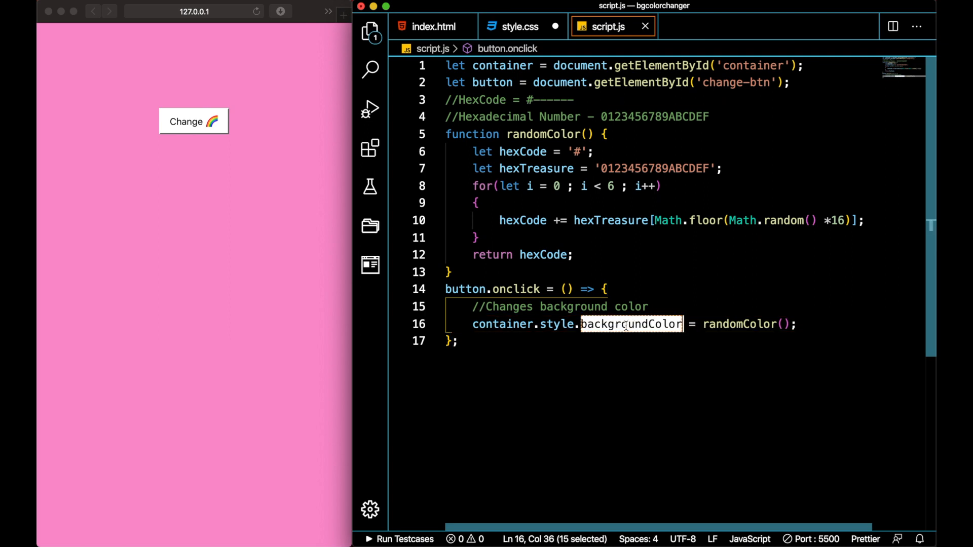
mouse_move(738, 324)
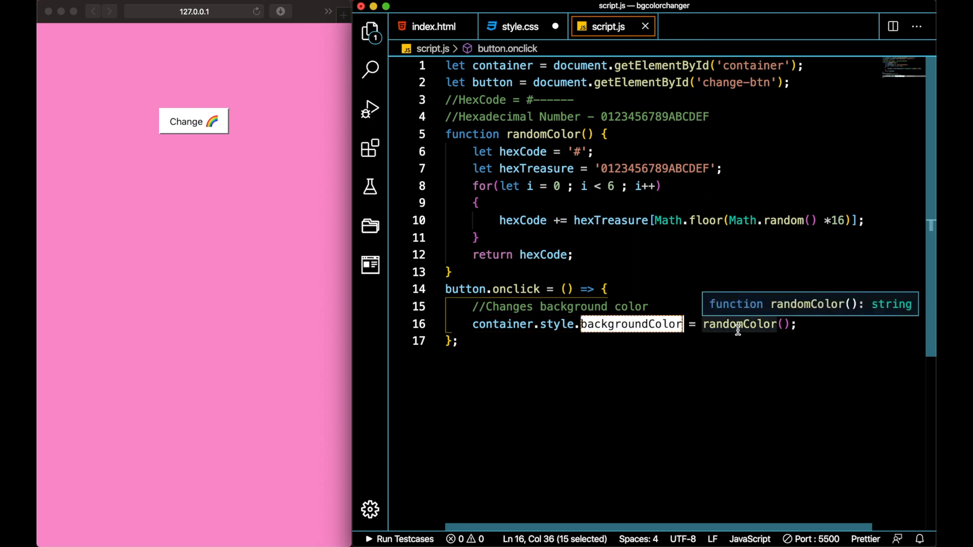
mouse_move(801, 148)
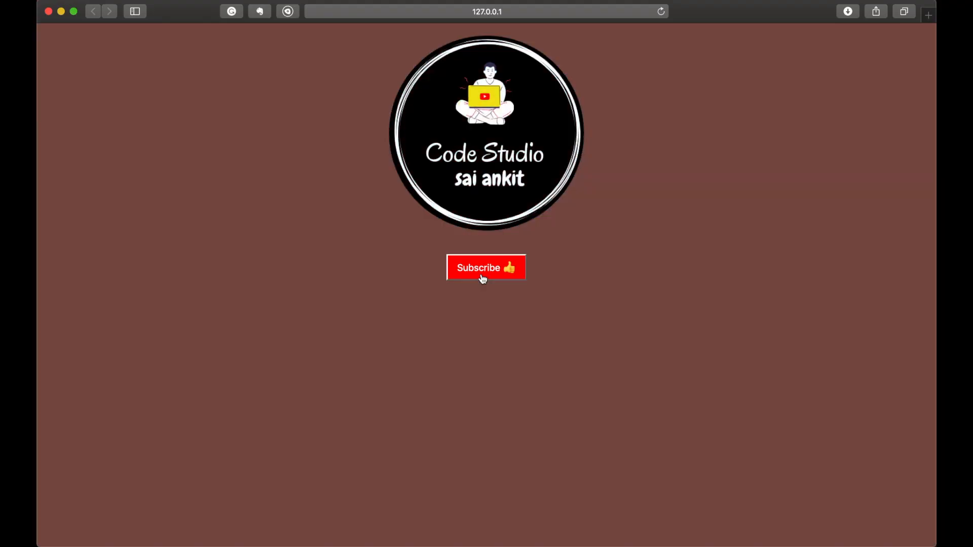
click(485, 268)
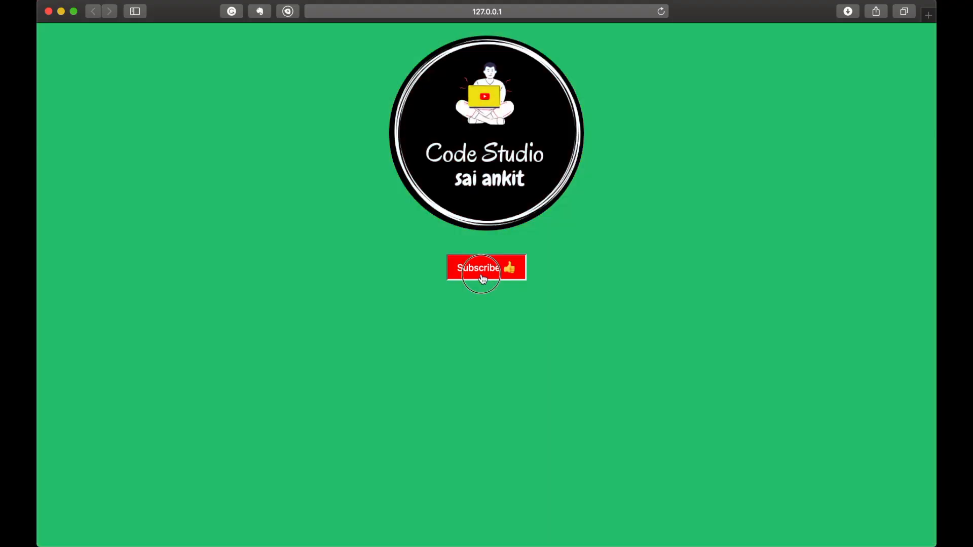
click(485, 268)
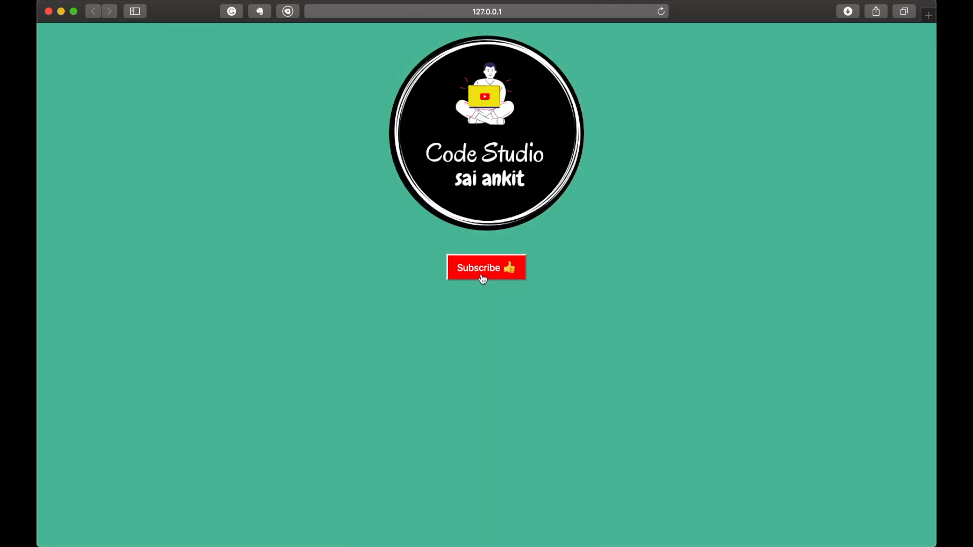
click(486, 267)
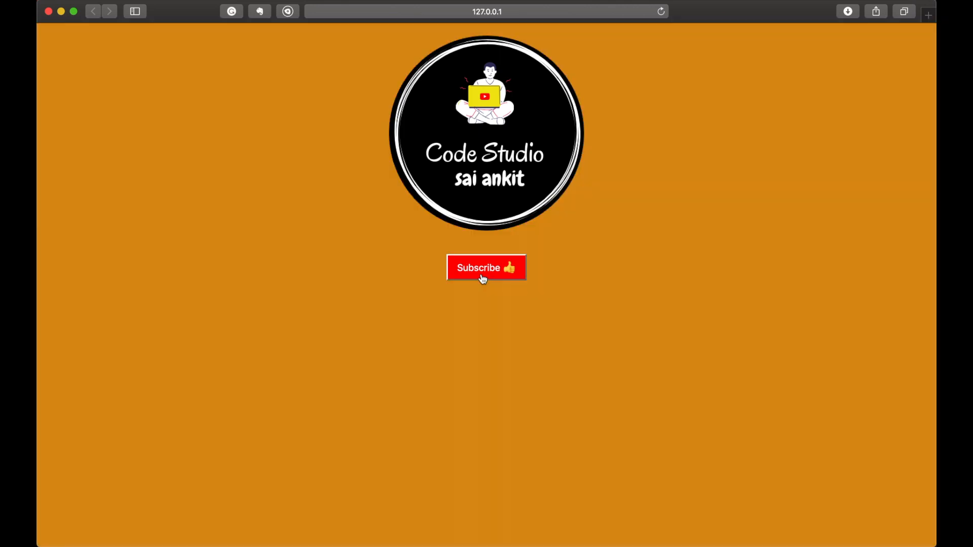